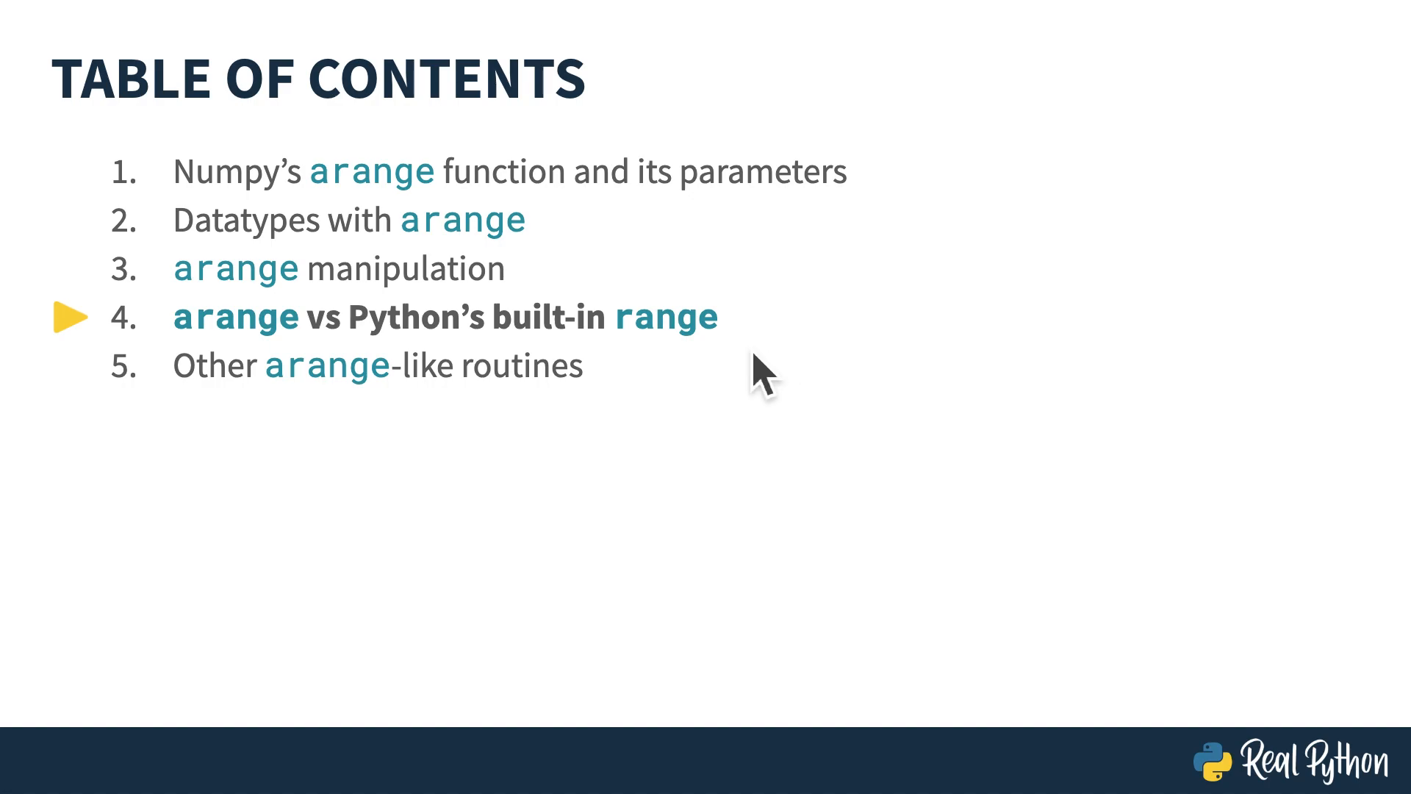
mouse_move(679, 373)
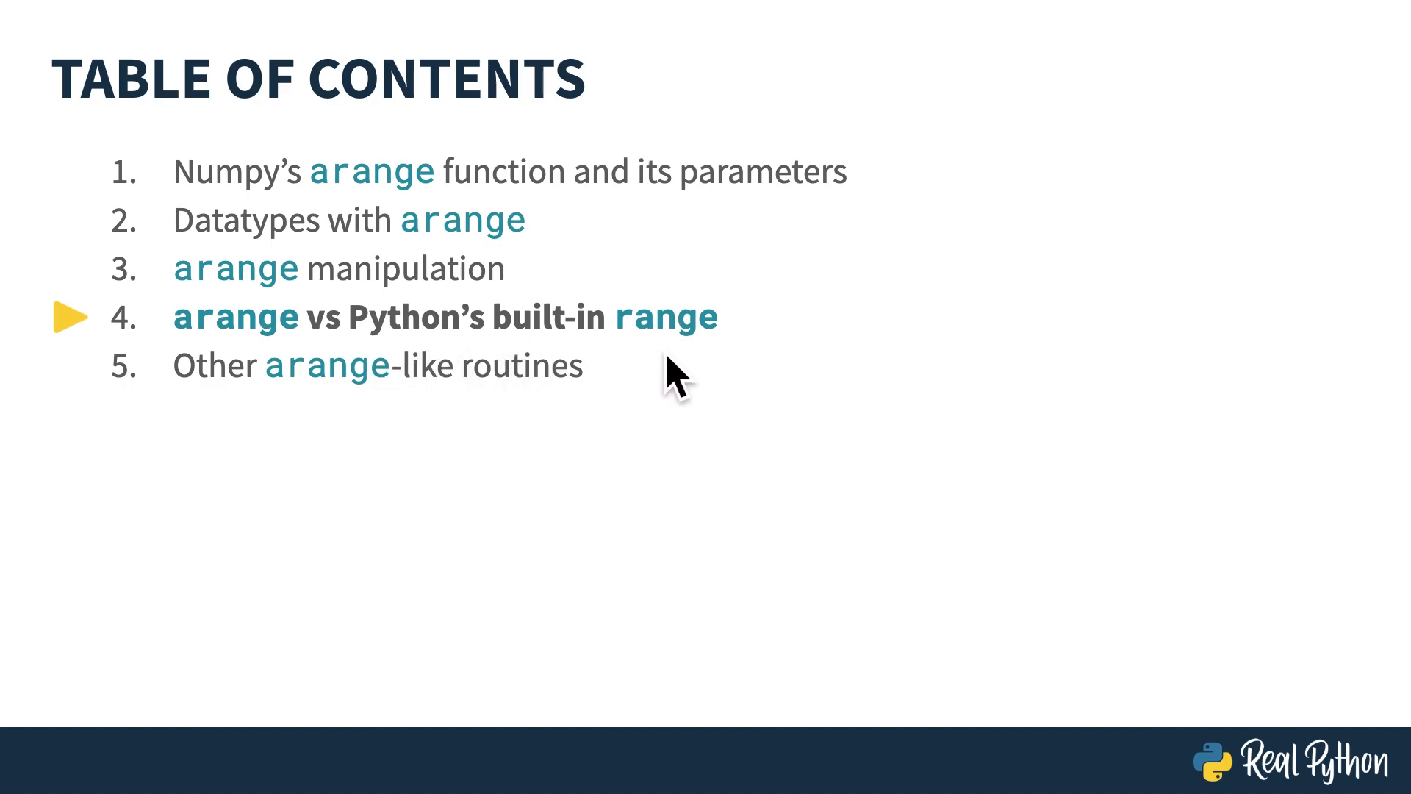
mouse_move(648, 373)
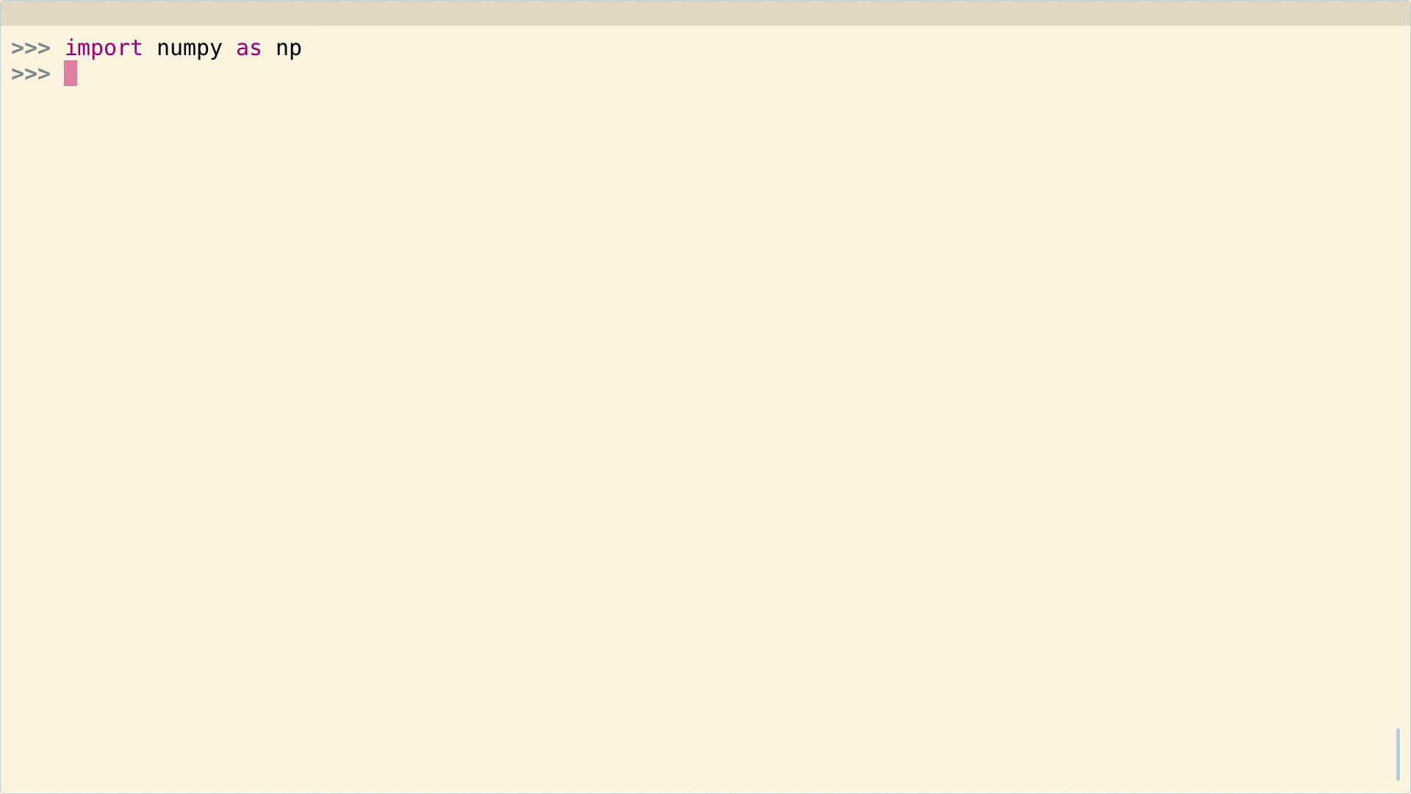
- Evaluate np.arange, try np.arange(10).type, then get numpy.ndarray from type(np.arange(10))
text(np.)
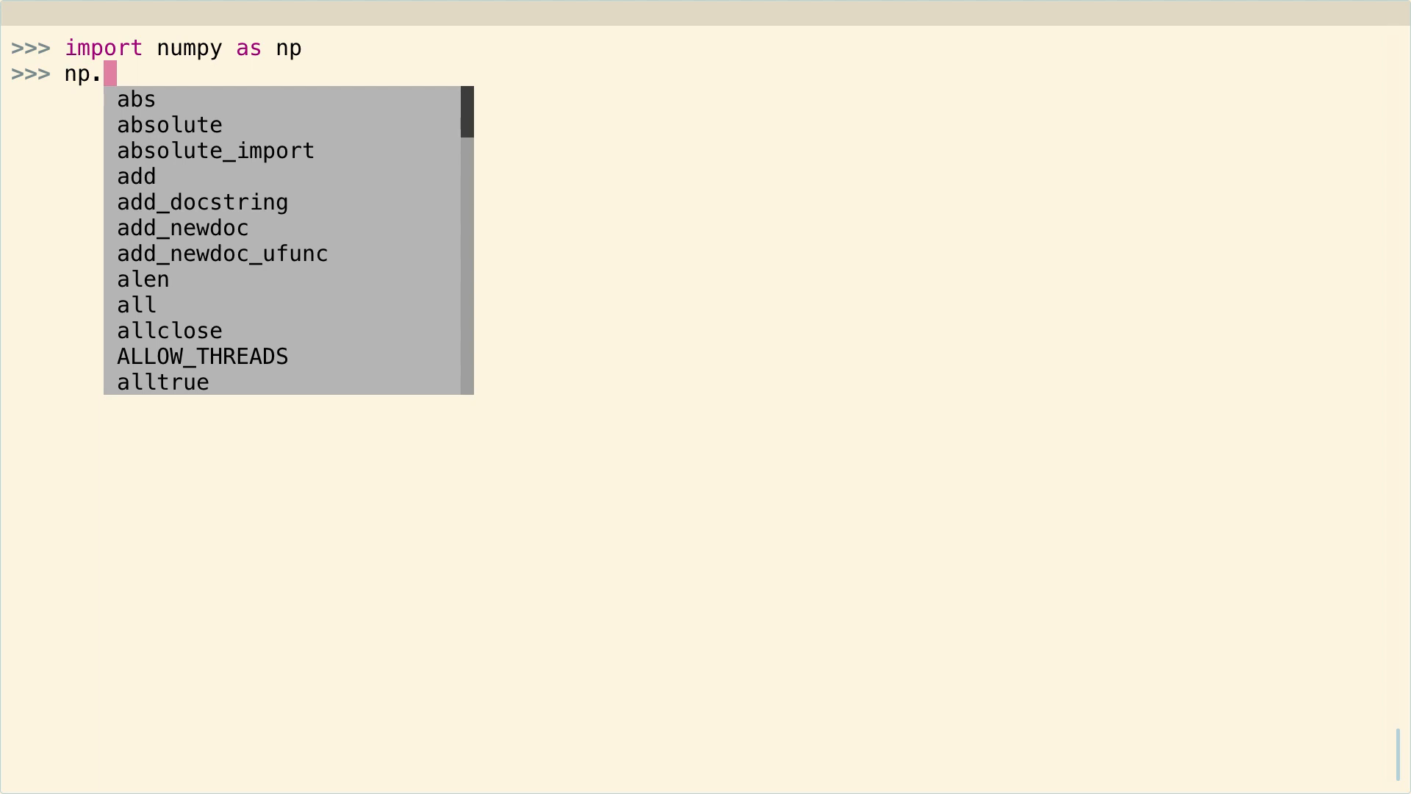
text(arange)
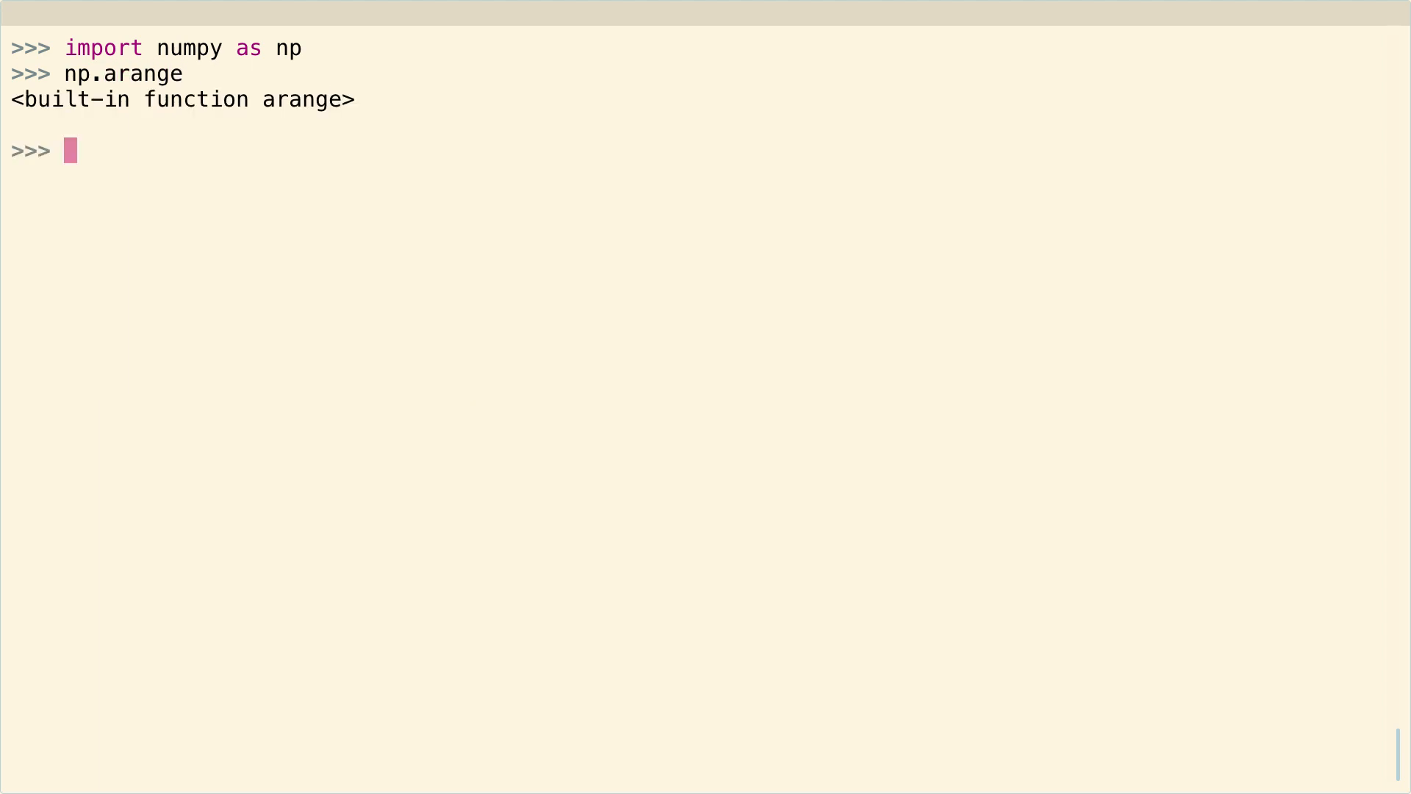
mouse_move(278, 157)
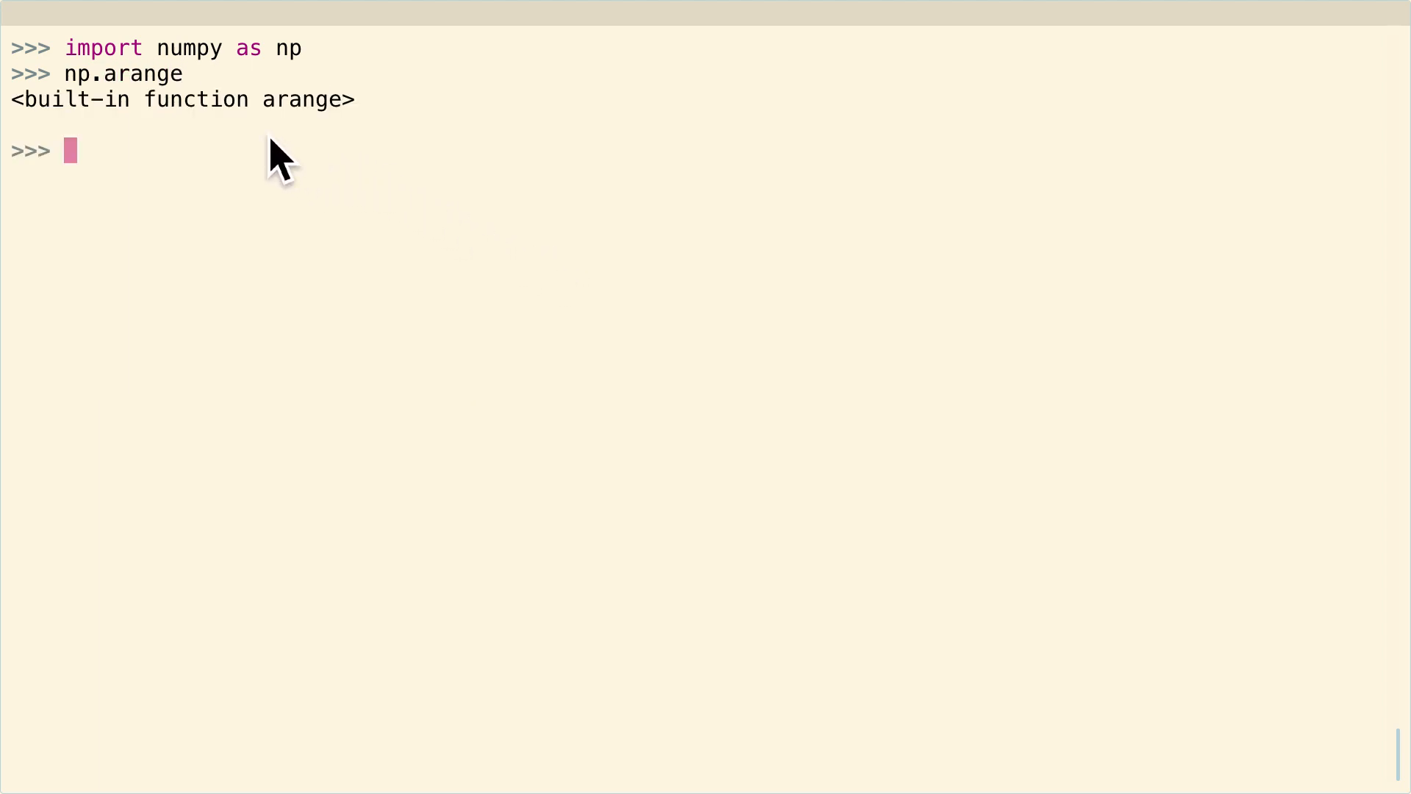
mouse_move(347, 149)
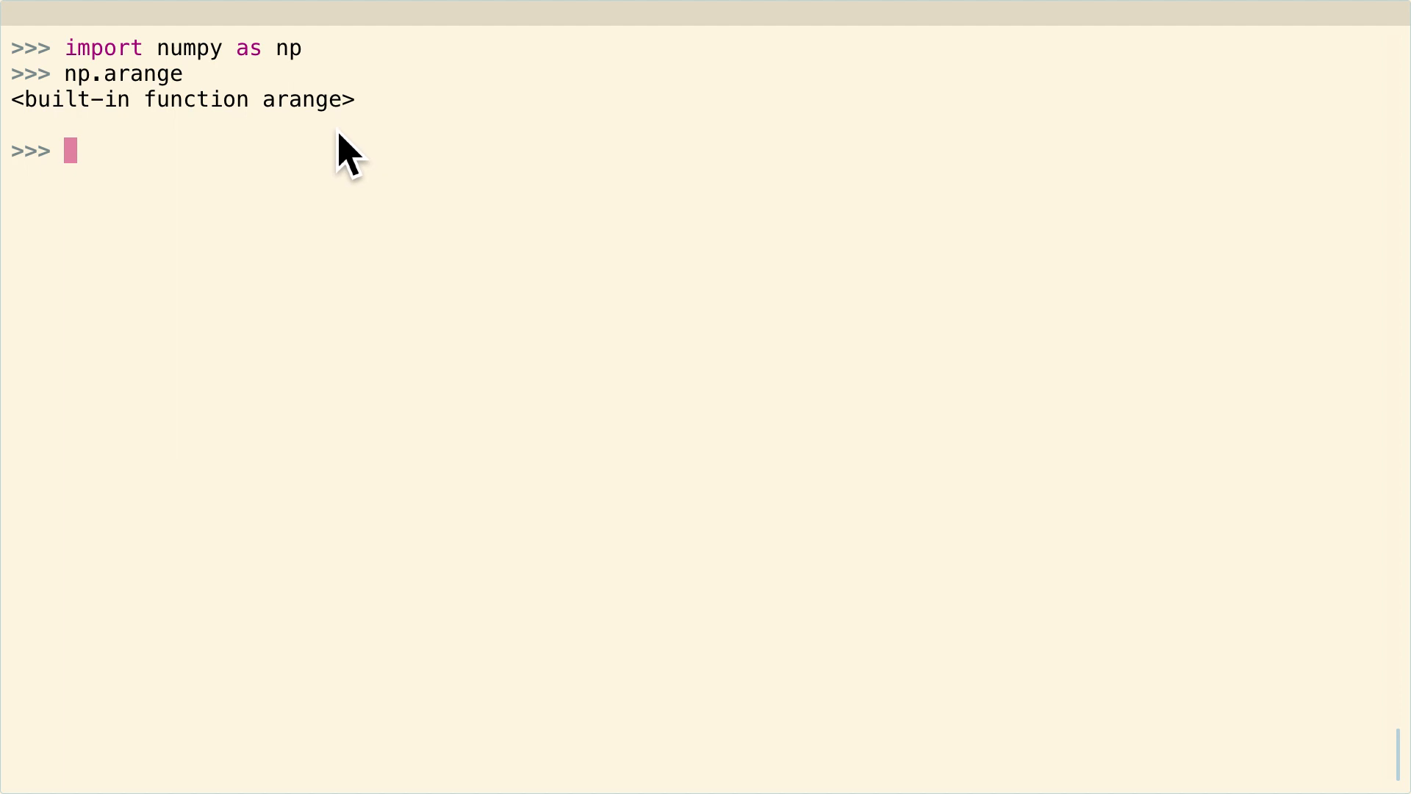
text(np.arange()
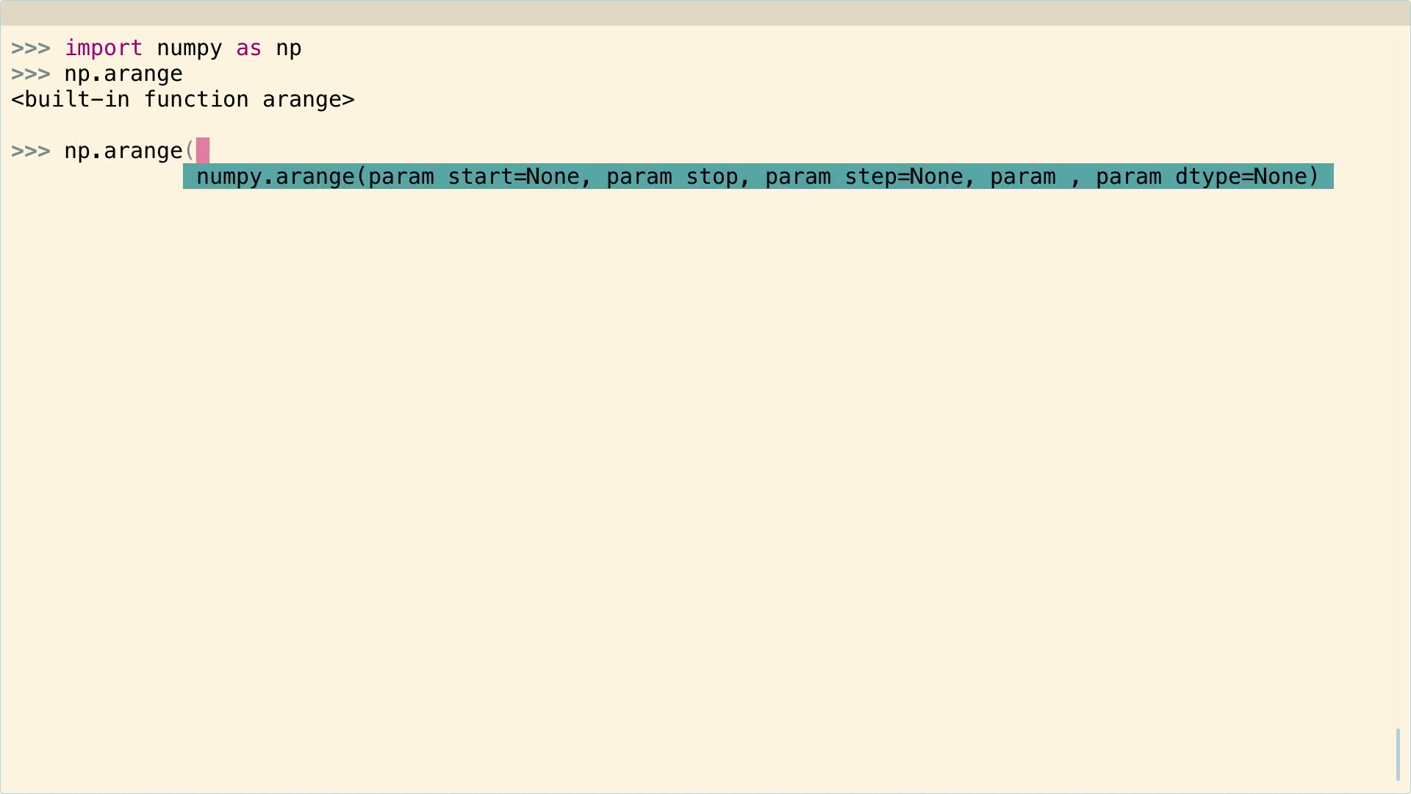
text(10).type)
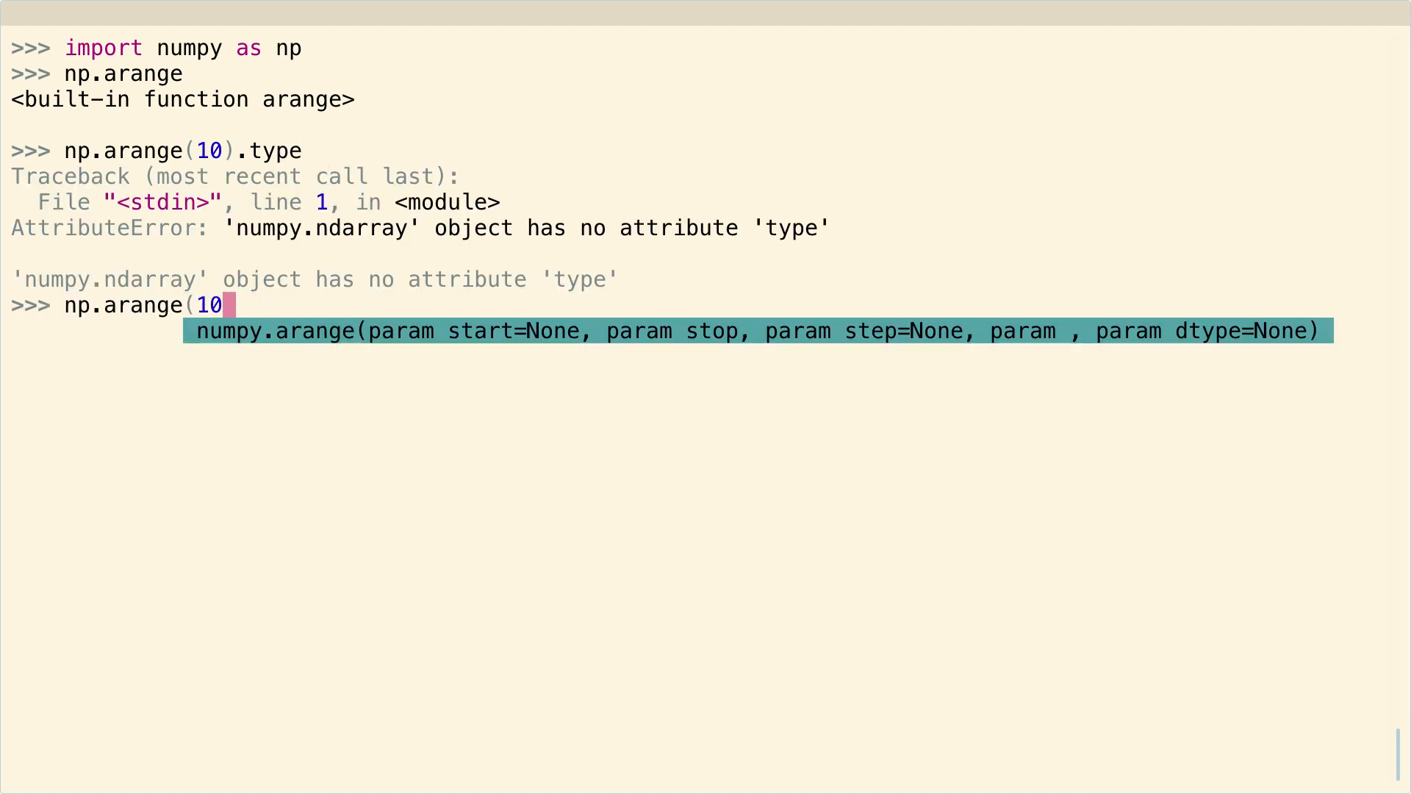
text()))
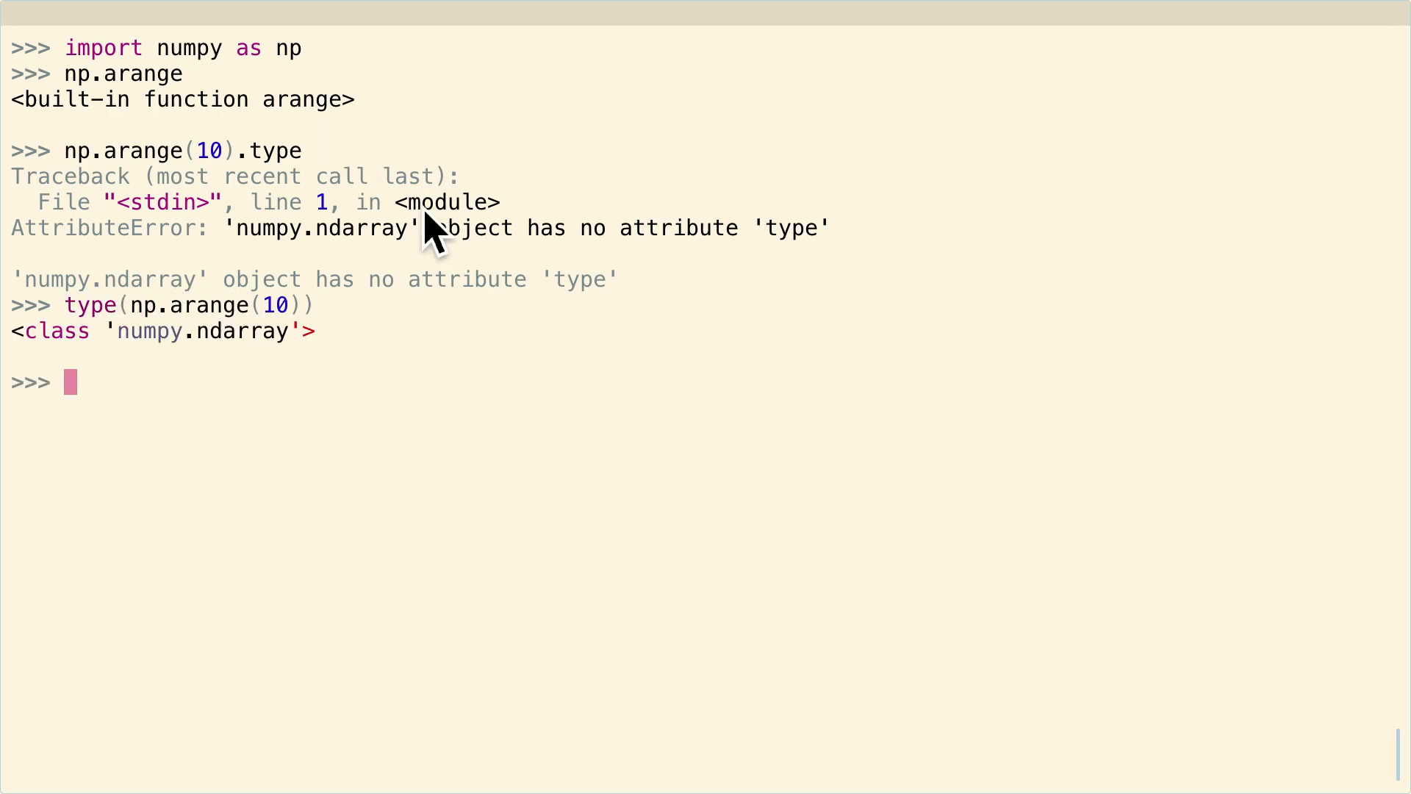
mouse_move(158, 352)
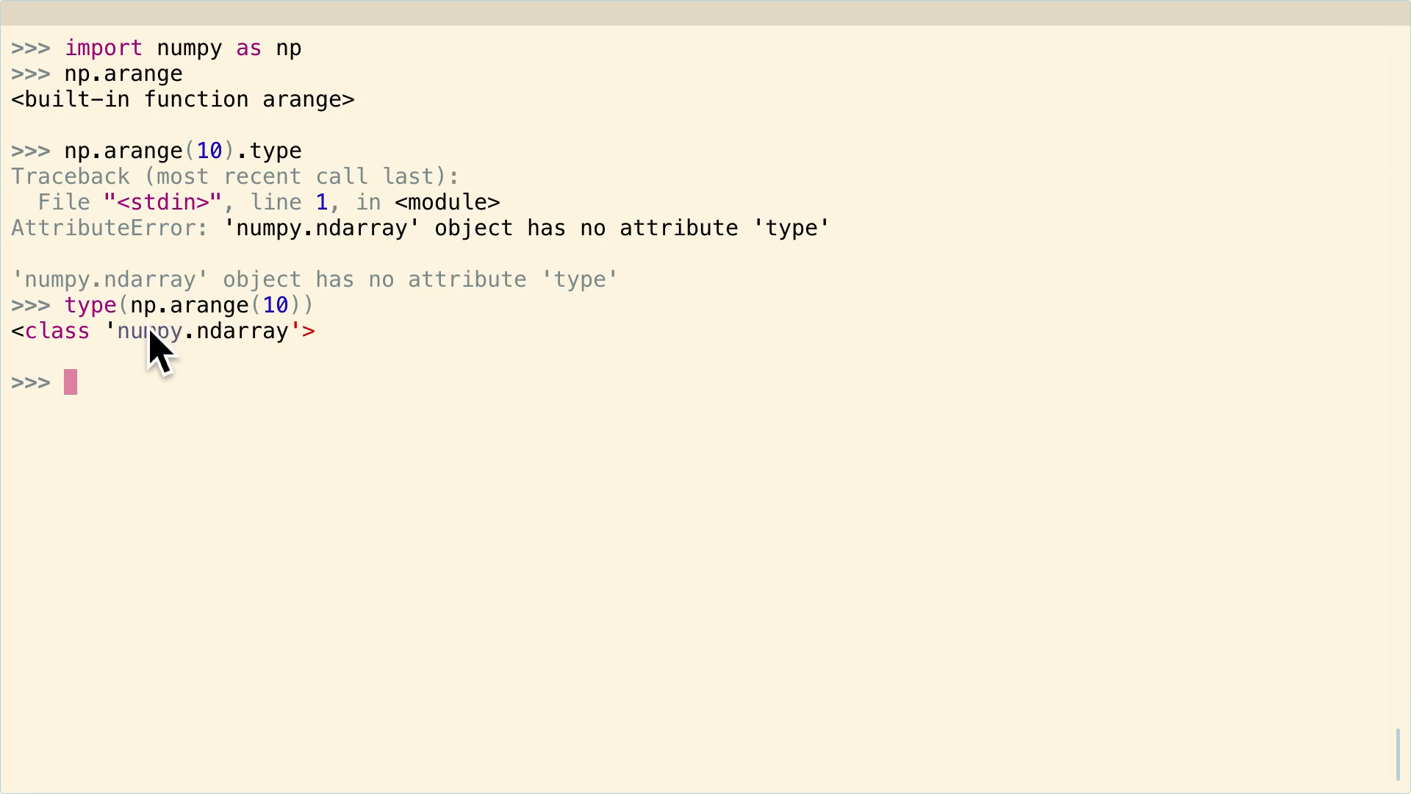
mouse_move(122, 365)
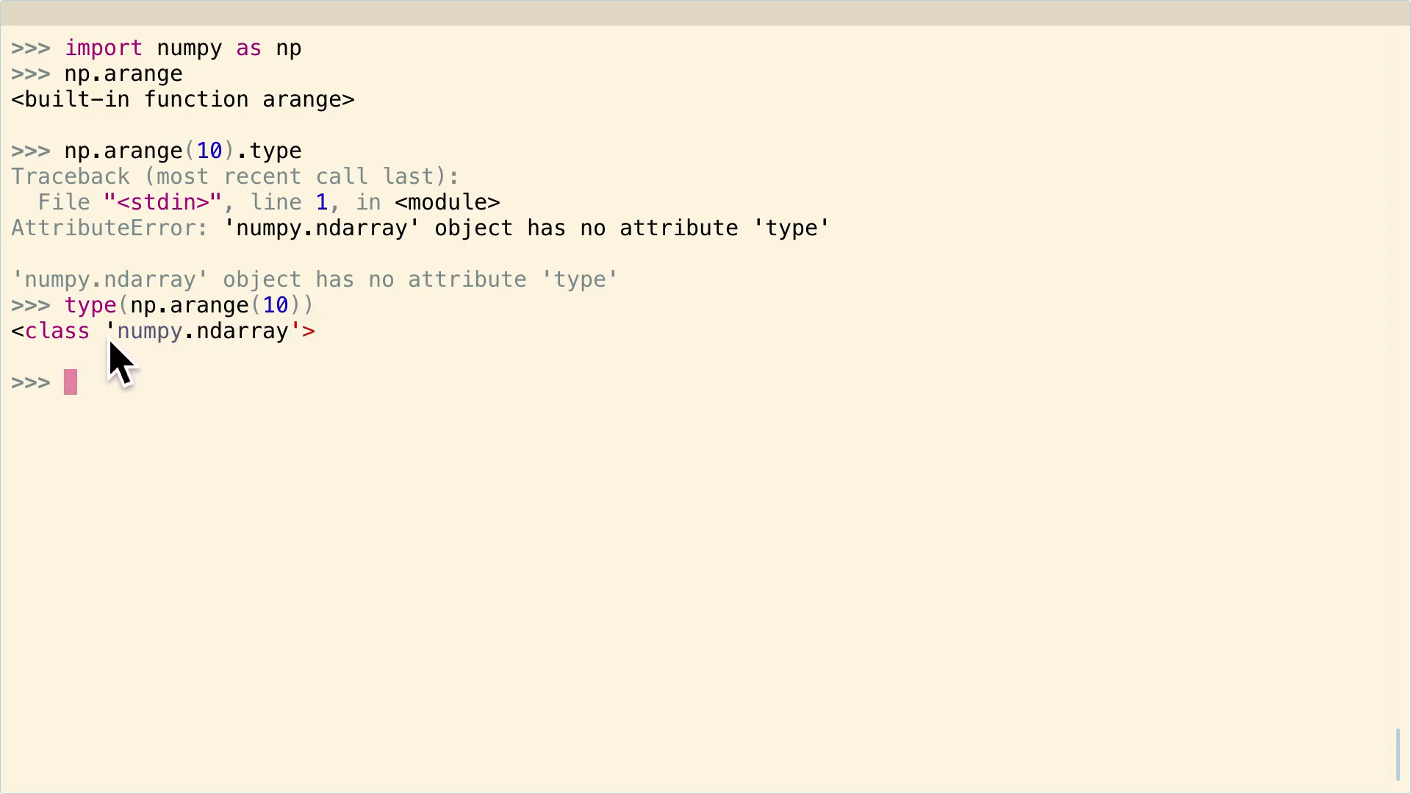
mouse_move(322, 376)
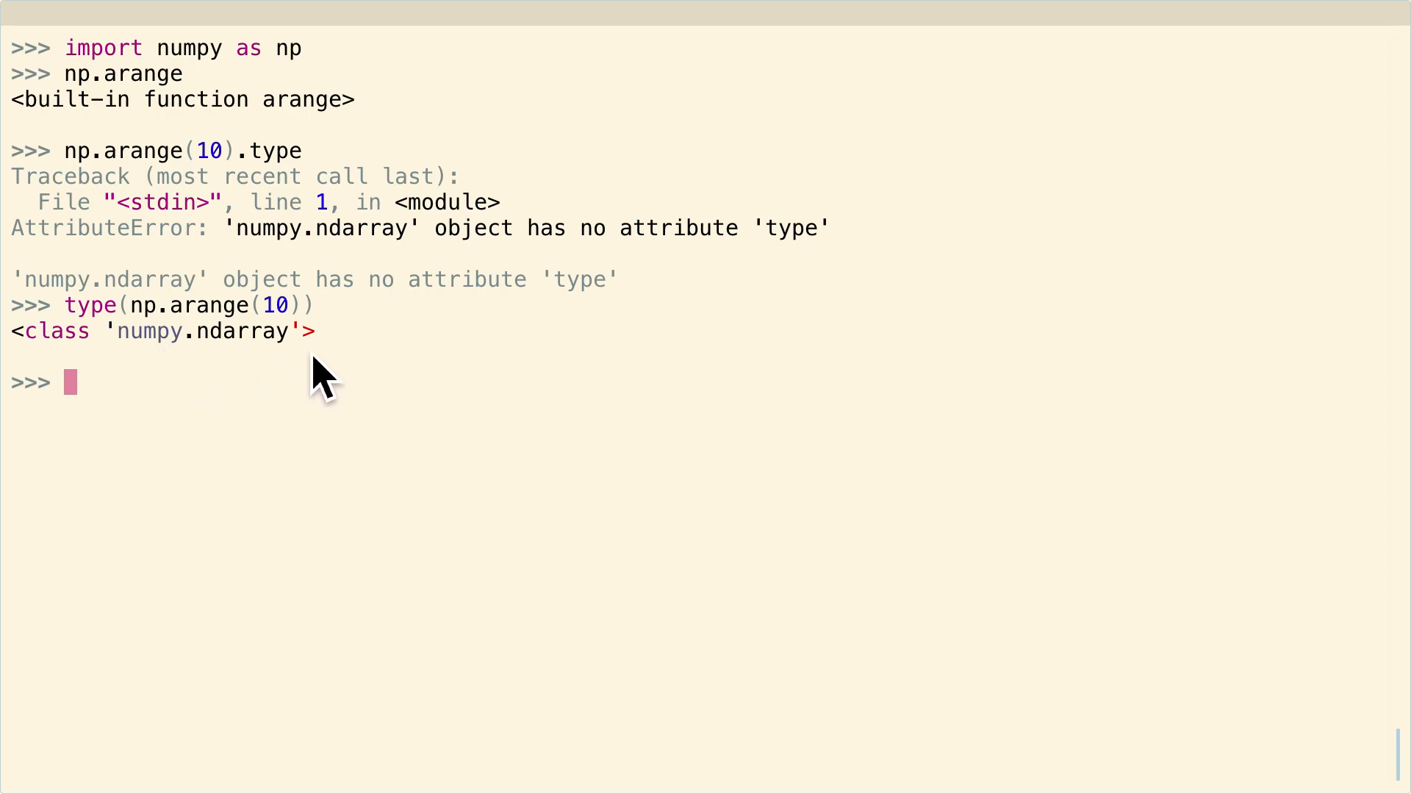
mouse_move(297, 387)
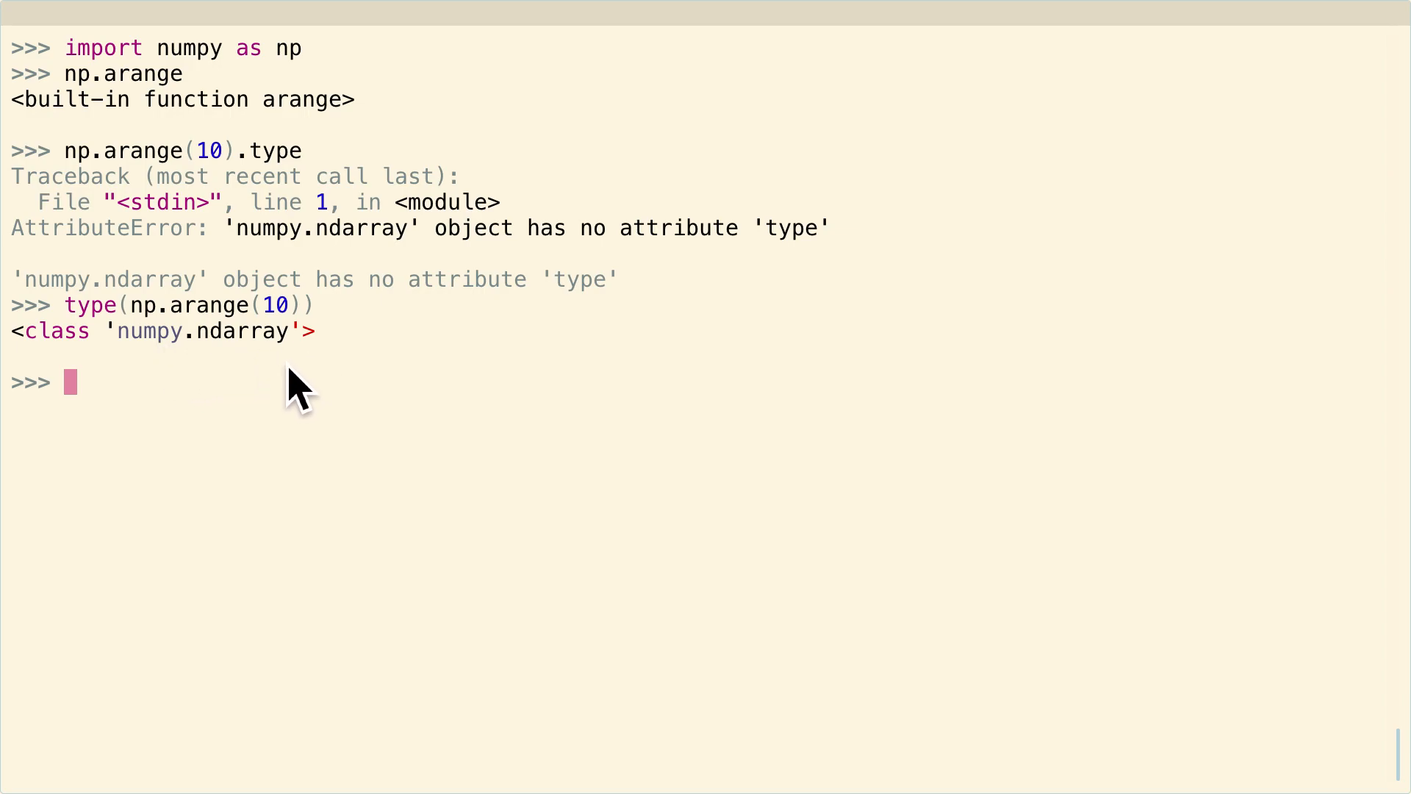
- Evaluate range as <class 'range'> and confirm type(range(10)) is the range class
text(range)
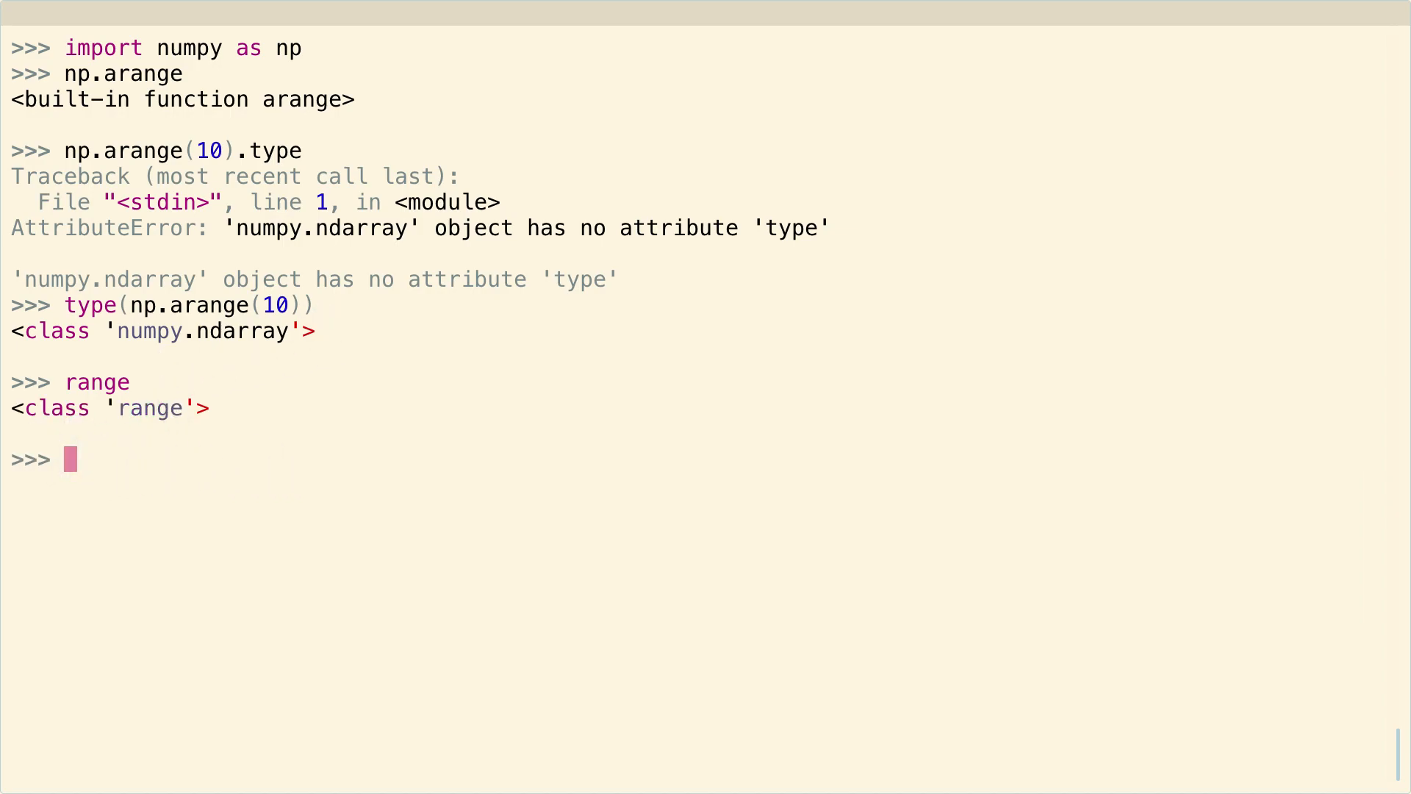
text(type()
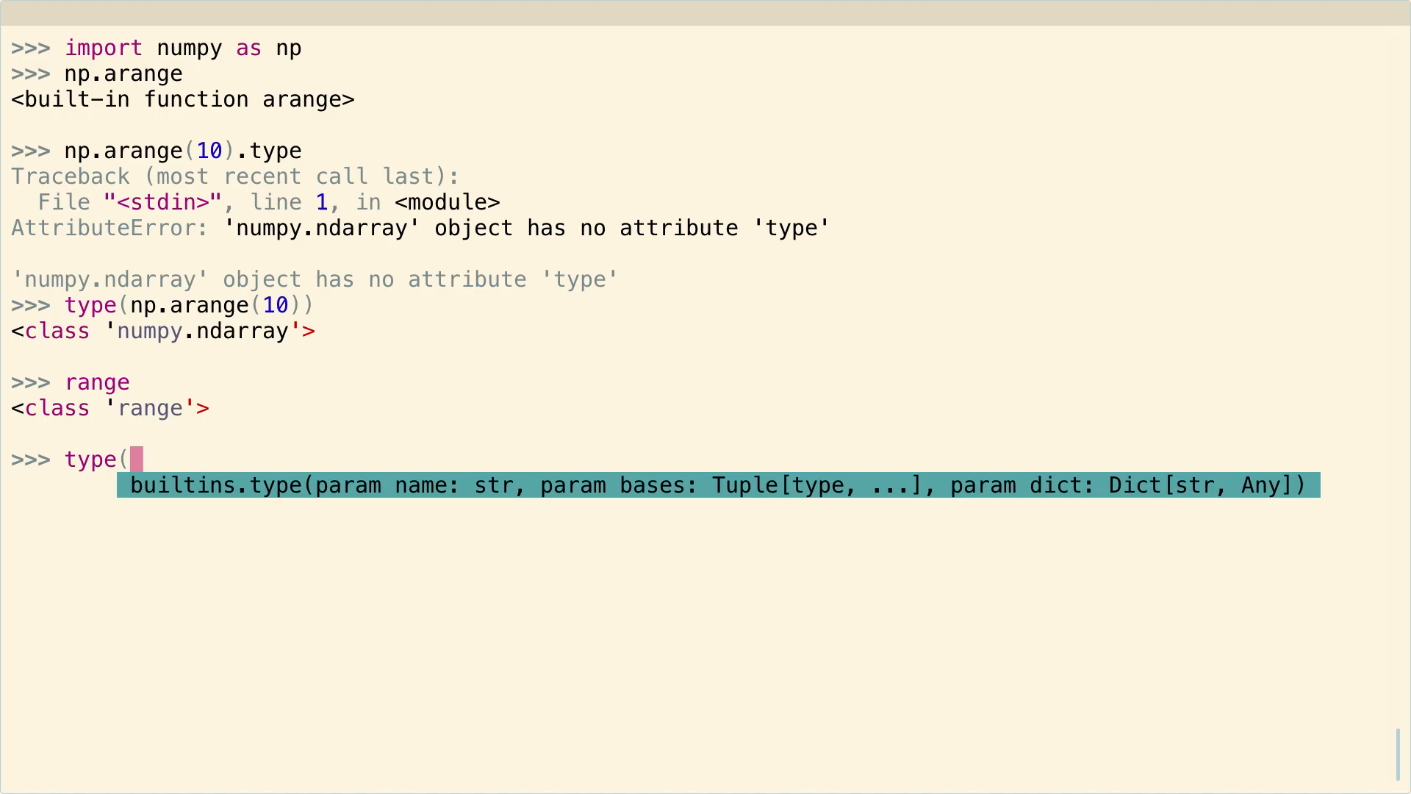
text(range(10)
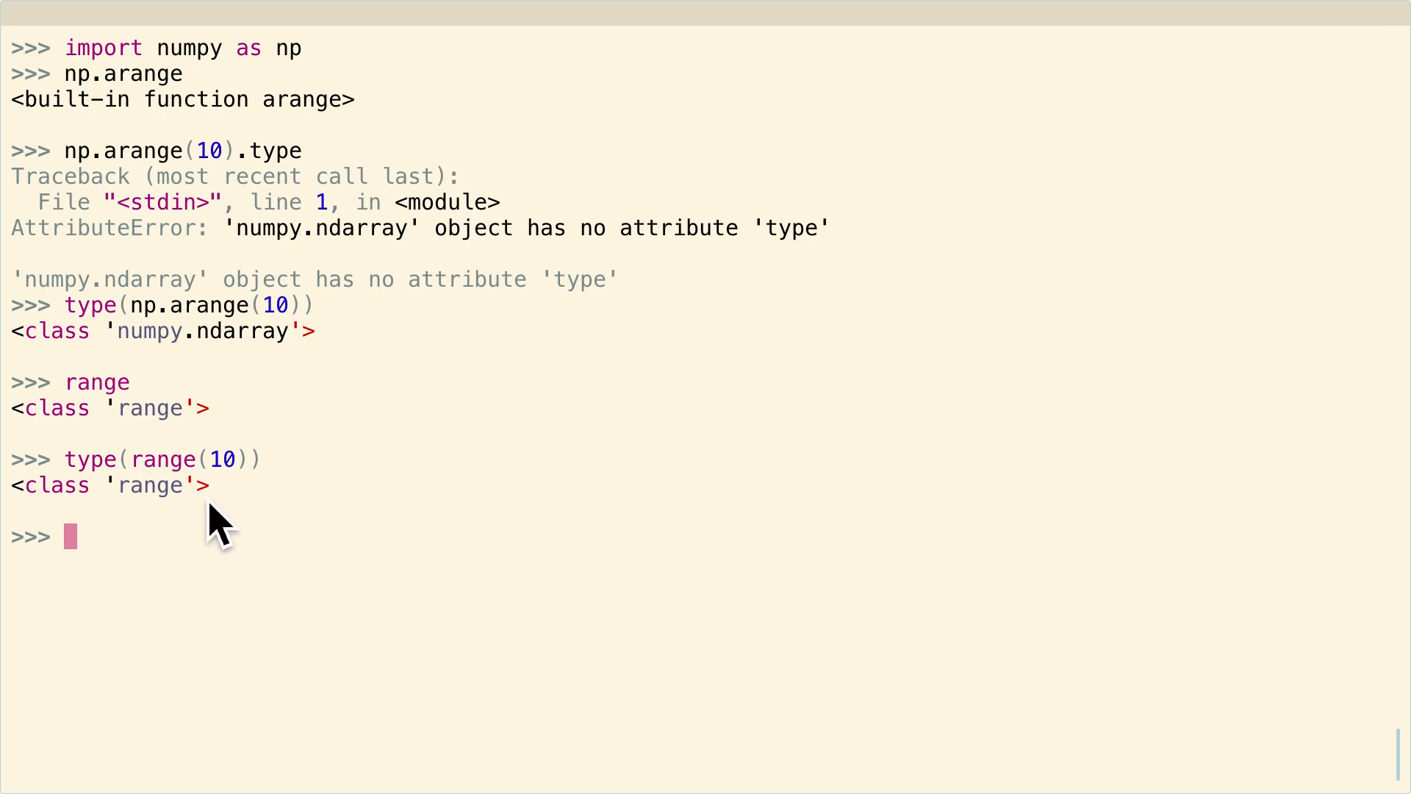
mouse_move(194, 504)
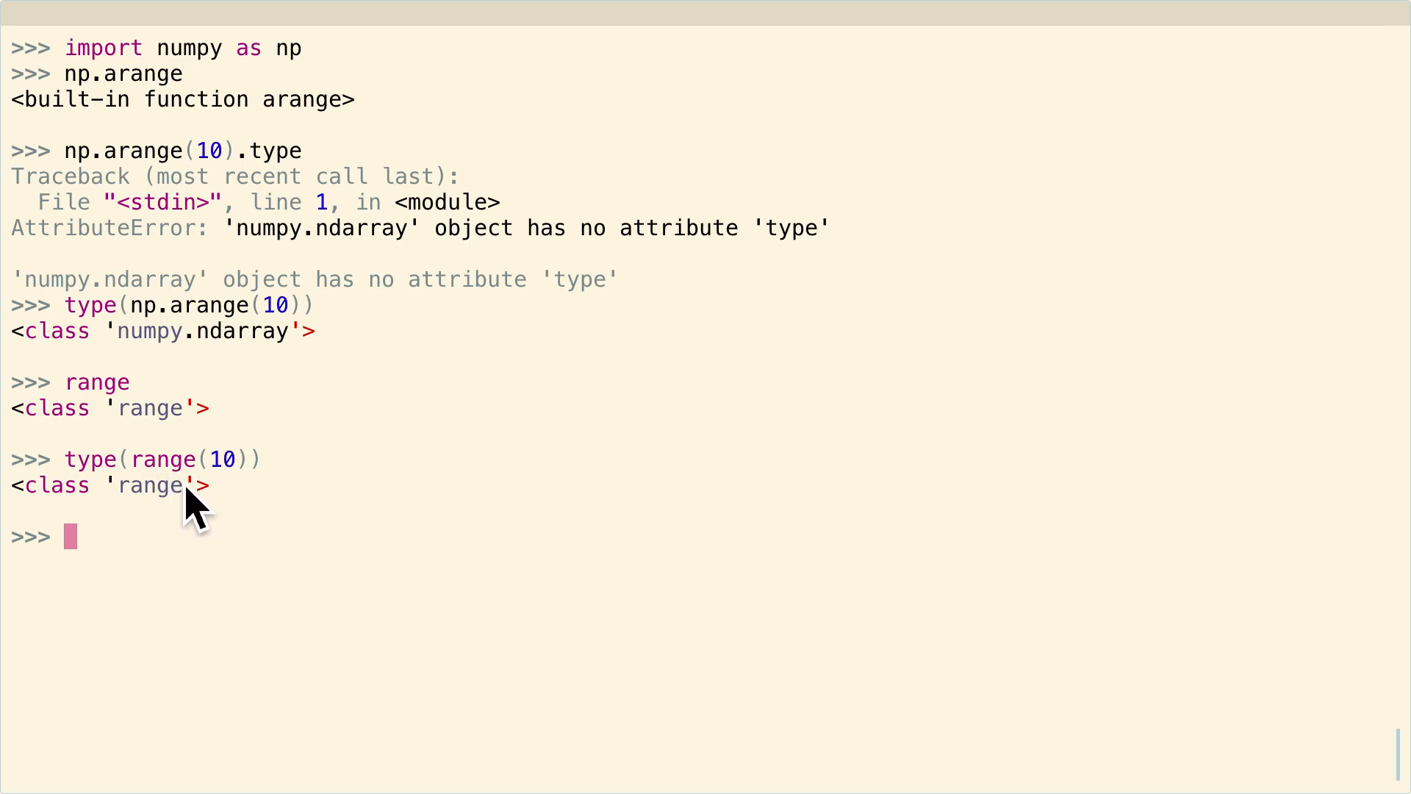
mouse_move(293, 531)
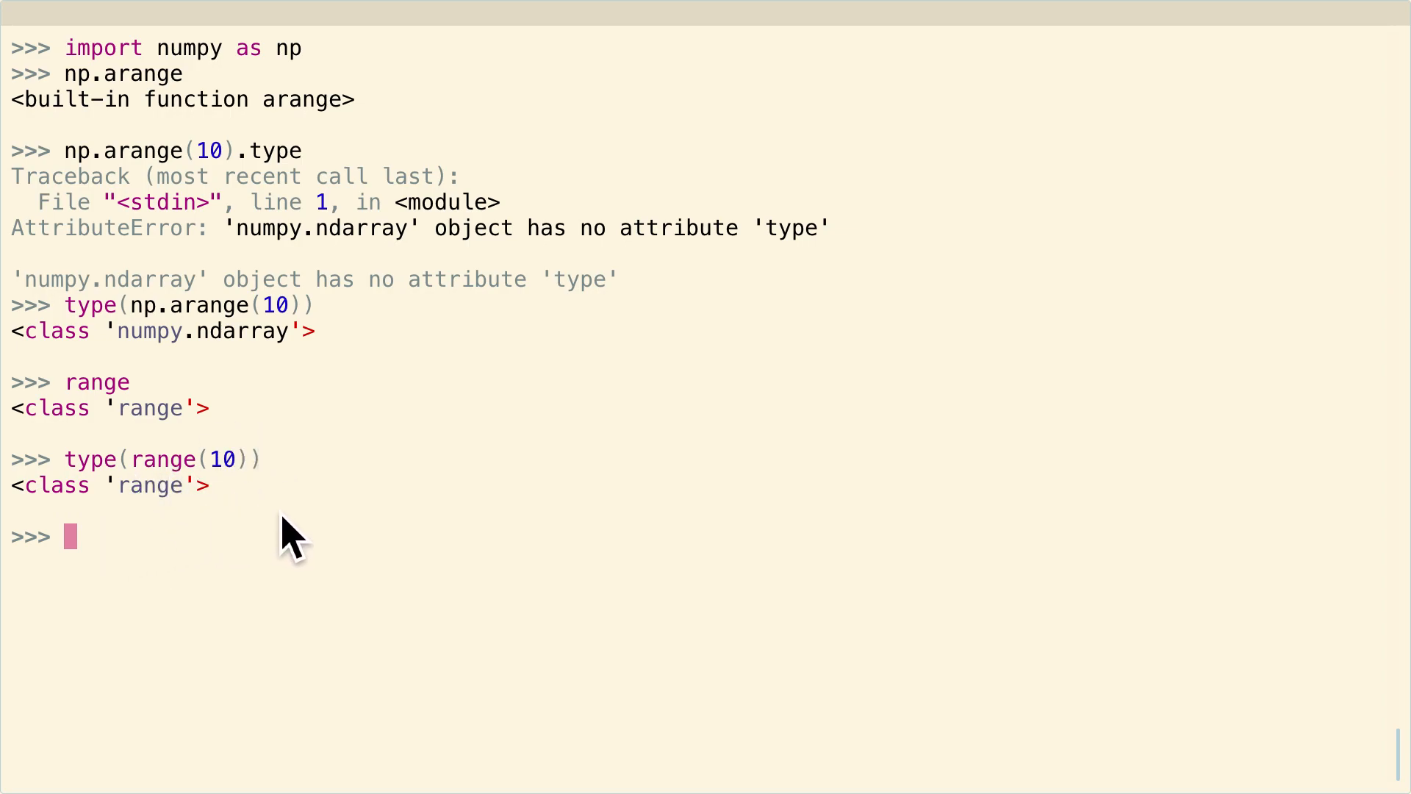
- Evaluate range(1, 10, 1), which displays back as range(1, 10)
text(range()
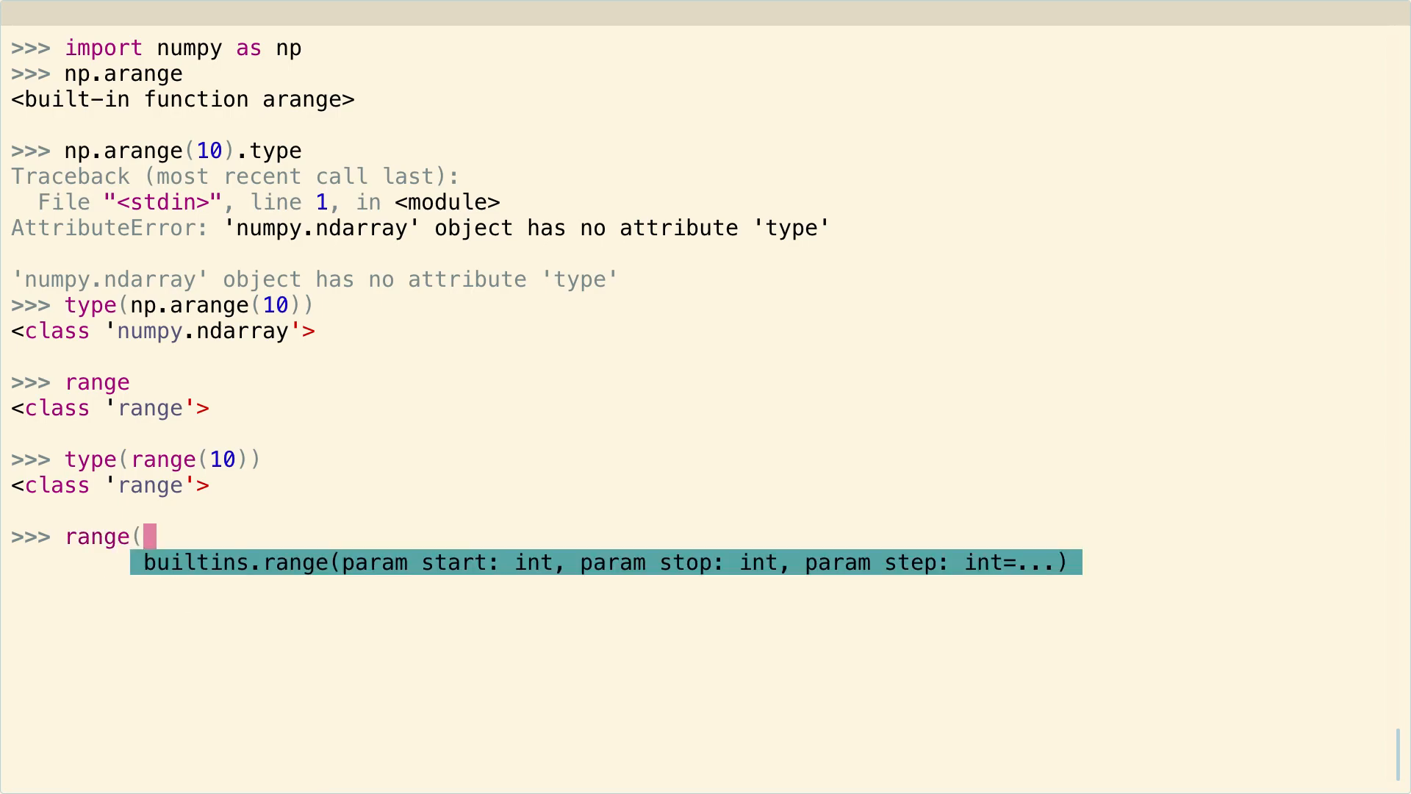
mouse_move(500, 626)
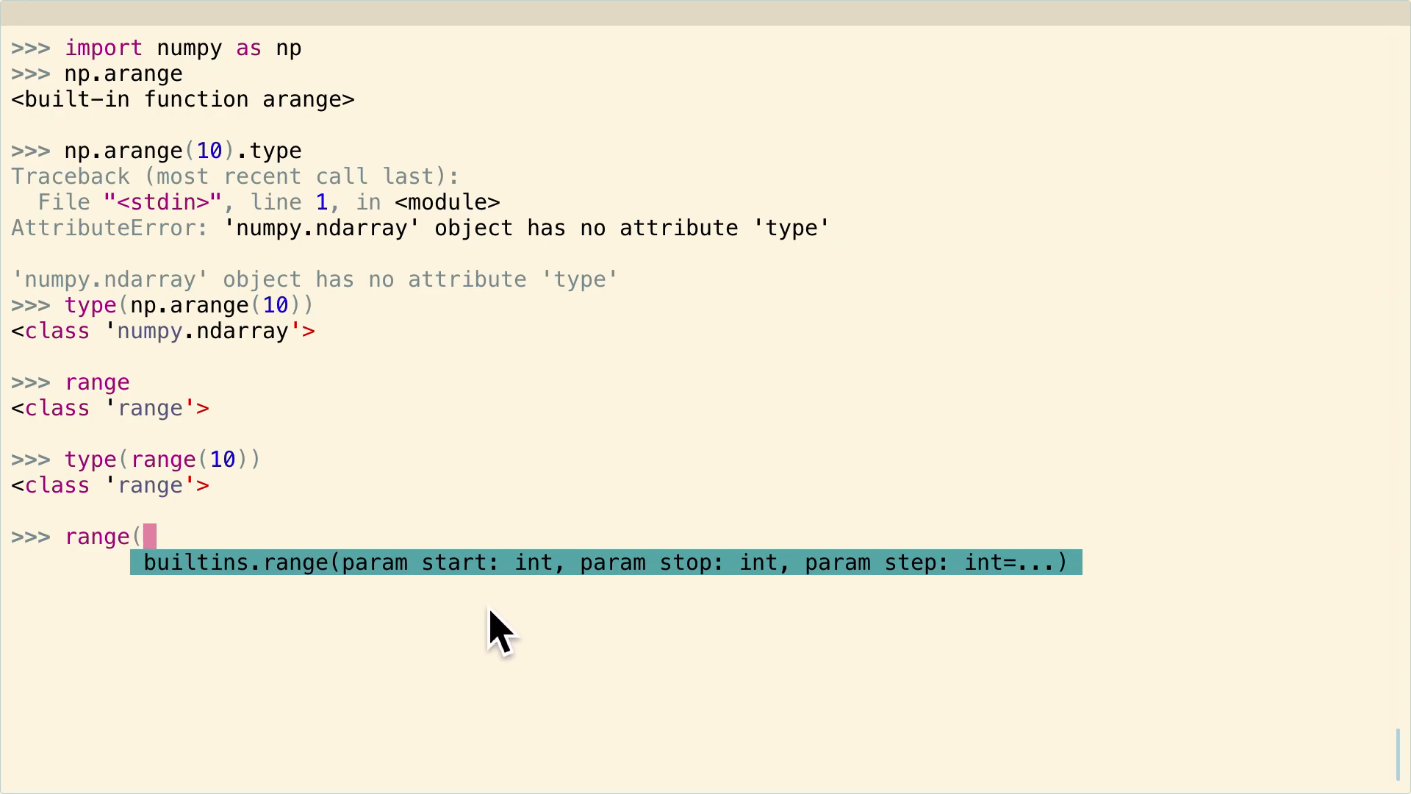
mouse_move(916, 598)
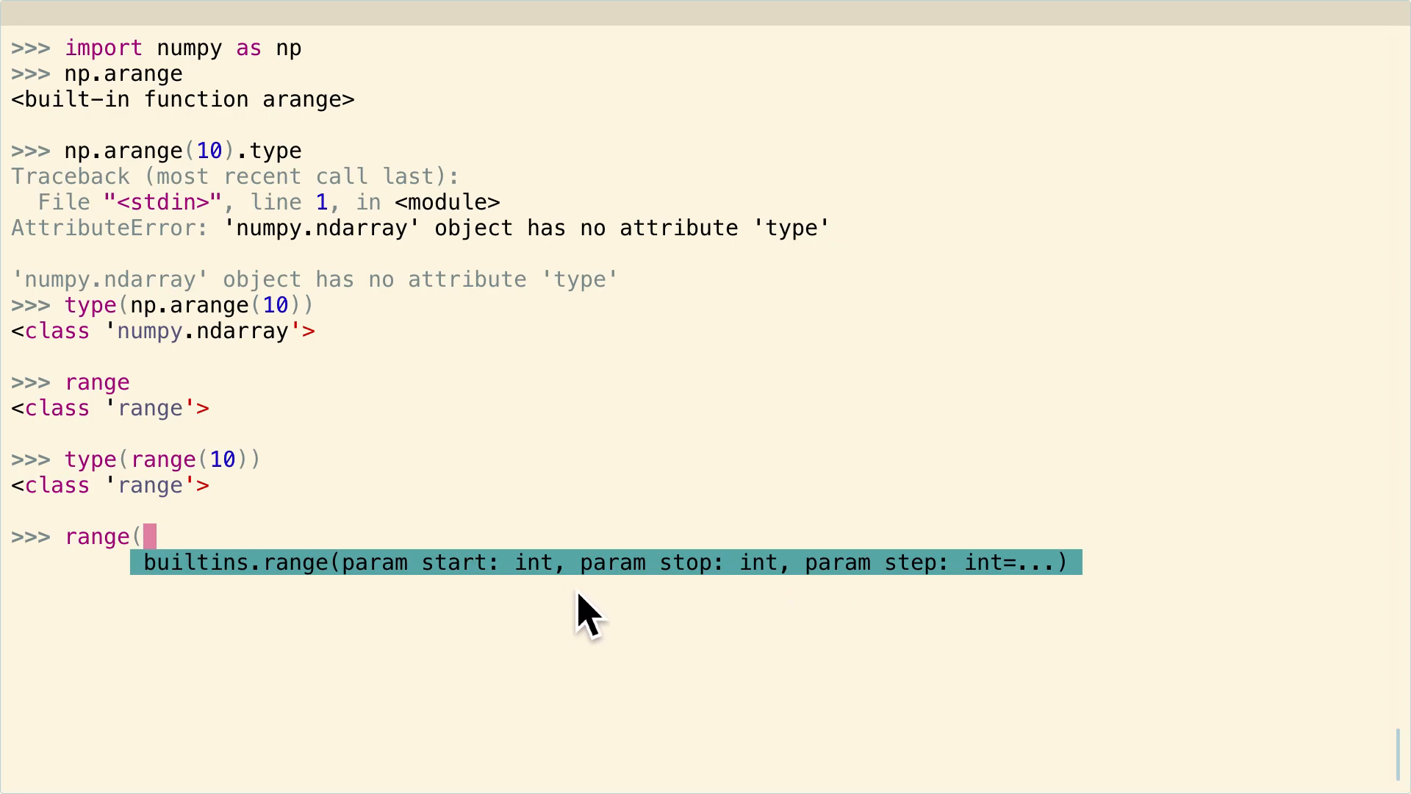
mouse_move(585, 599)
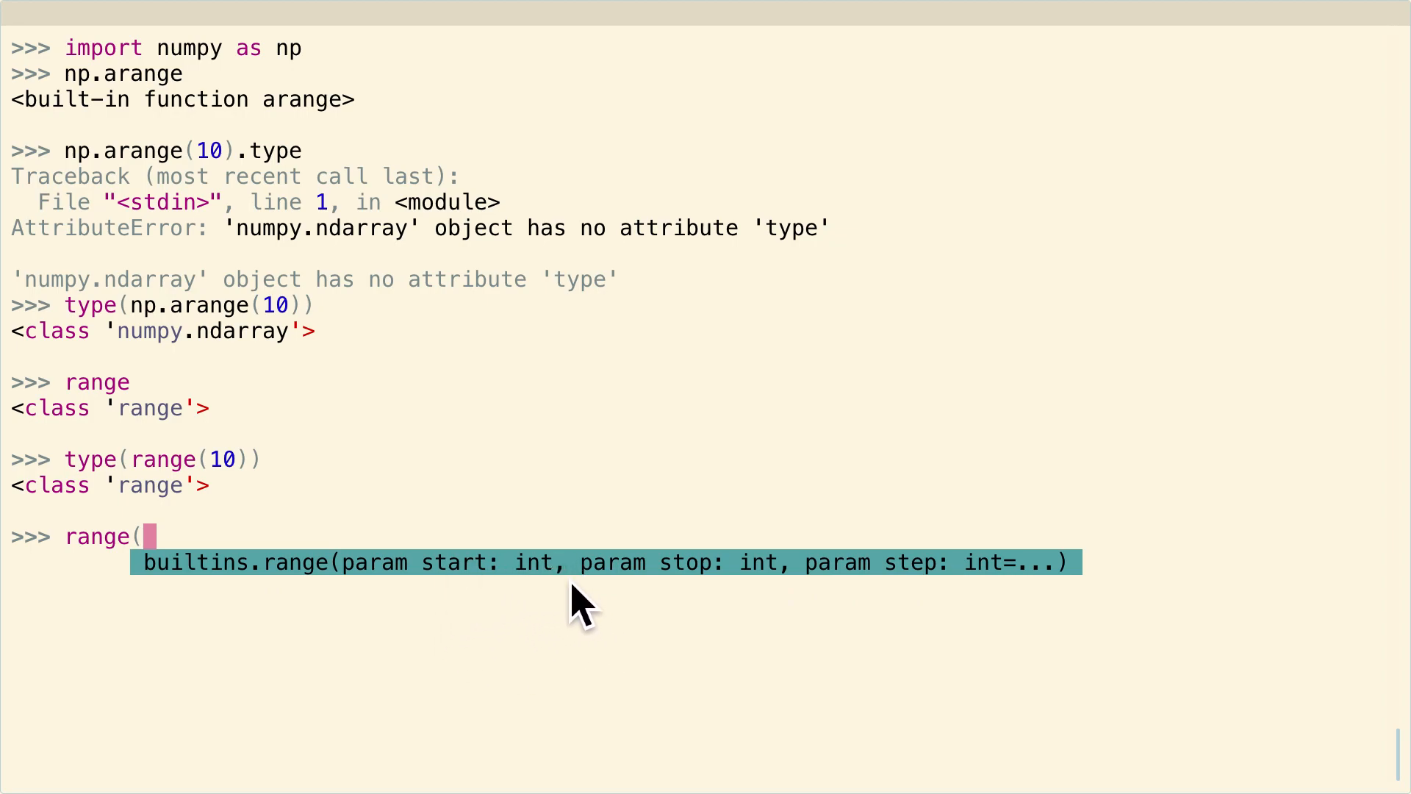
mouse_move(558, 611)
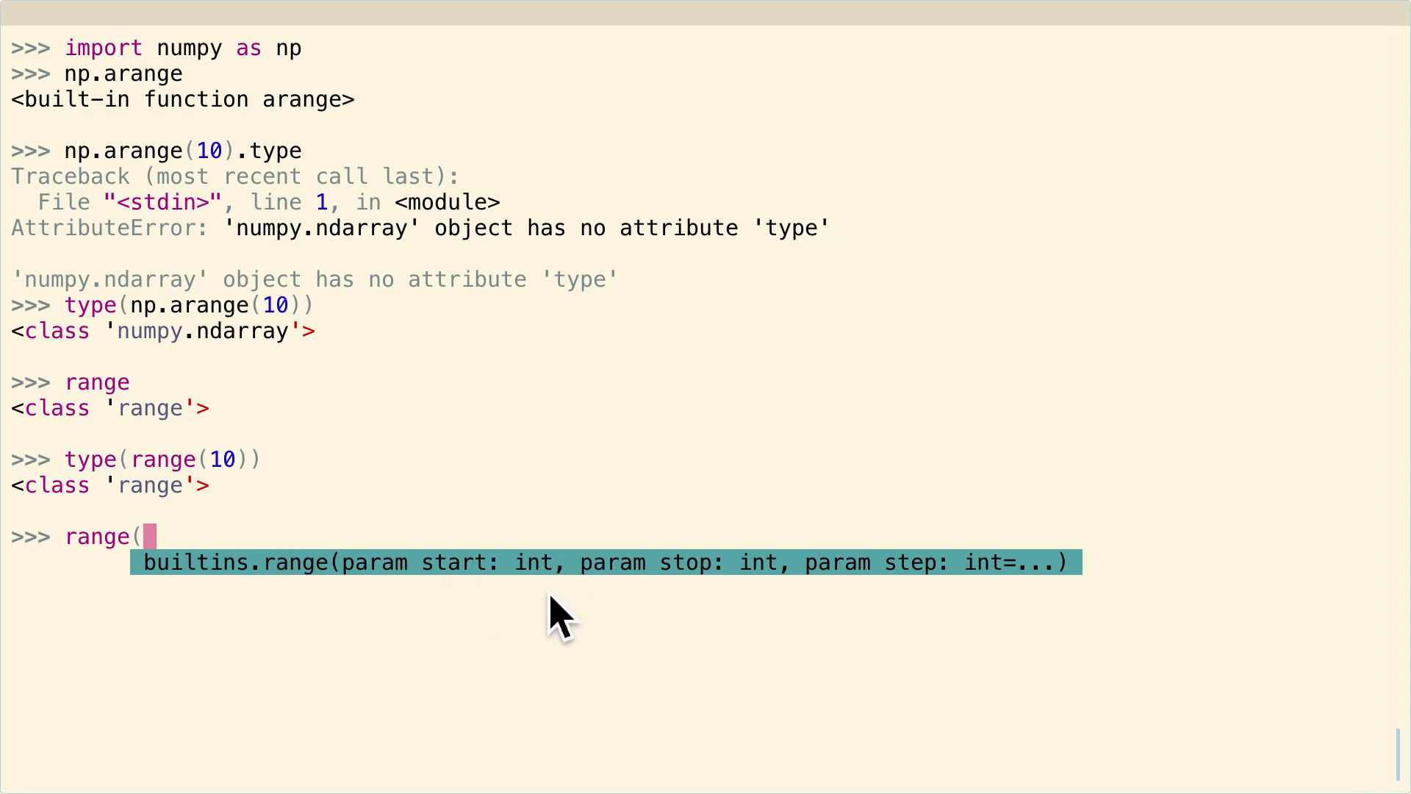
mouse_move(394, 610)
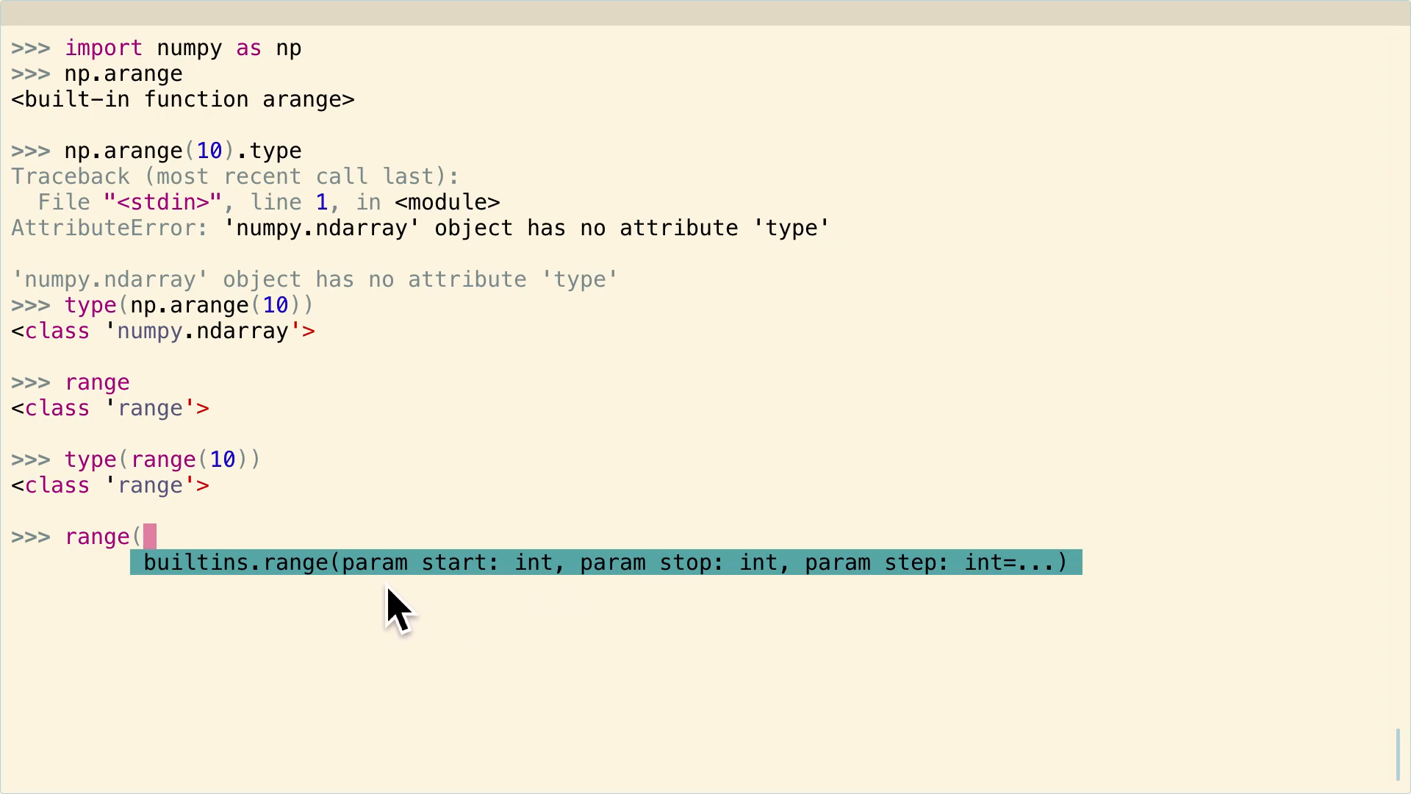
text(1, 10)
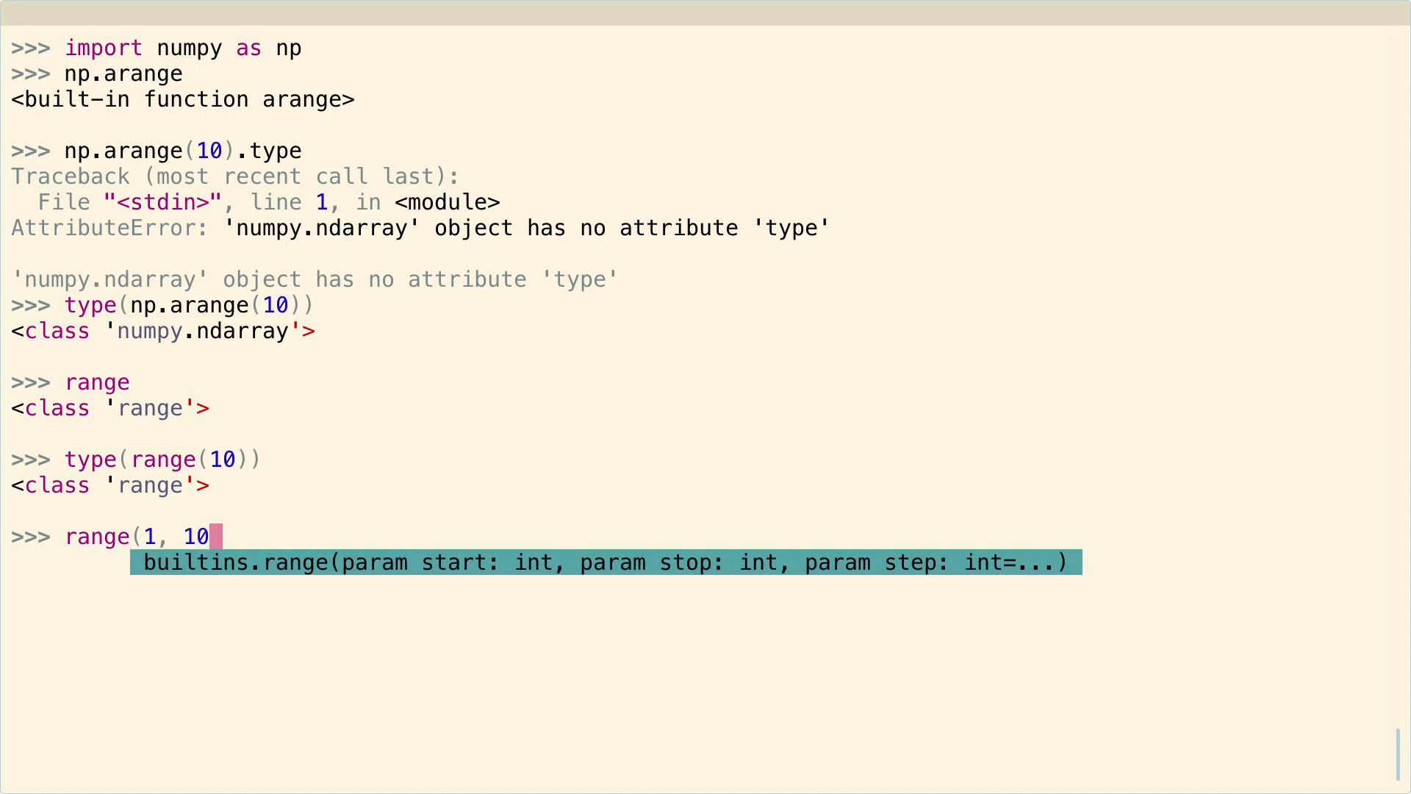
text(, 1);)
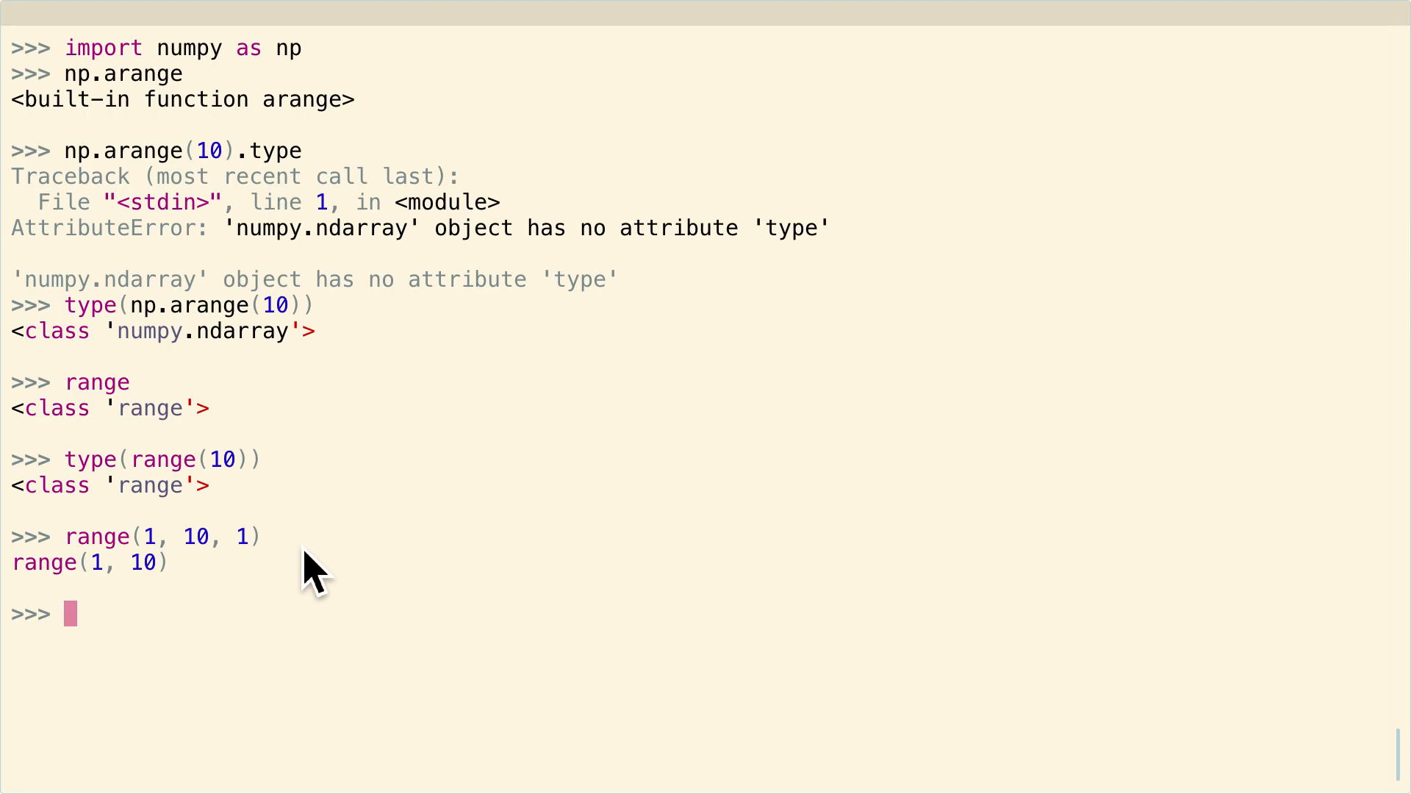
mouse_move(225, 548)
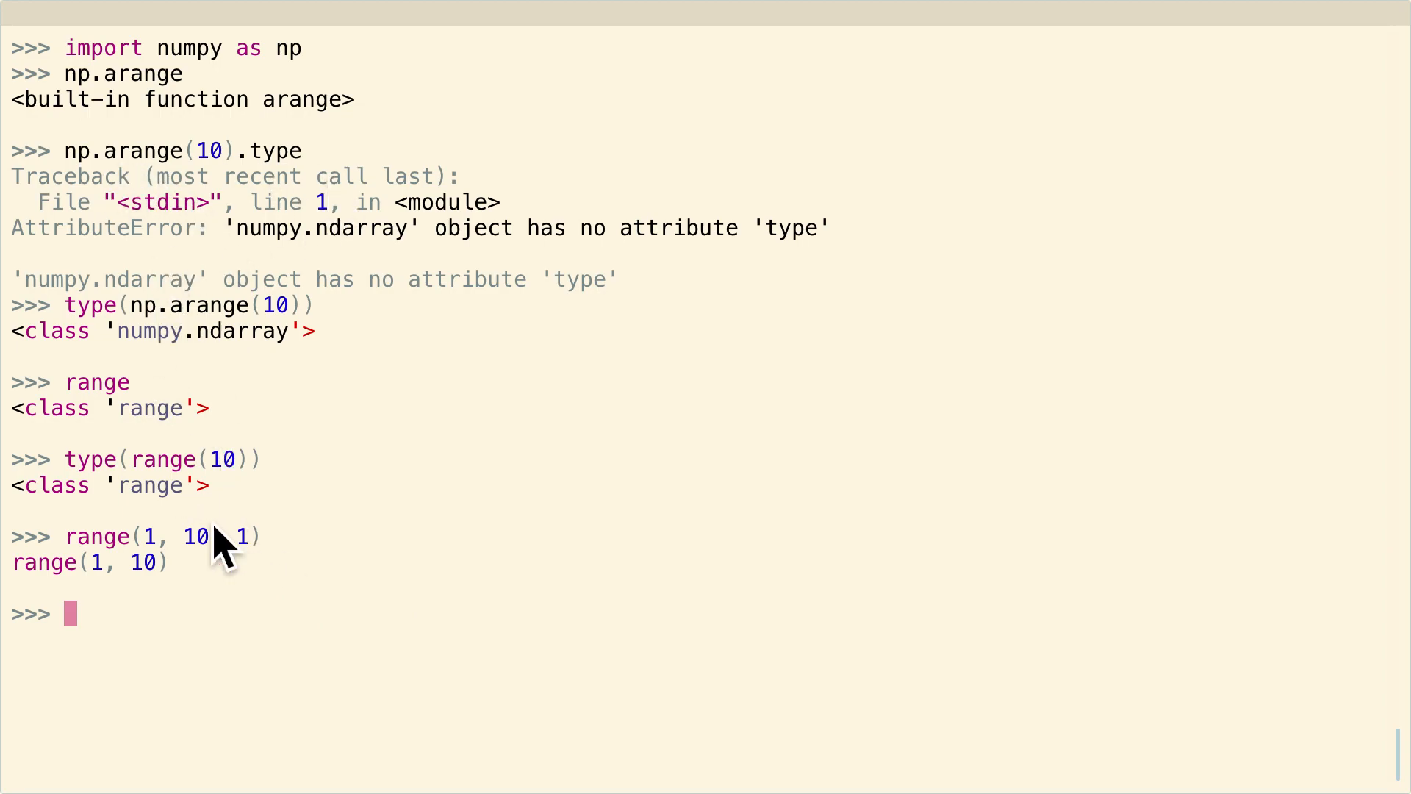
mouse_move(301, 526)
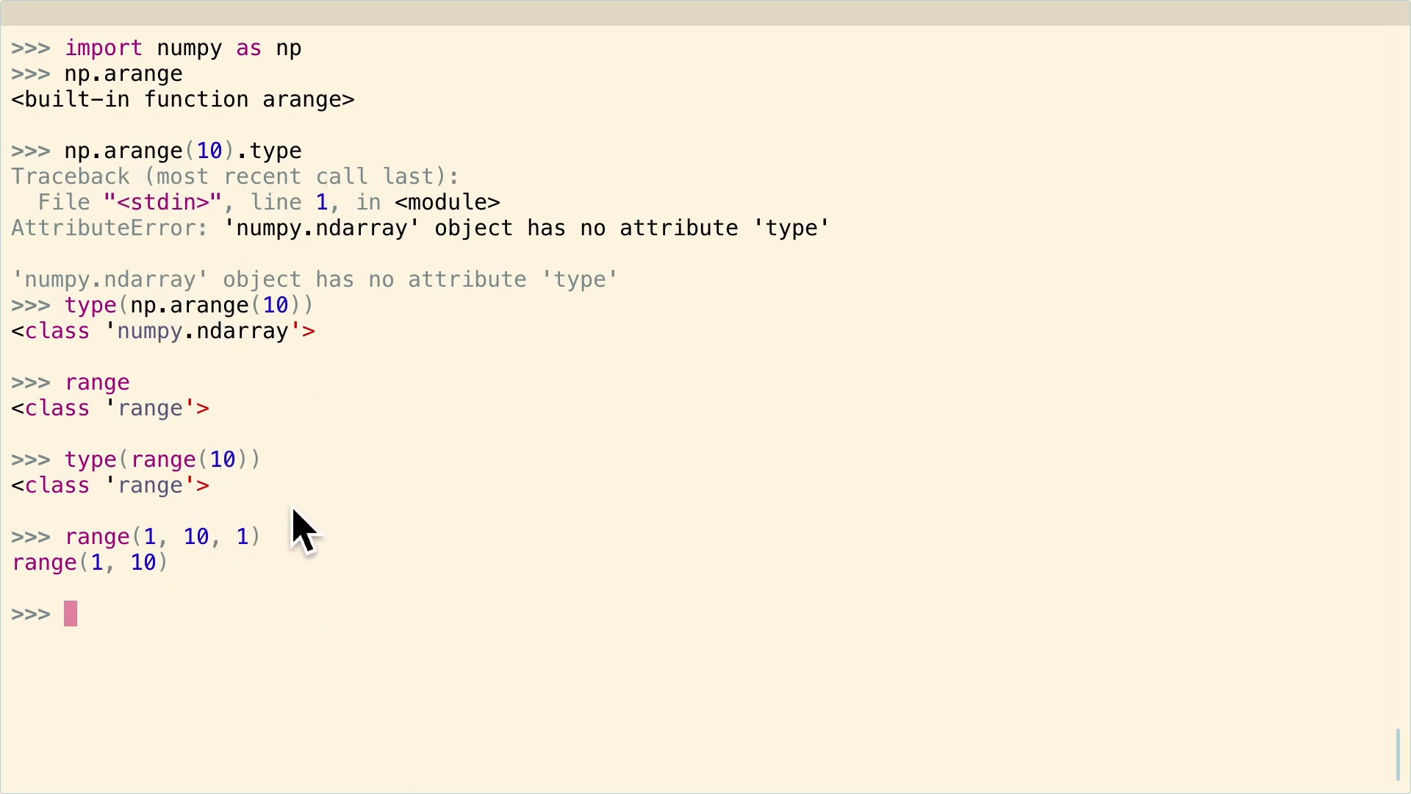
mouse_move(131, 598)
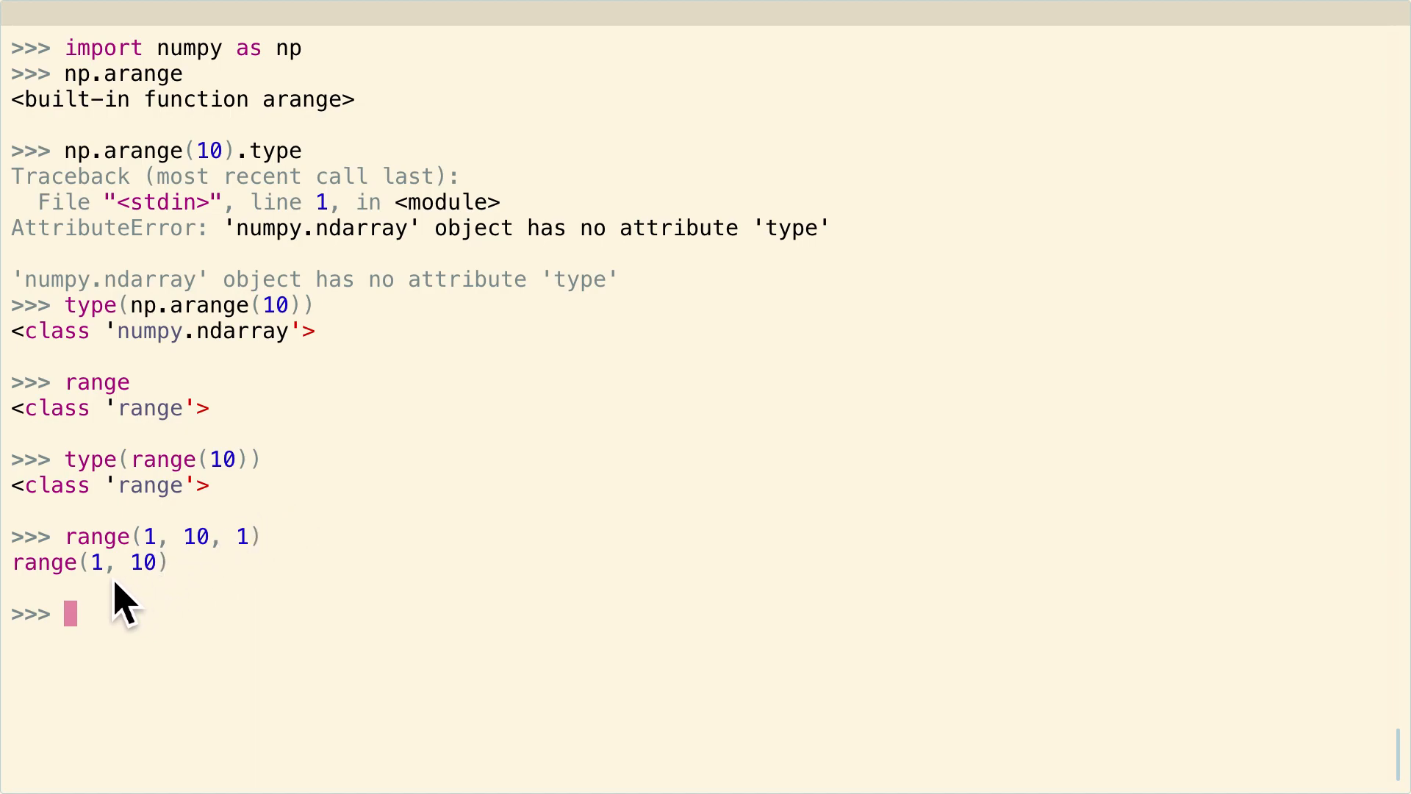
mouse_move(171, 610)
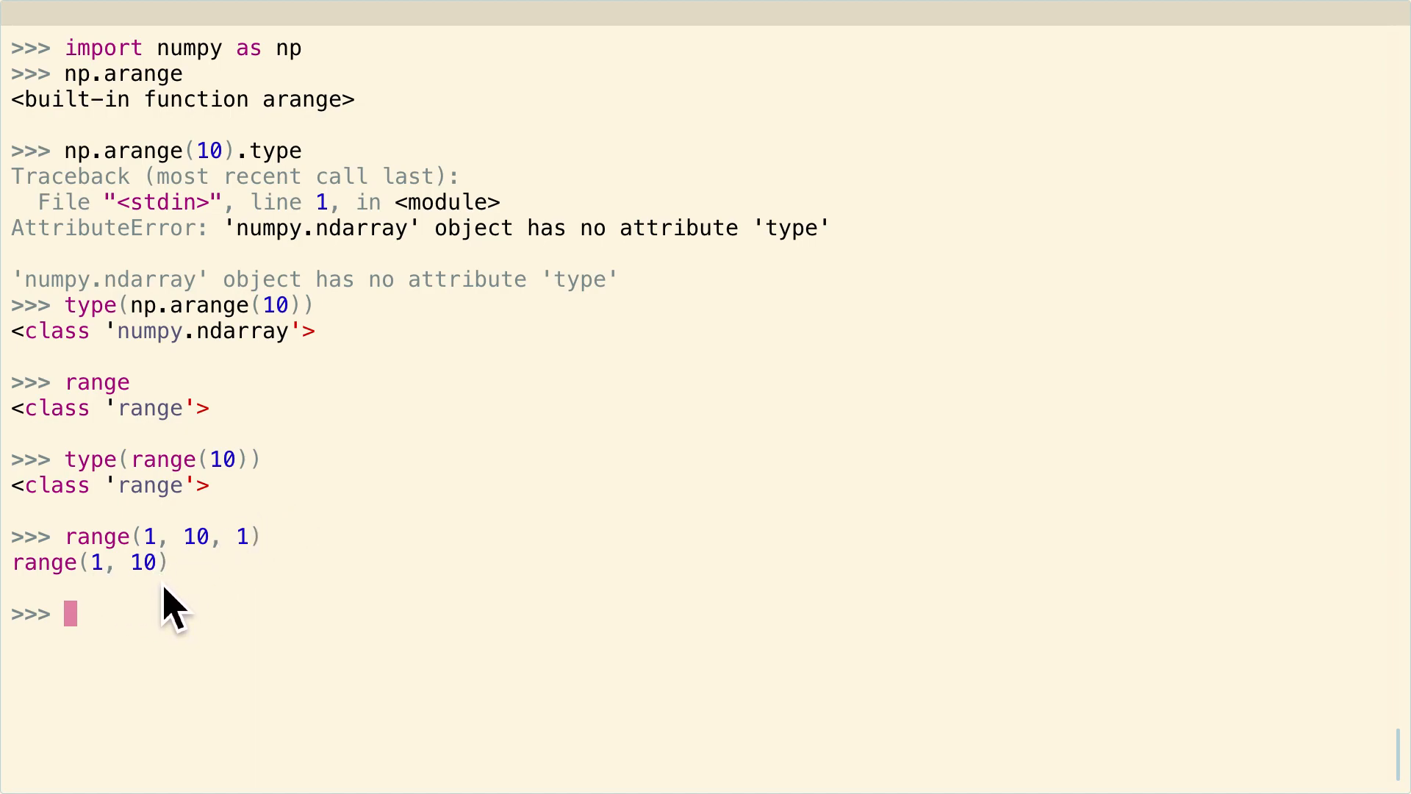
- Run a for loop printing each i in range(1, 10), outputting 1 through 9
text(for i in)
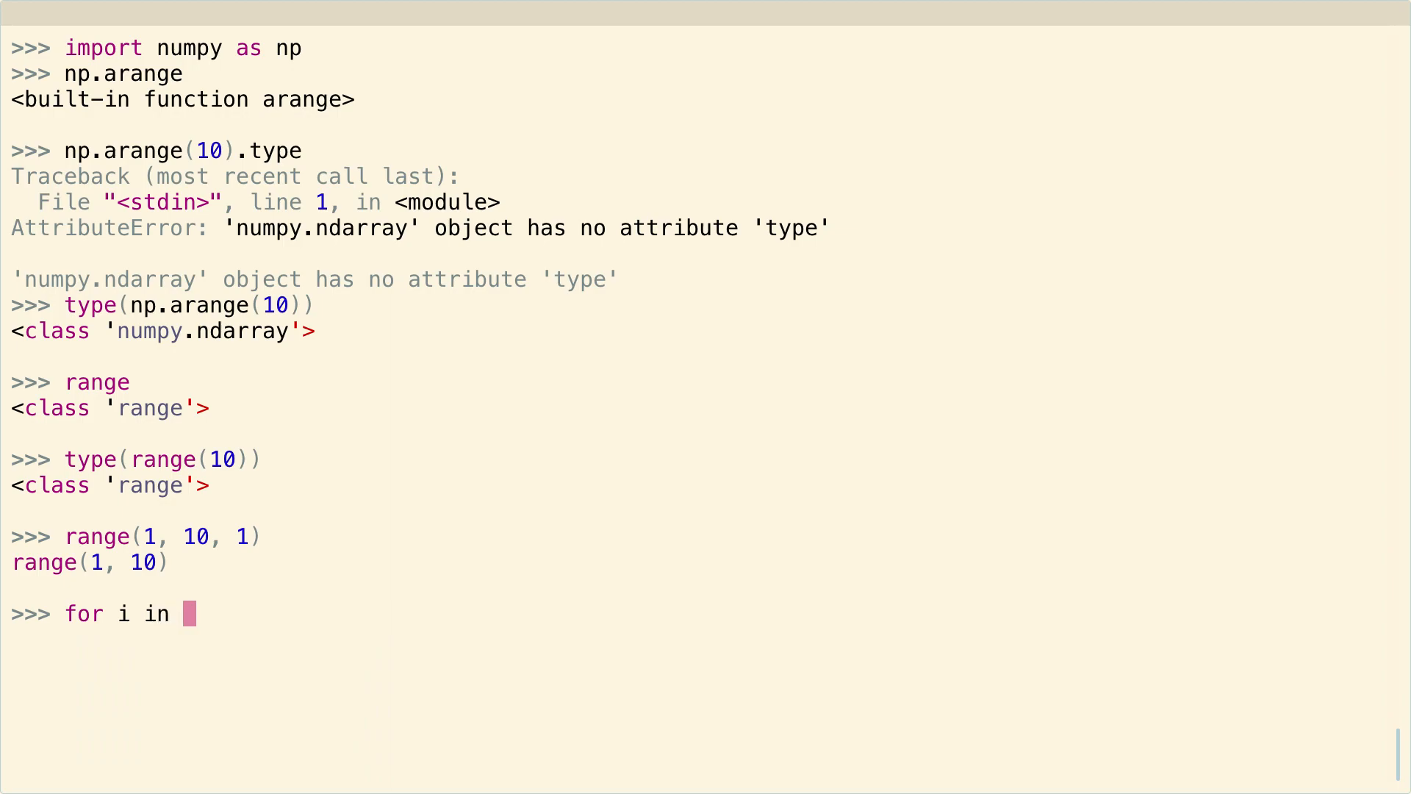
text(range(1, 10))
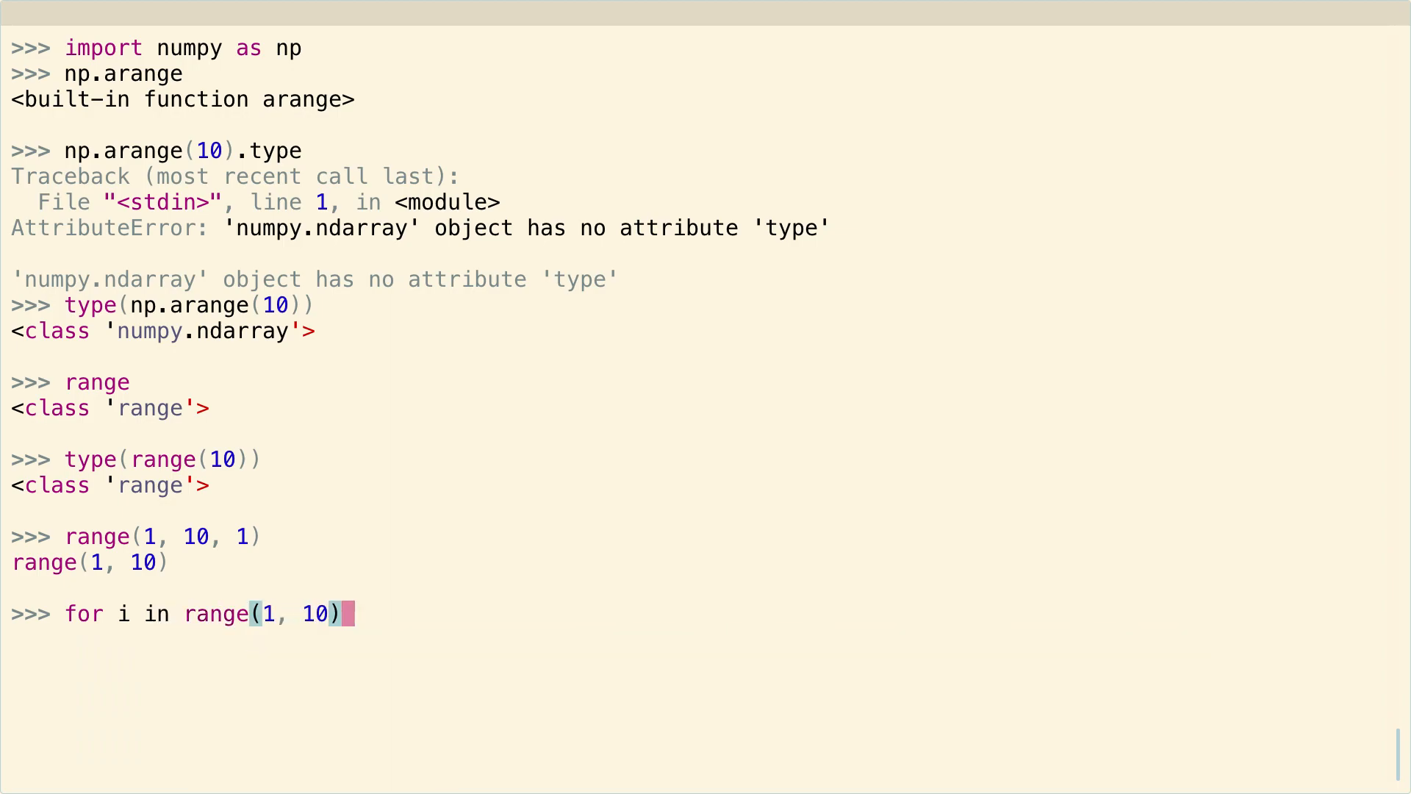
key(enter)
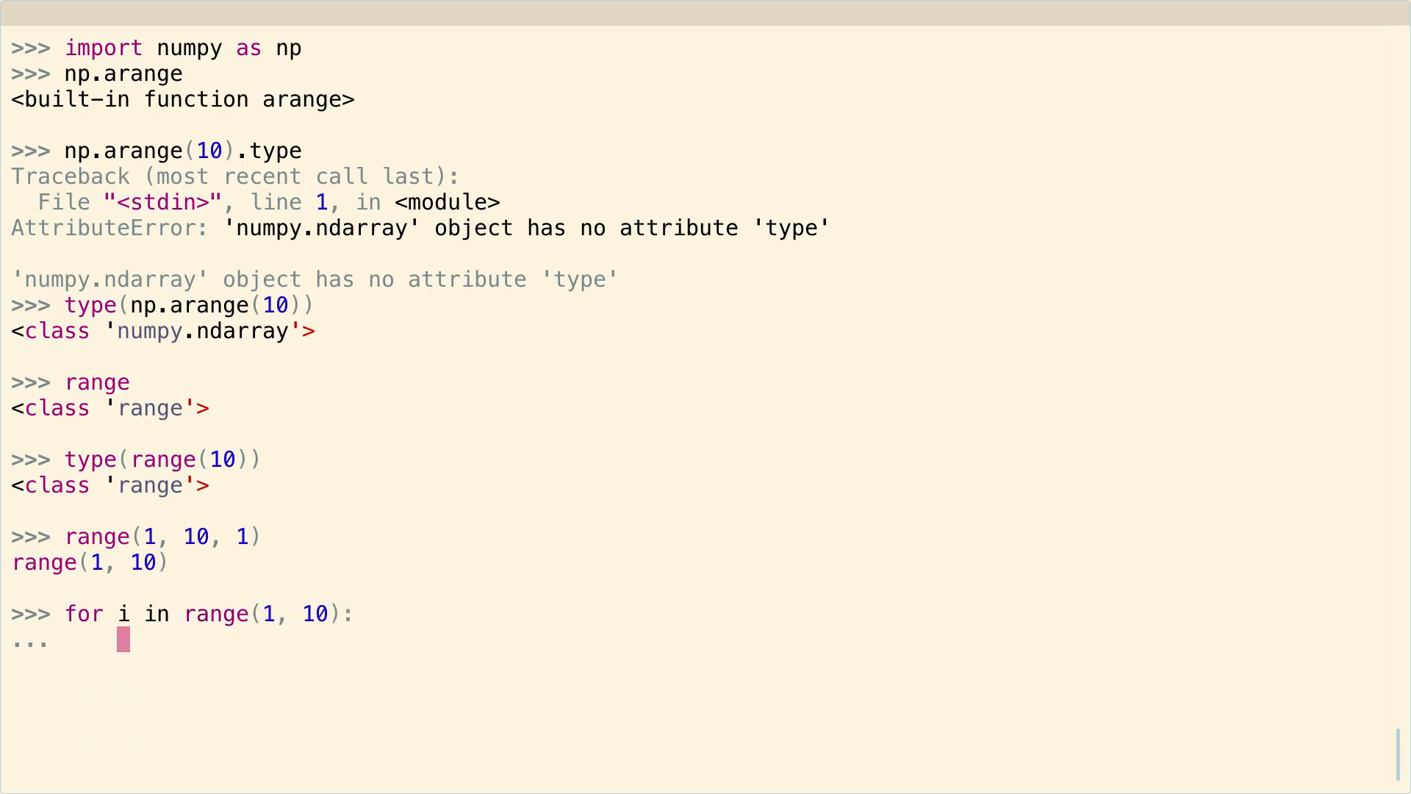
text(print(i))
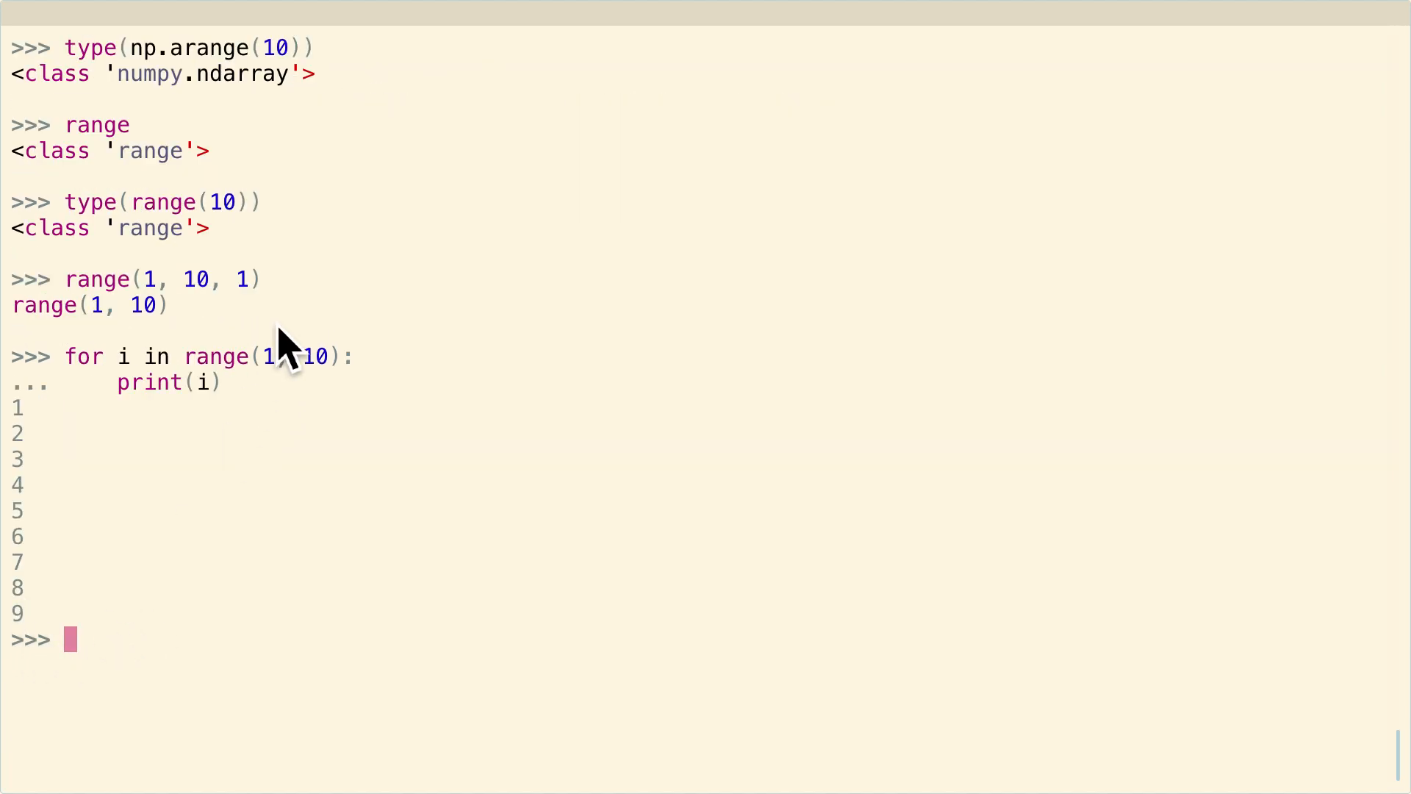
mouse_move(259, 395)
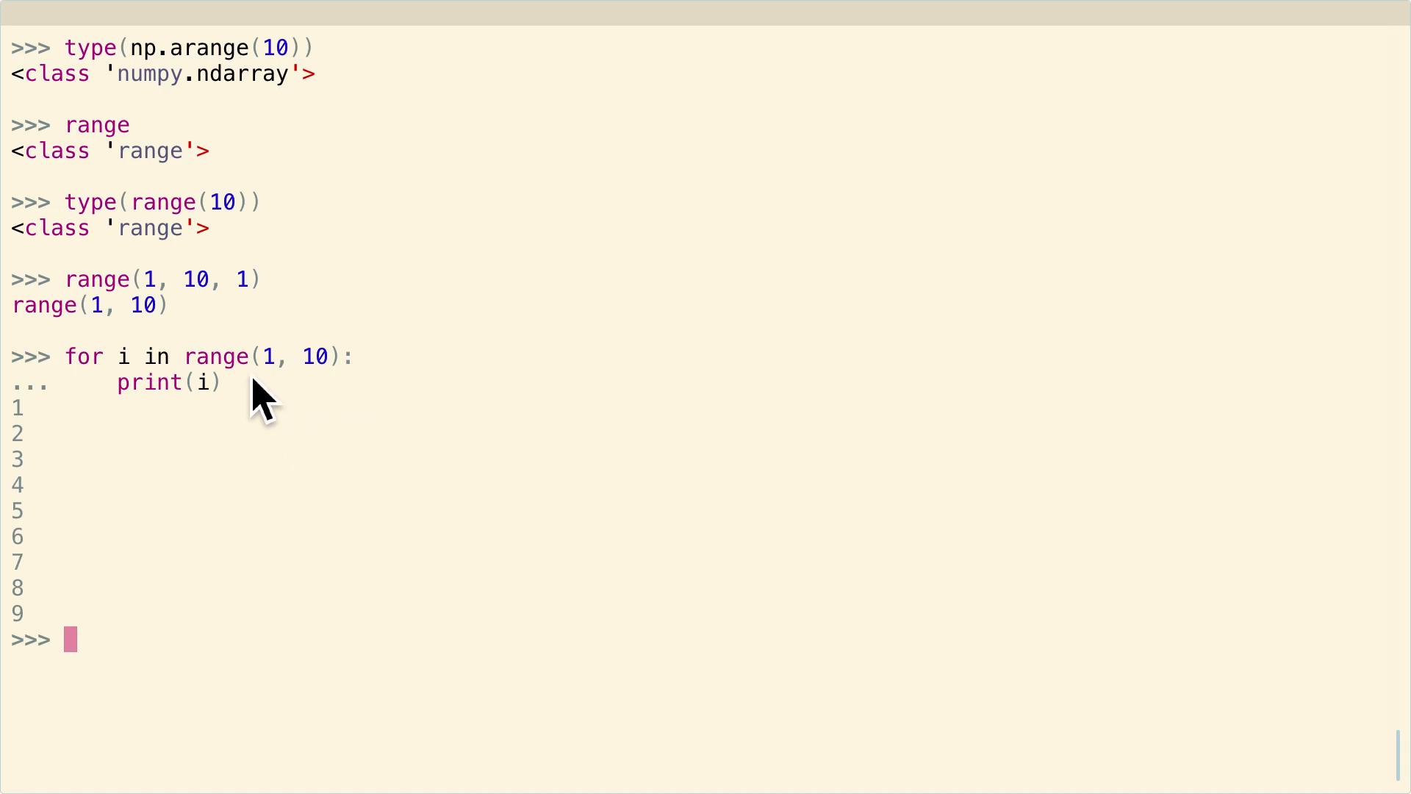
mouse_move(139, 297)
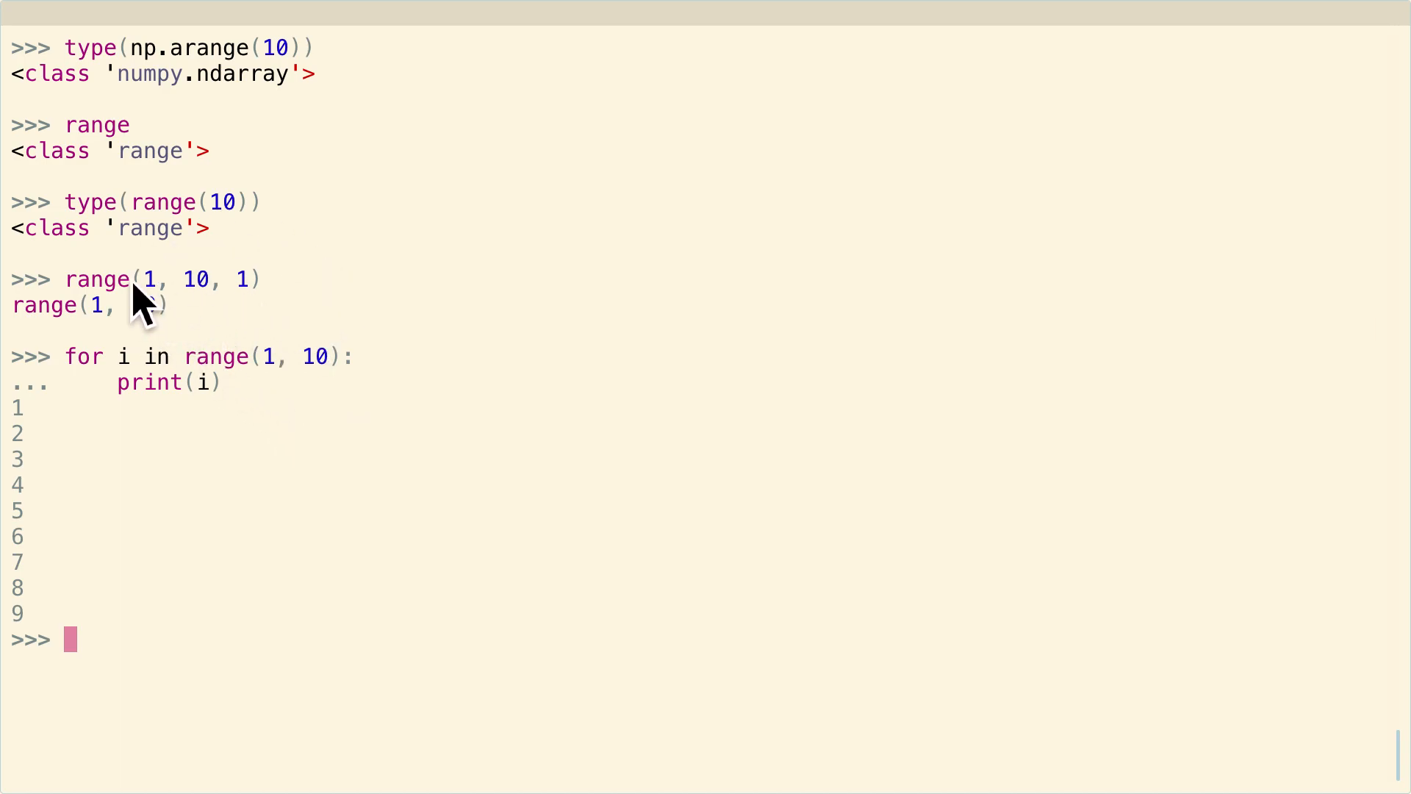
mouse_move(293, 399)
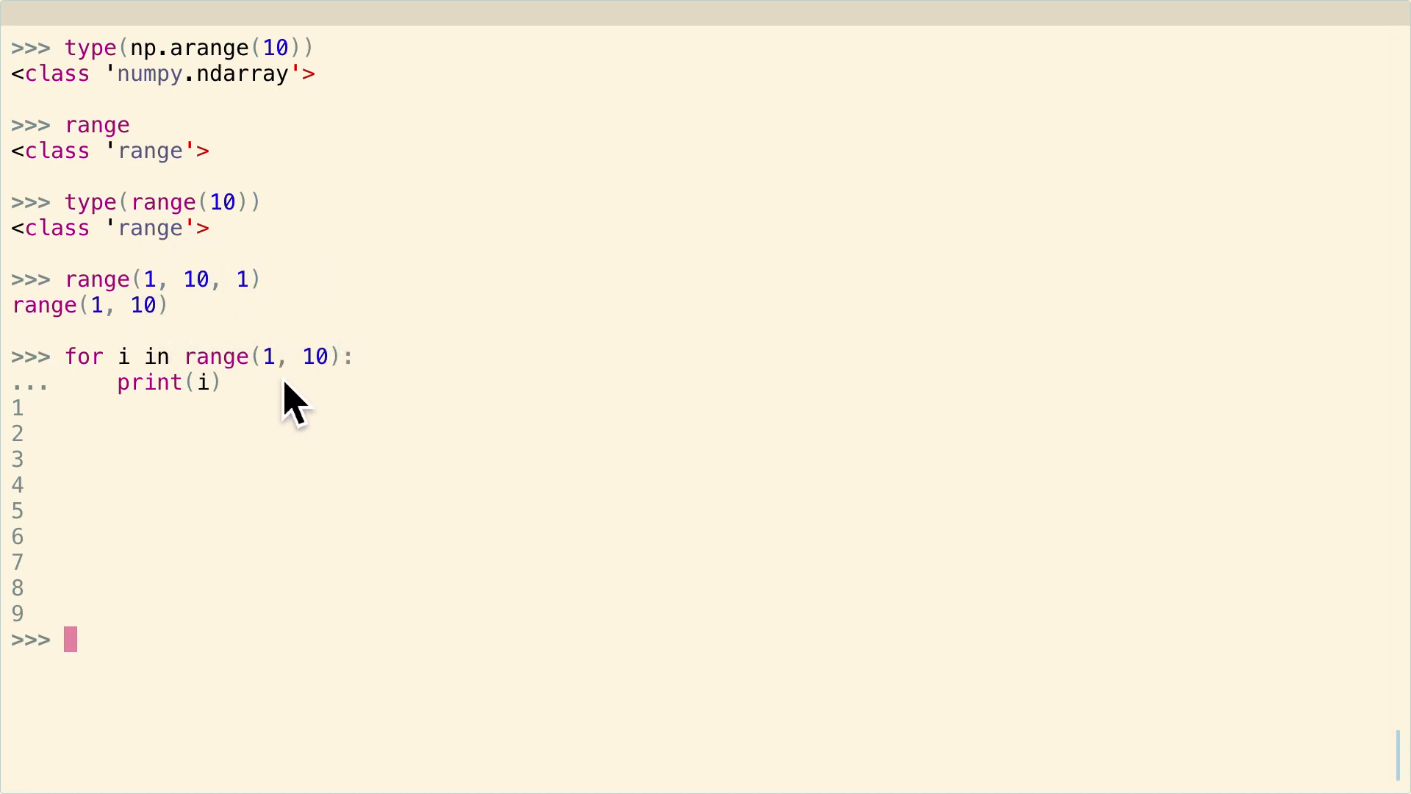
mouse_move(350, 479)
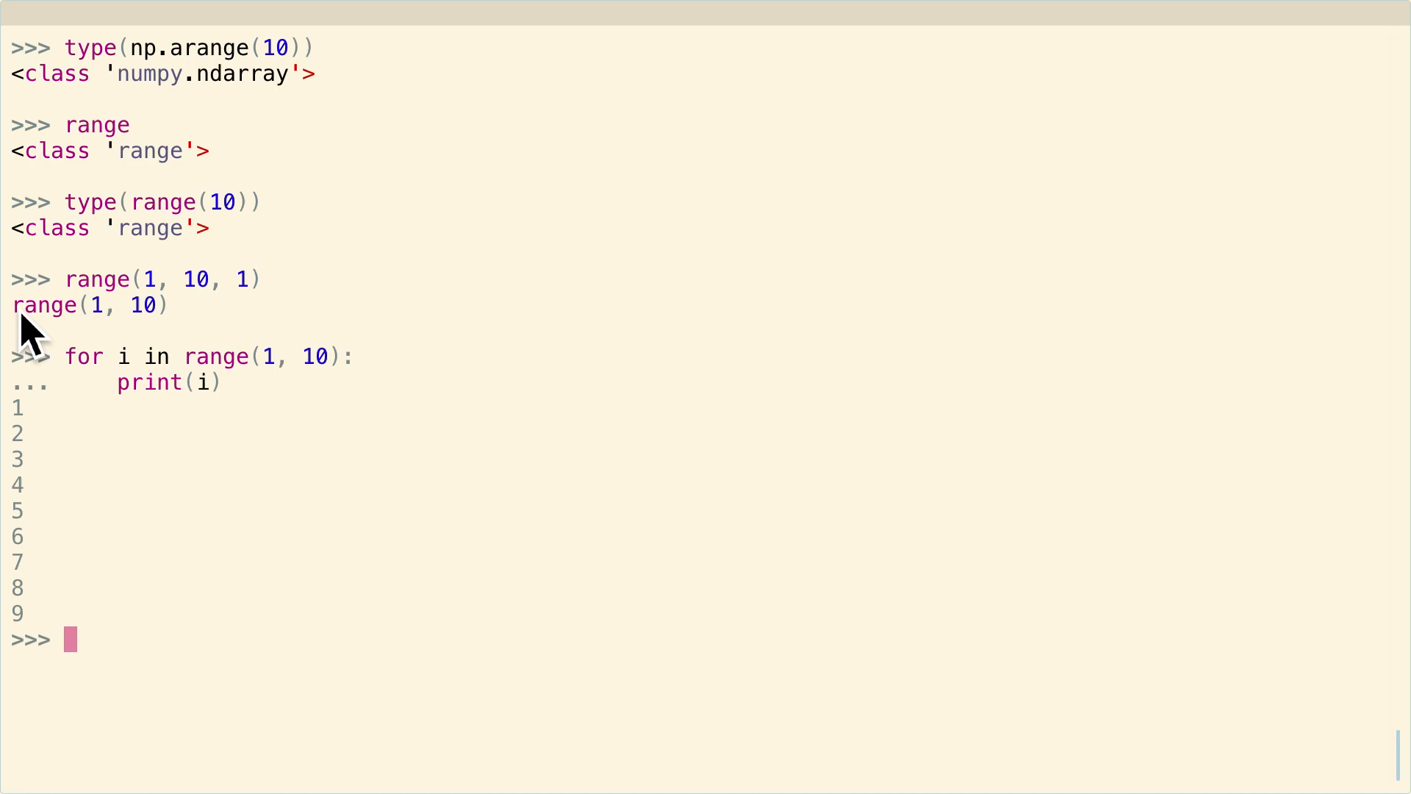
mouse_move(185, 221)
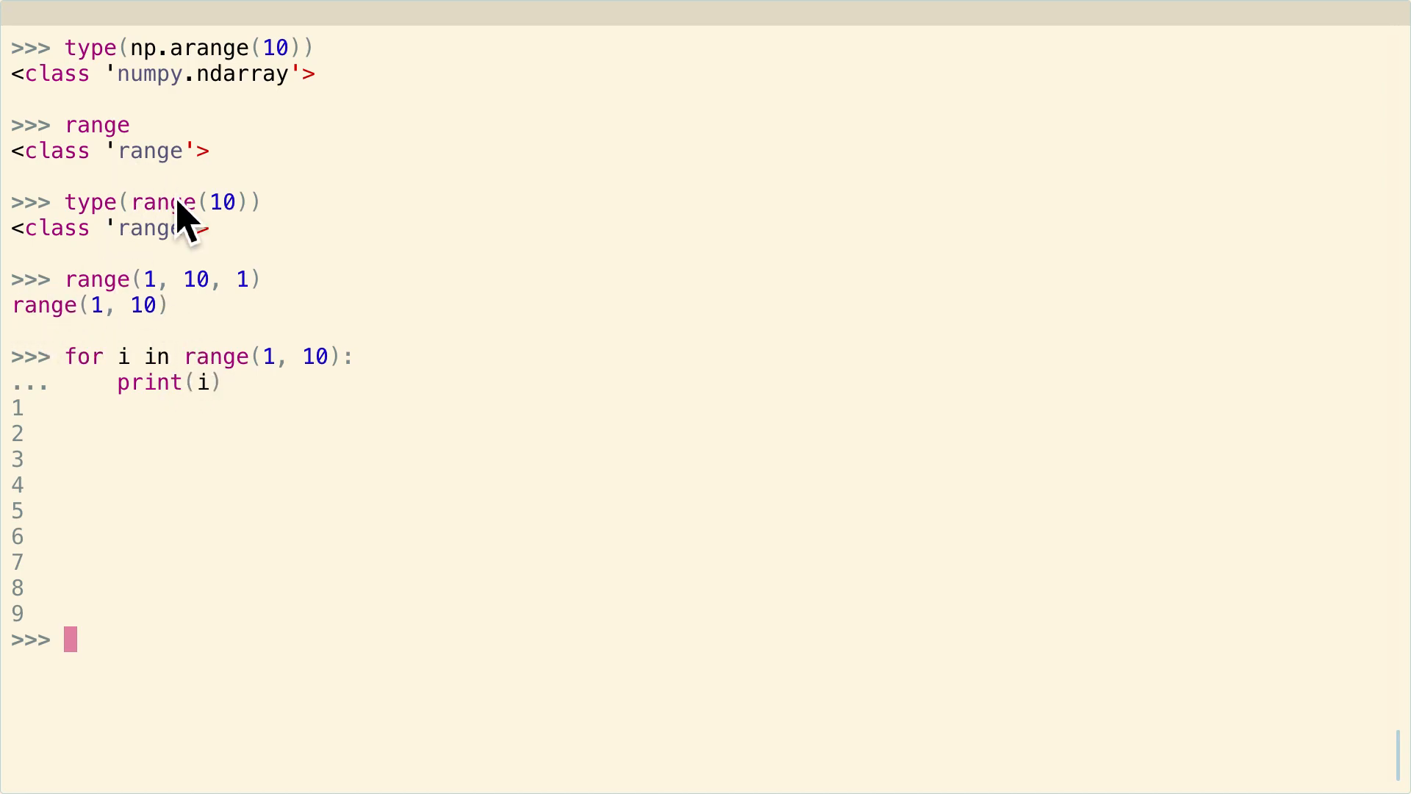
text(li)
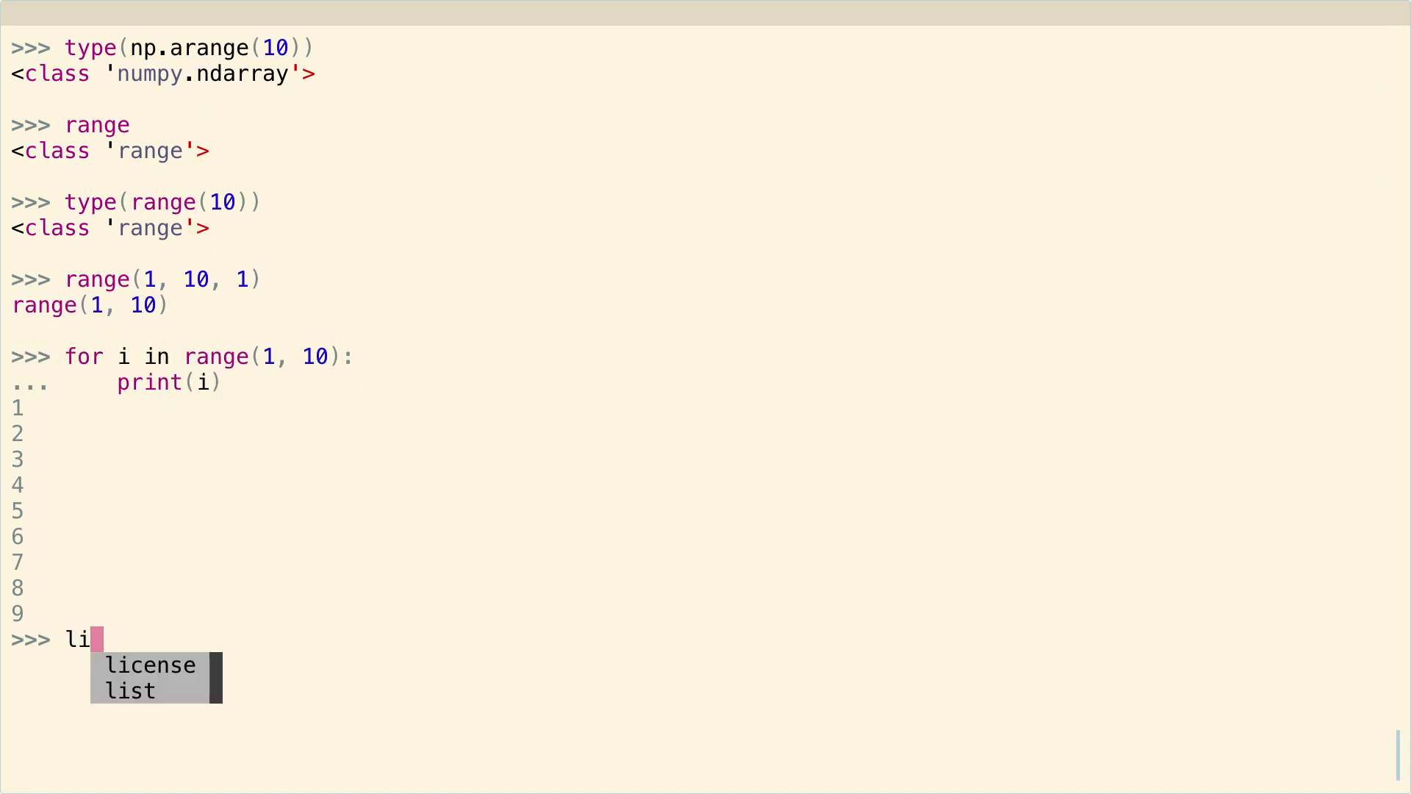
- Evaluate list(range(10)) to get [0, 1, 2, ..., 9]
text(st(range()
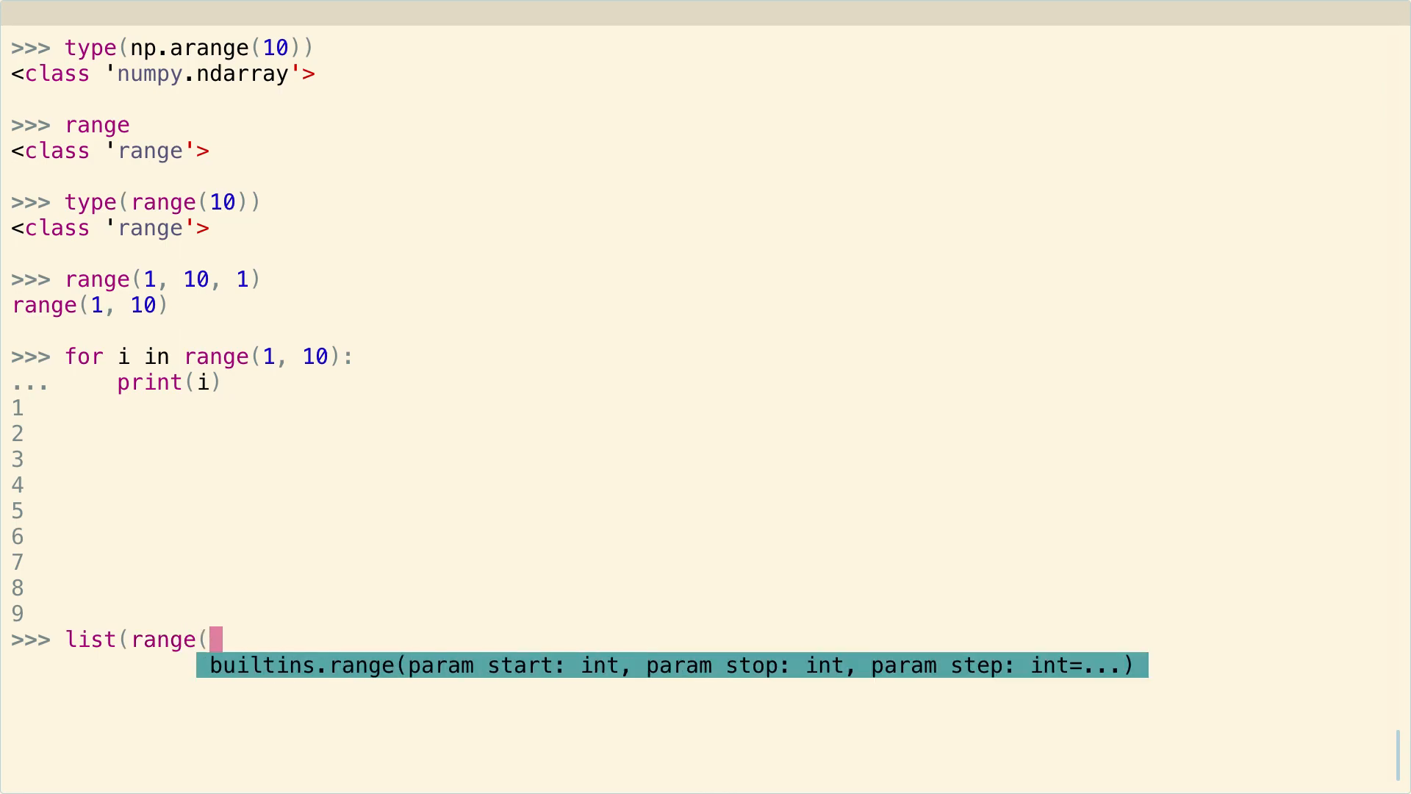
text(10)))
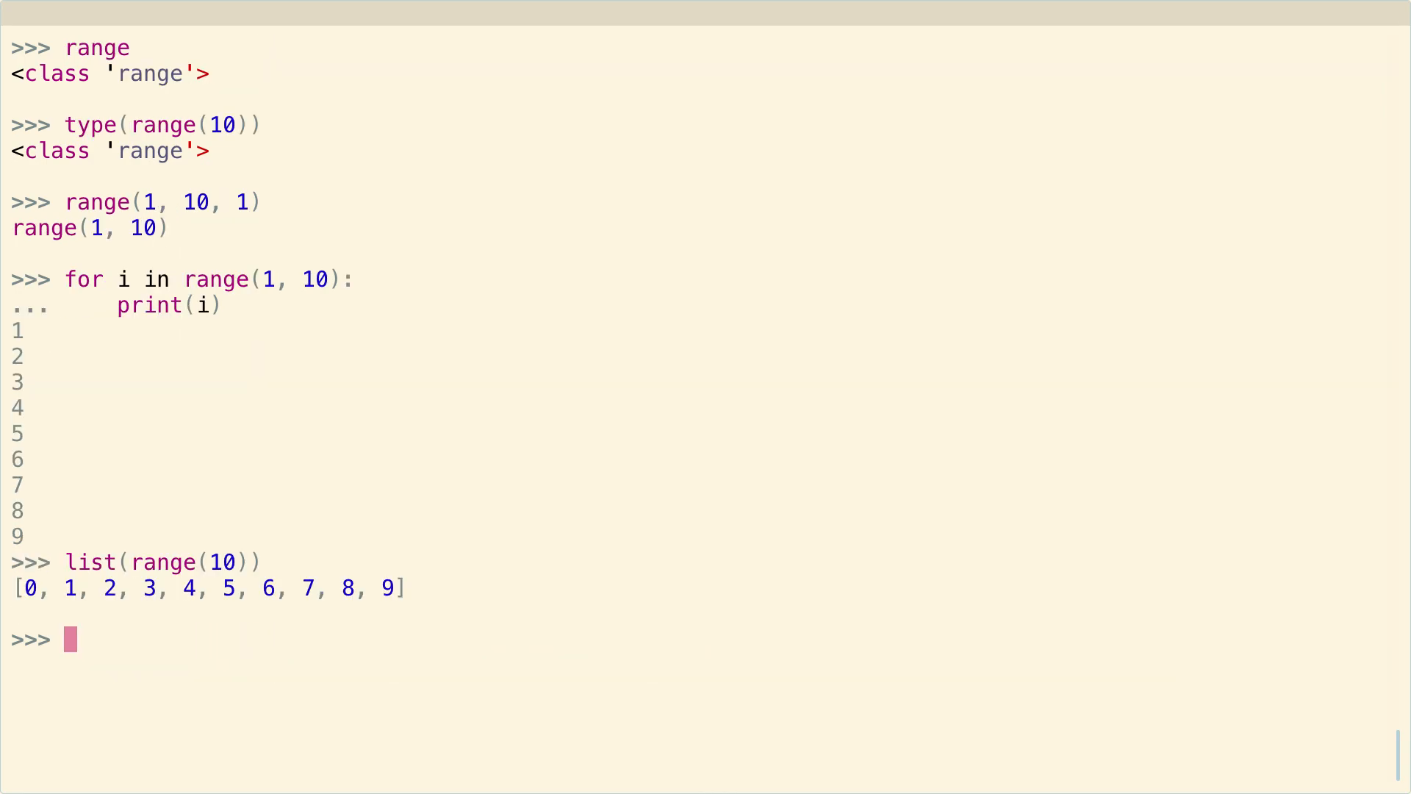
mouse_move(466, 636)
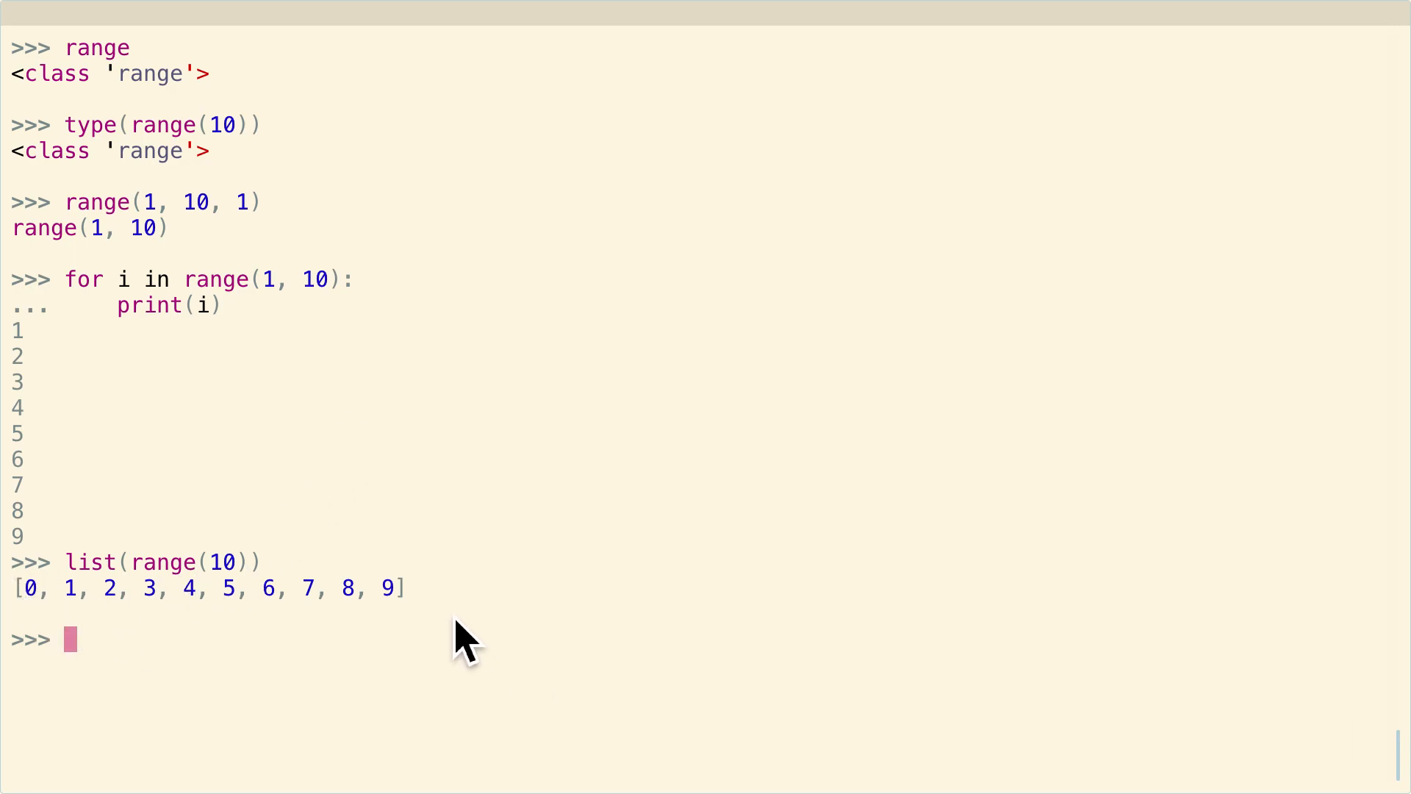
mouse_move(467, 639)
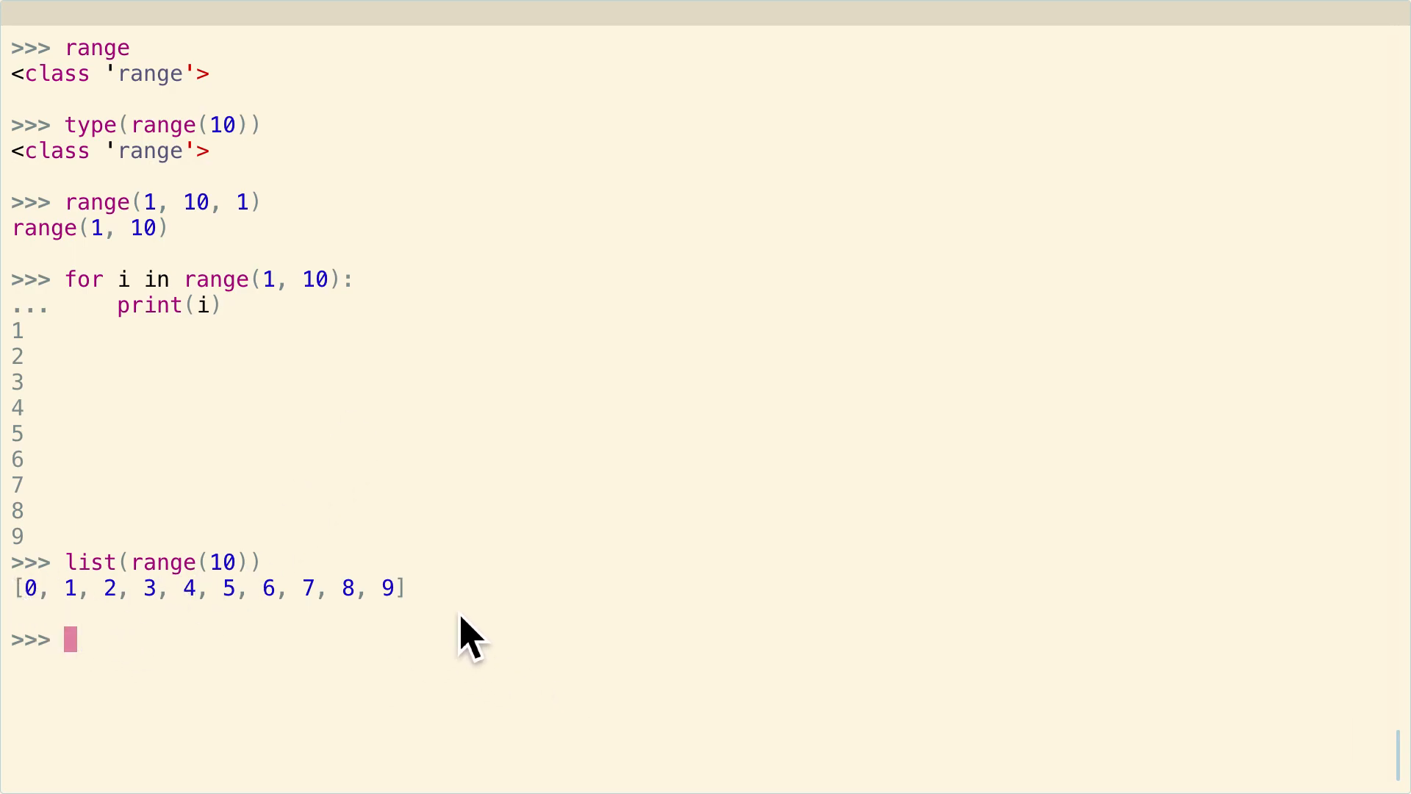
mouse_move(220, 593)
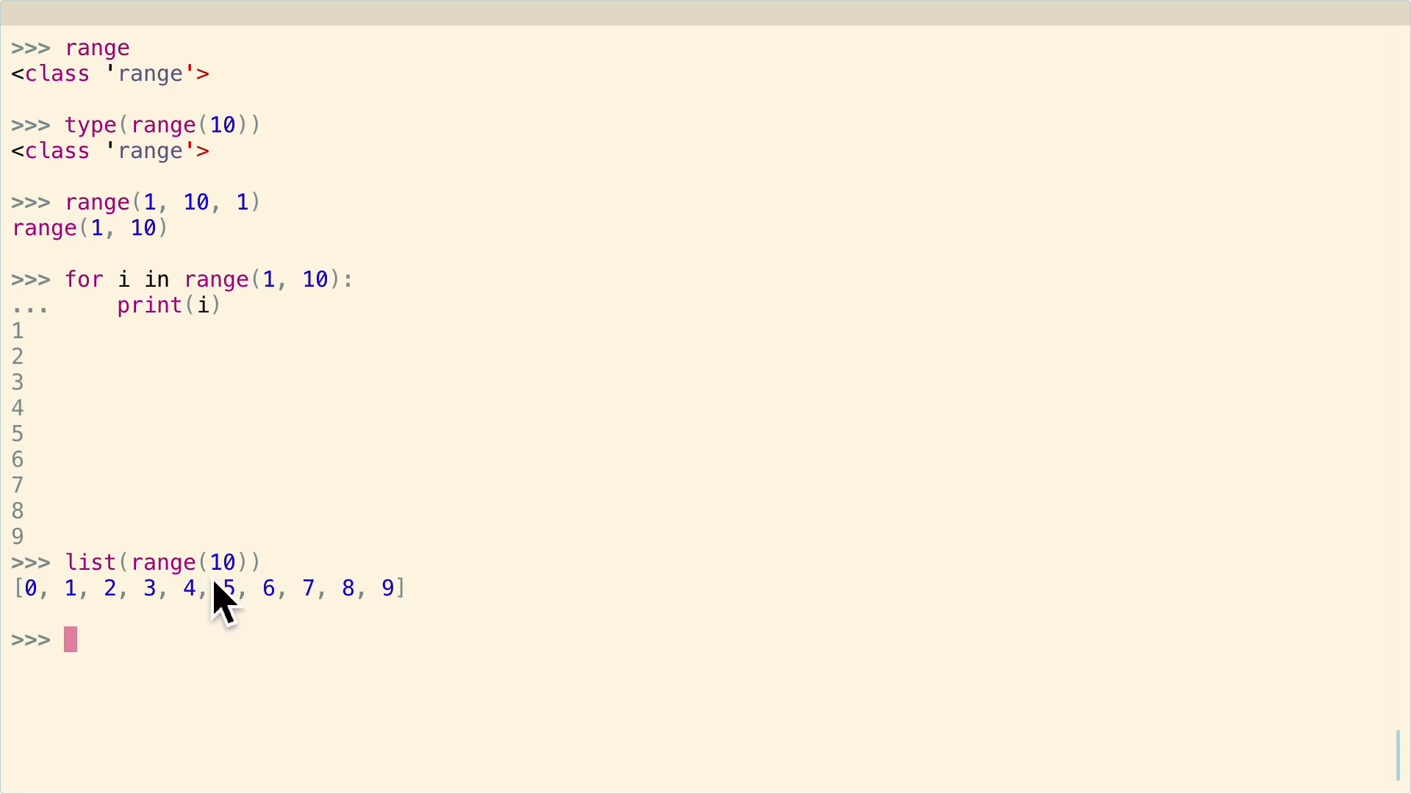
mouse_move(368, 616)
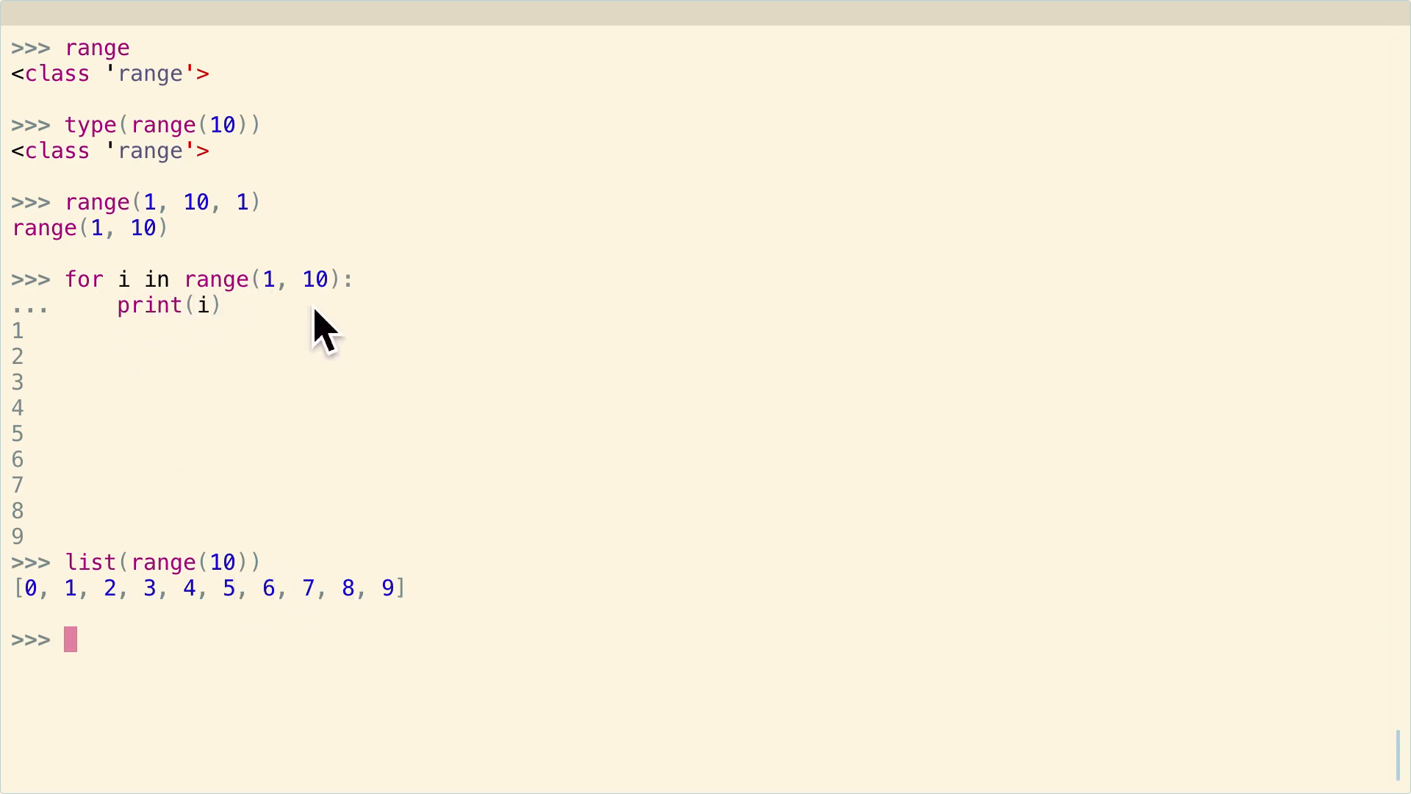
mouse_move(390, 279)
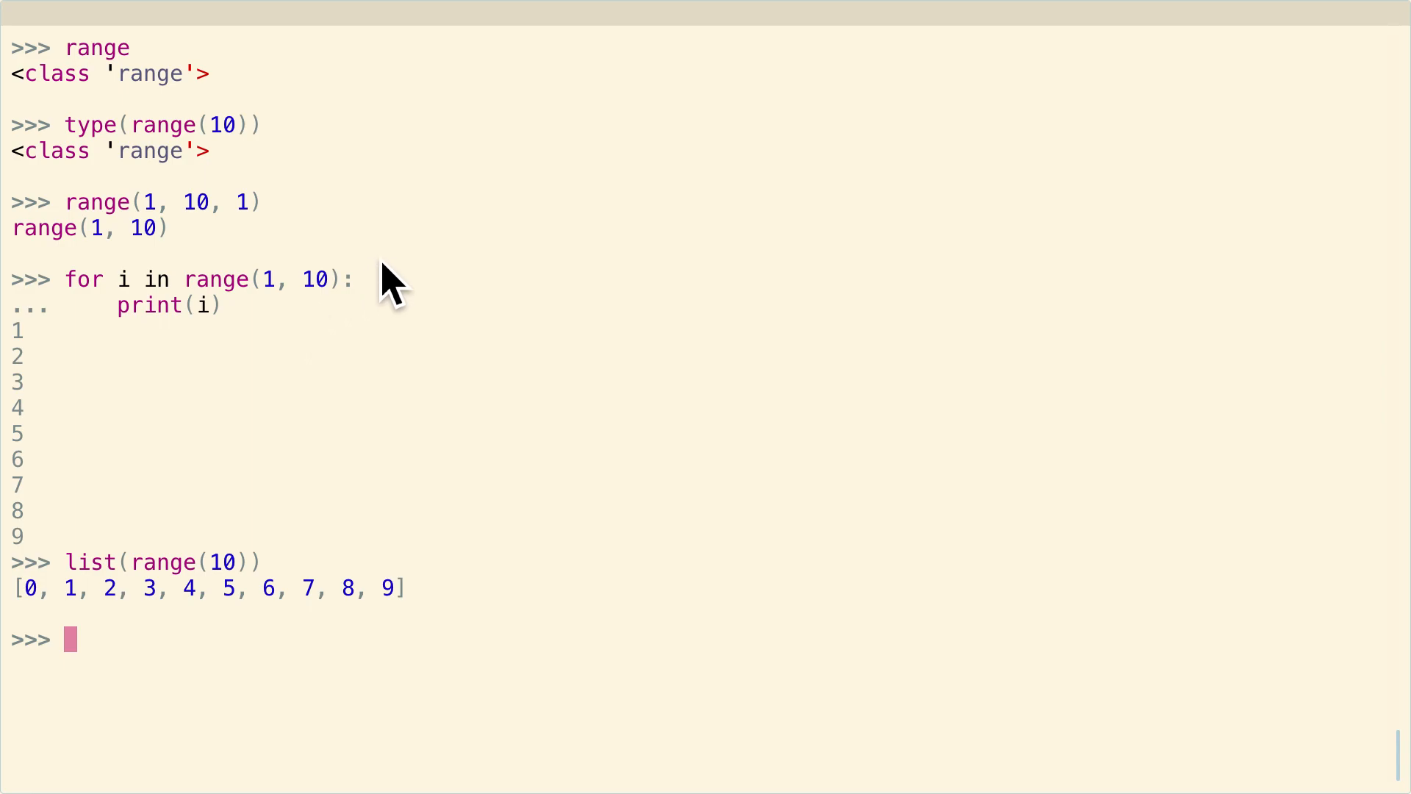
mouse_move(149, 602)
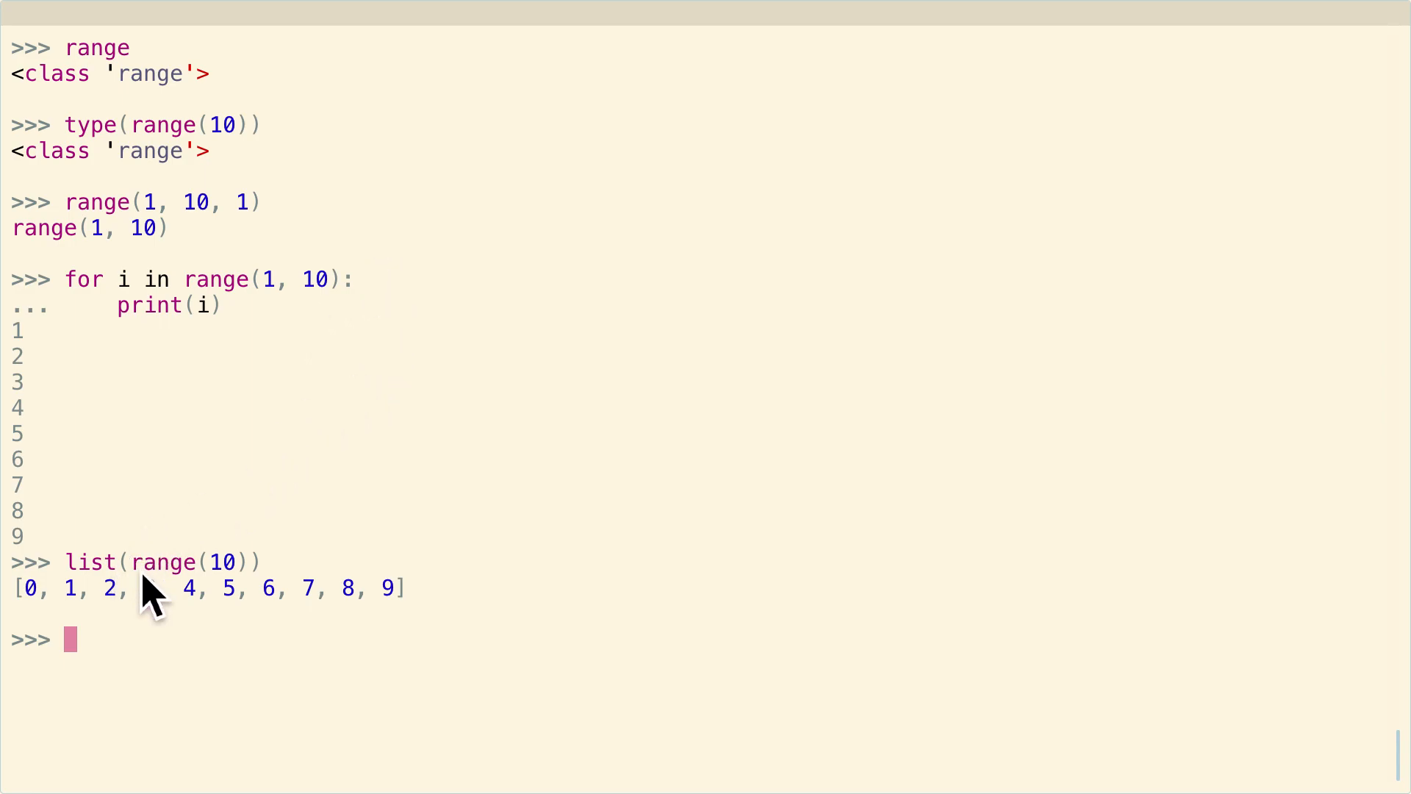
mouse_move(262, 603)
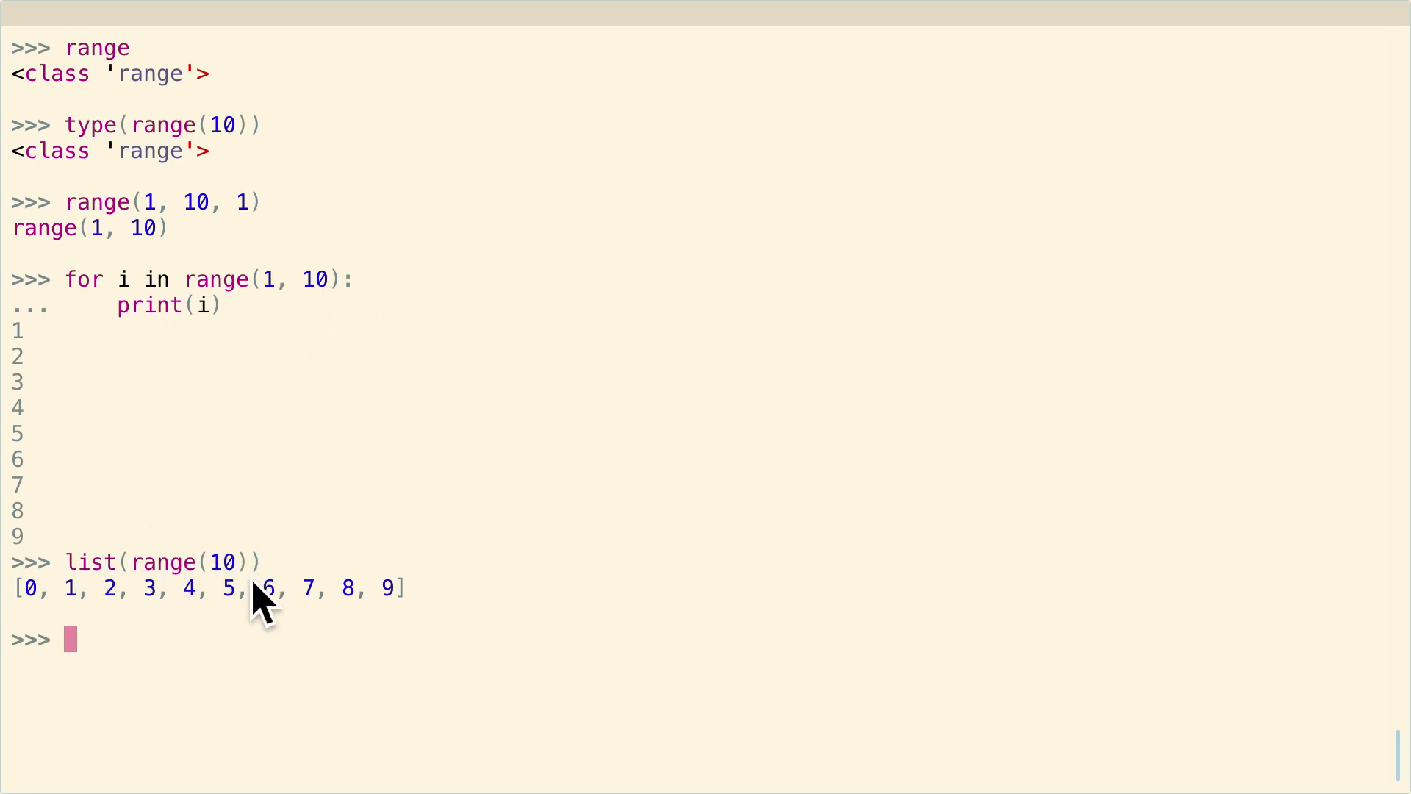
mouse_move(140, 585)
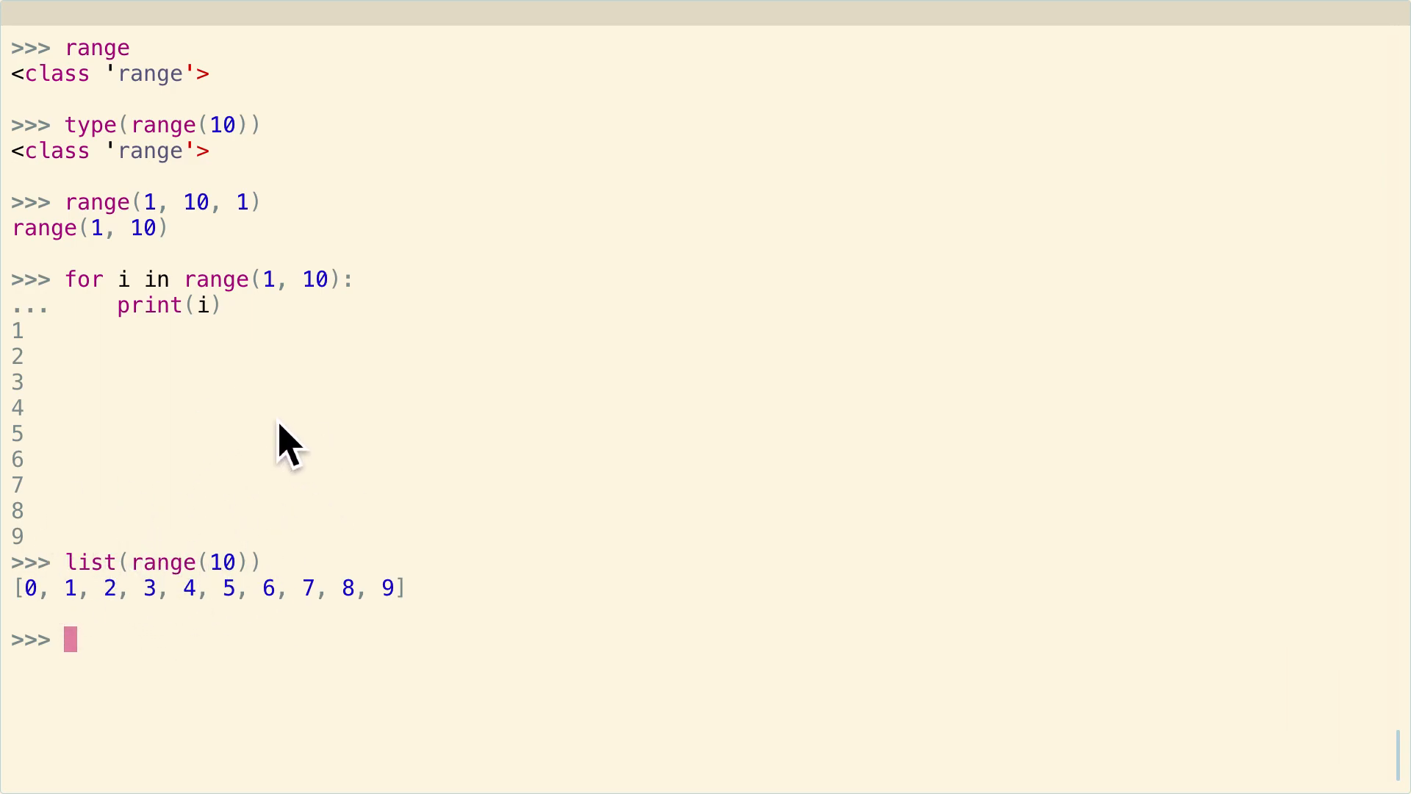
text(n)
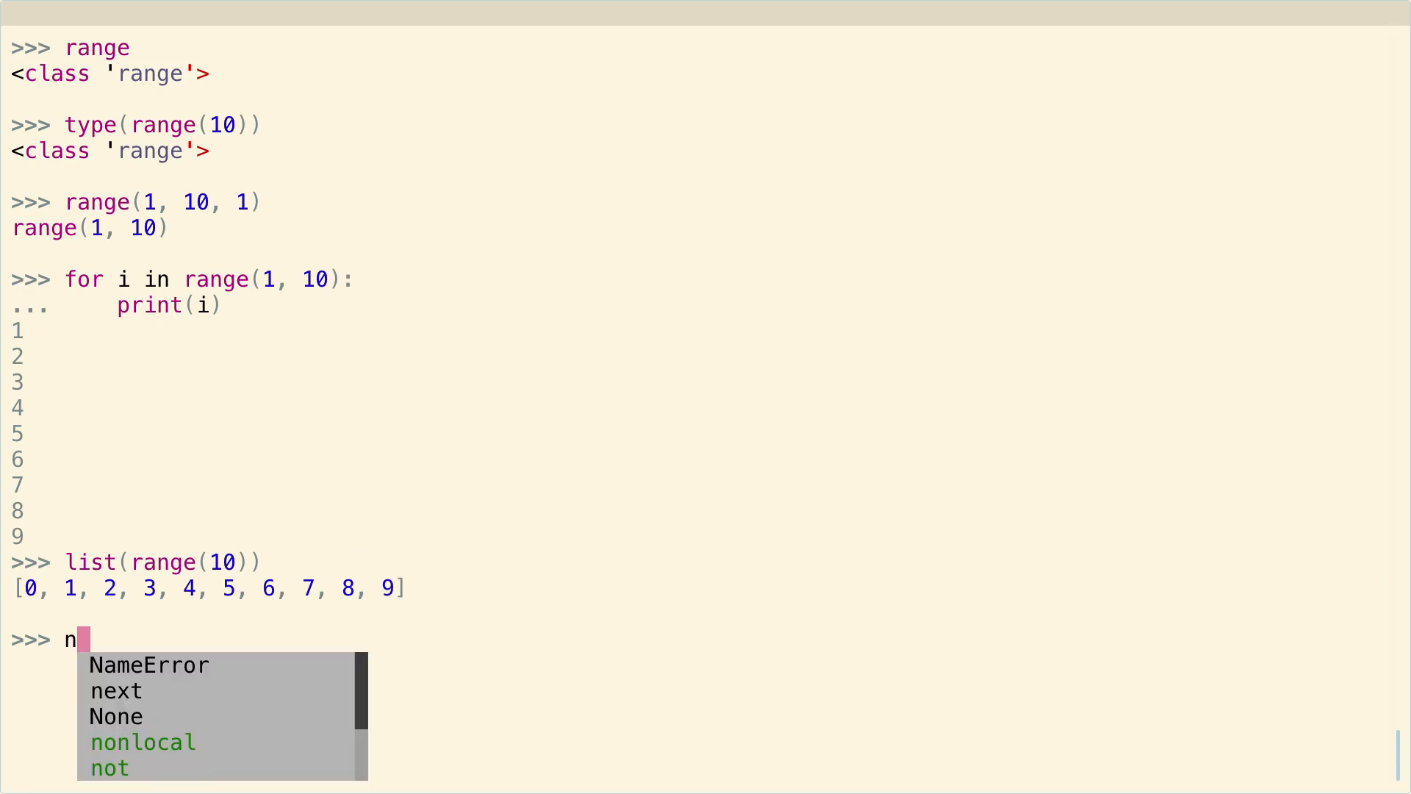
- Evaluate np.arange(10) to get array([0, 1, ..., 9])
text(p.arange(10))
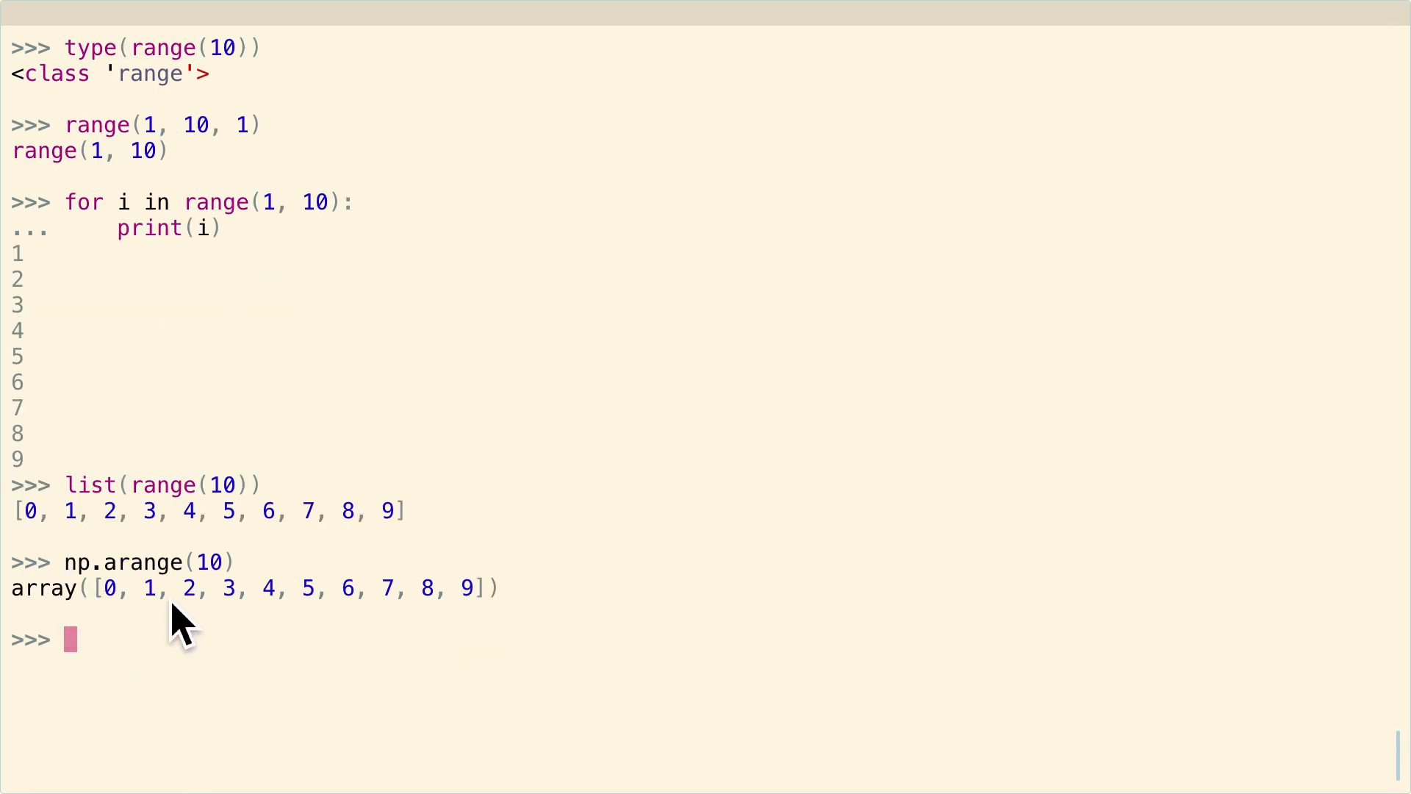
mouse_move(513, 682)
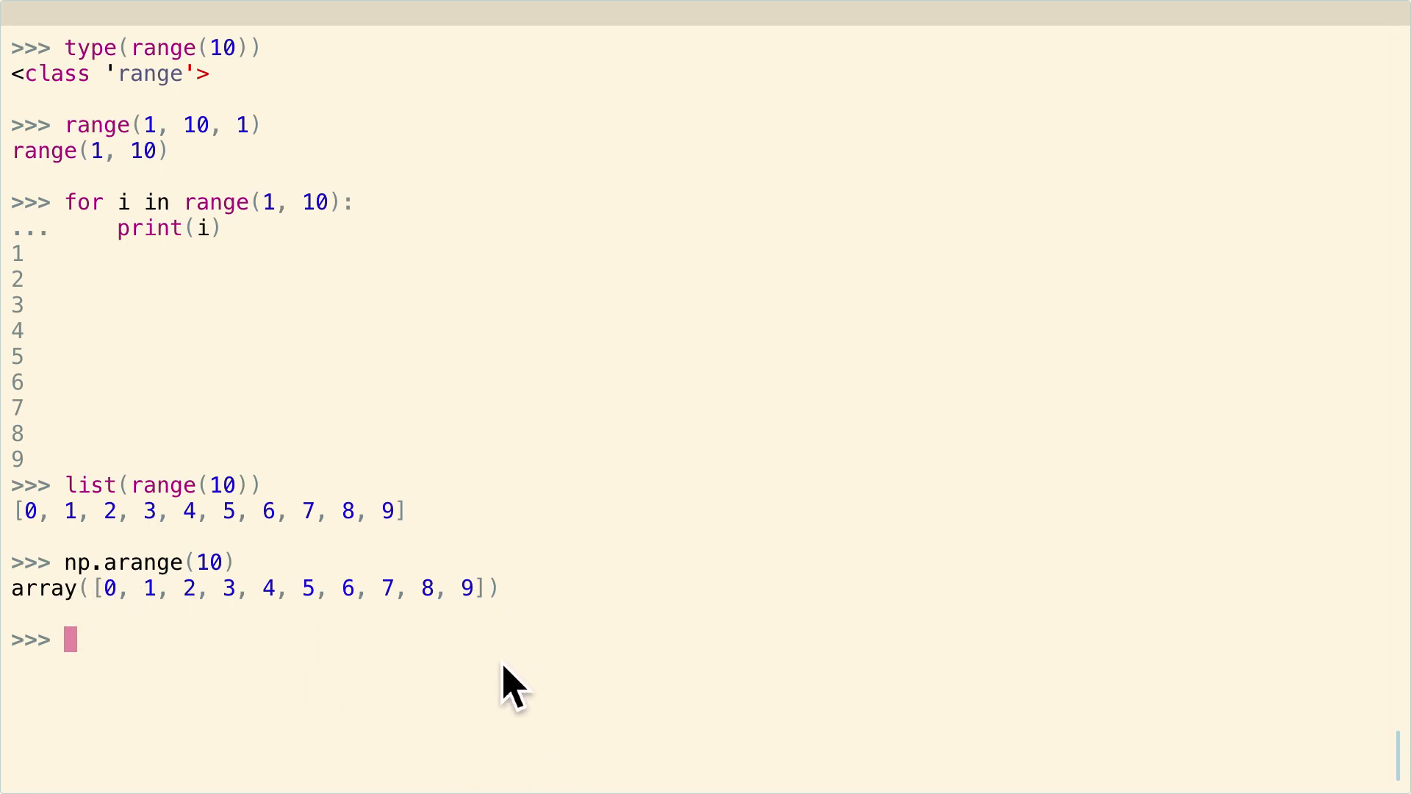
mouse_move(107, 620)
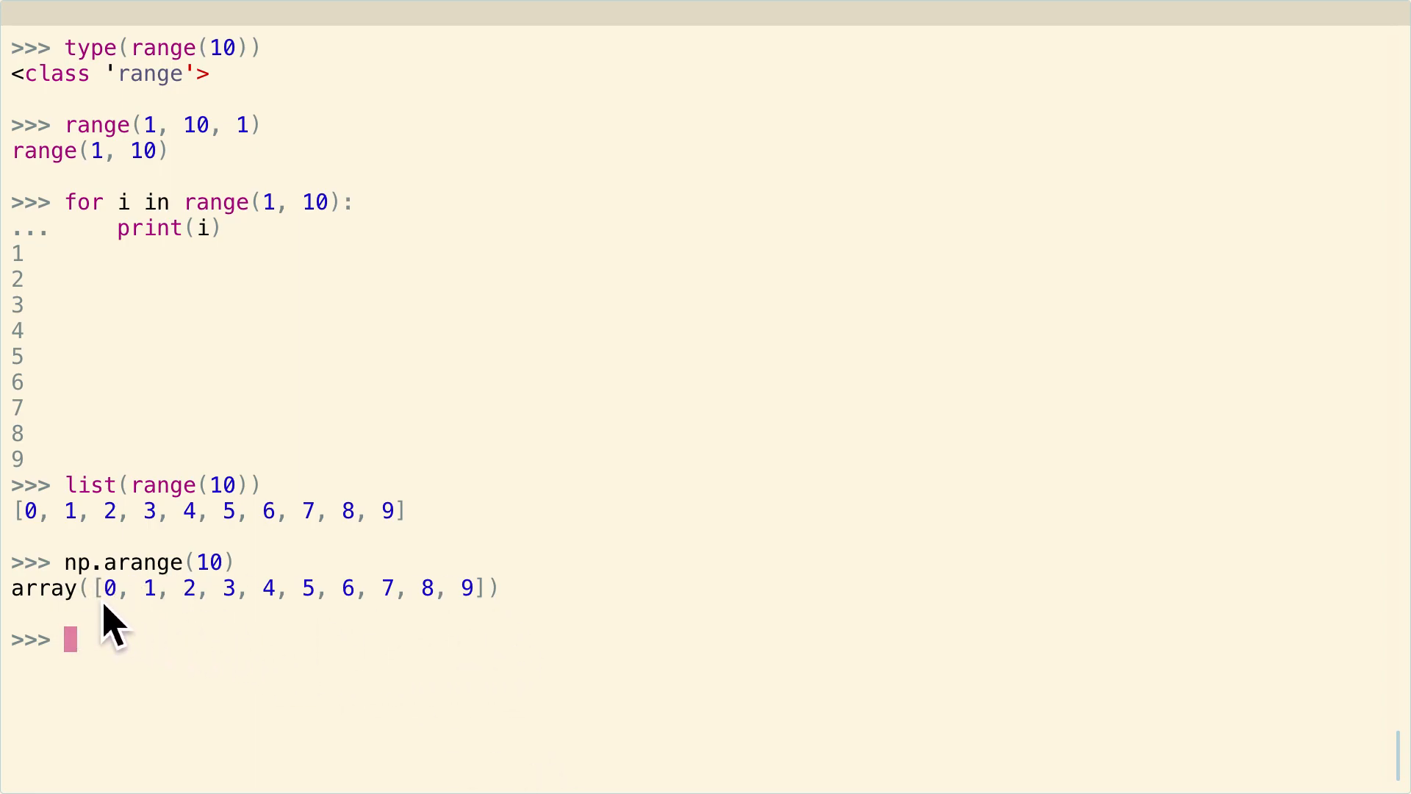
mouse_move(185, 612)
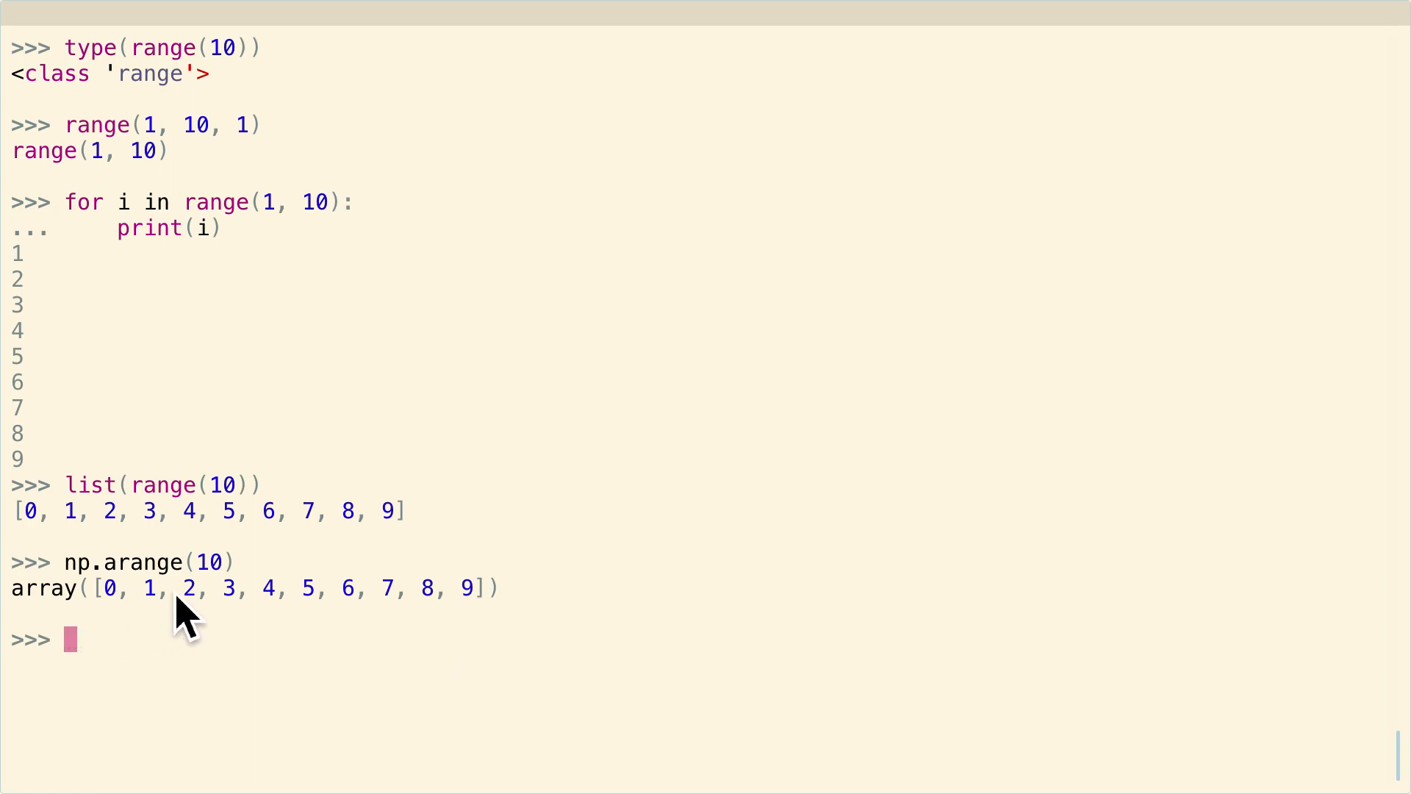
mouse_move(619, 657)
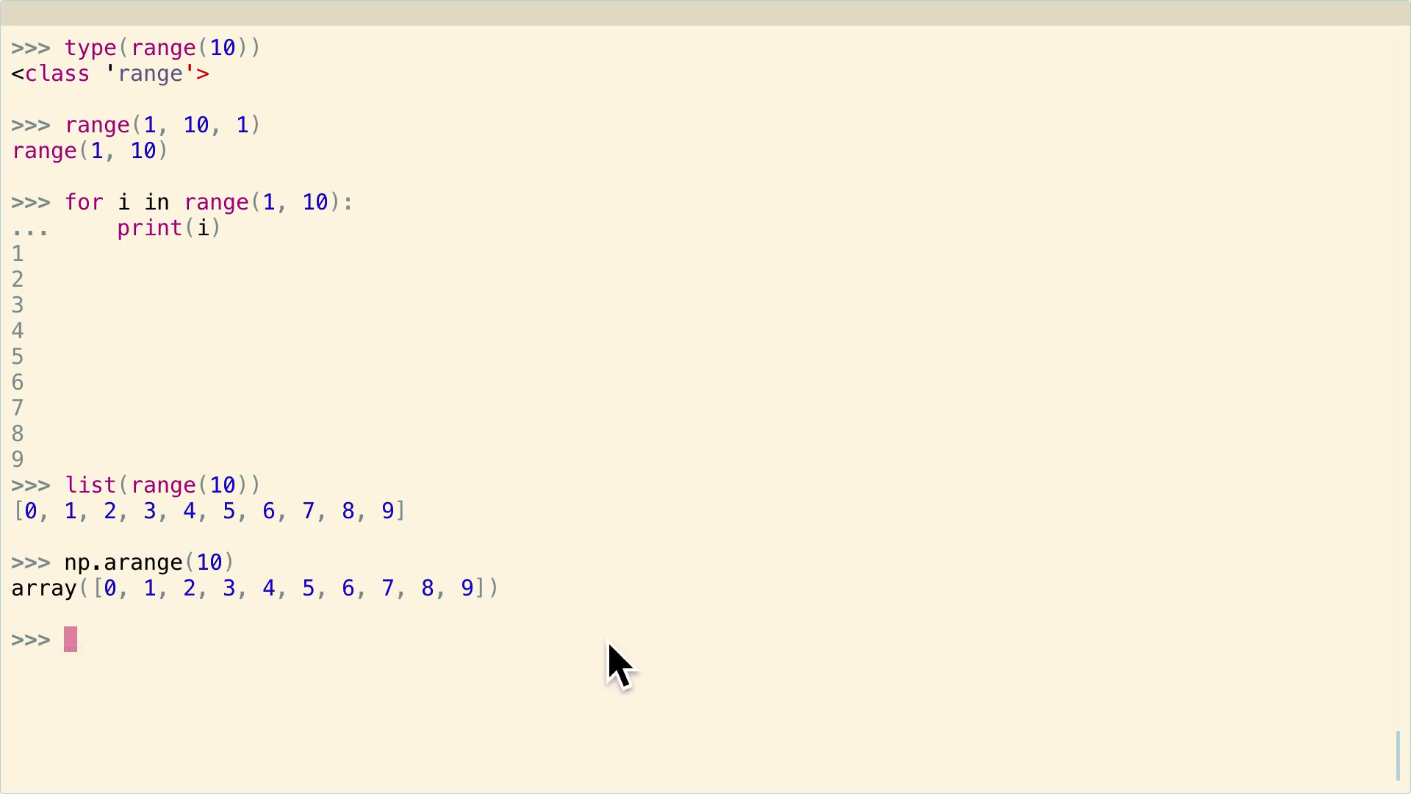
text(for)
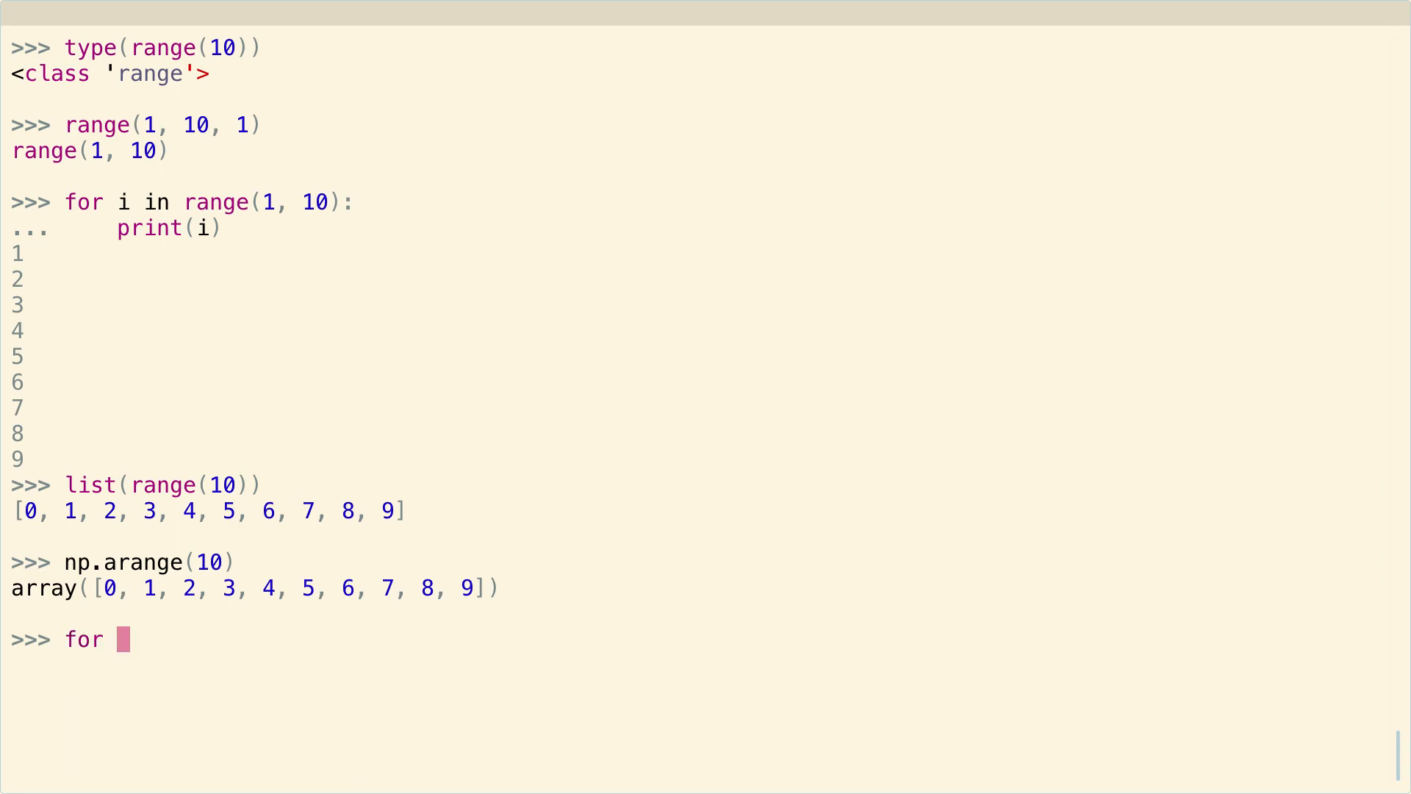
text(element in)
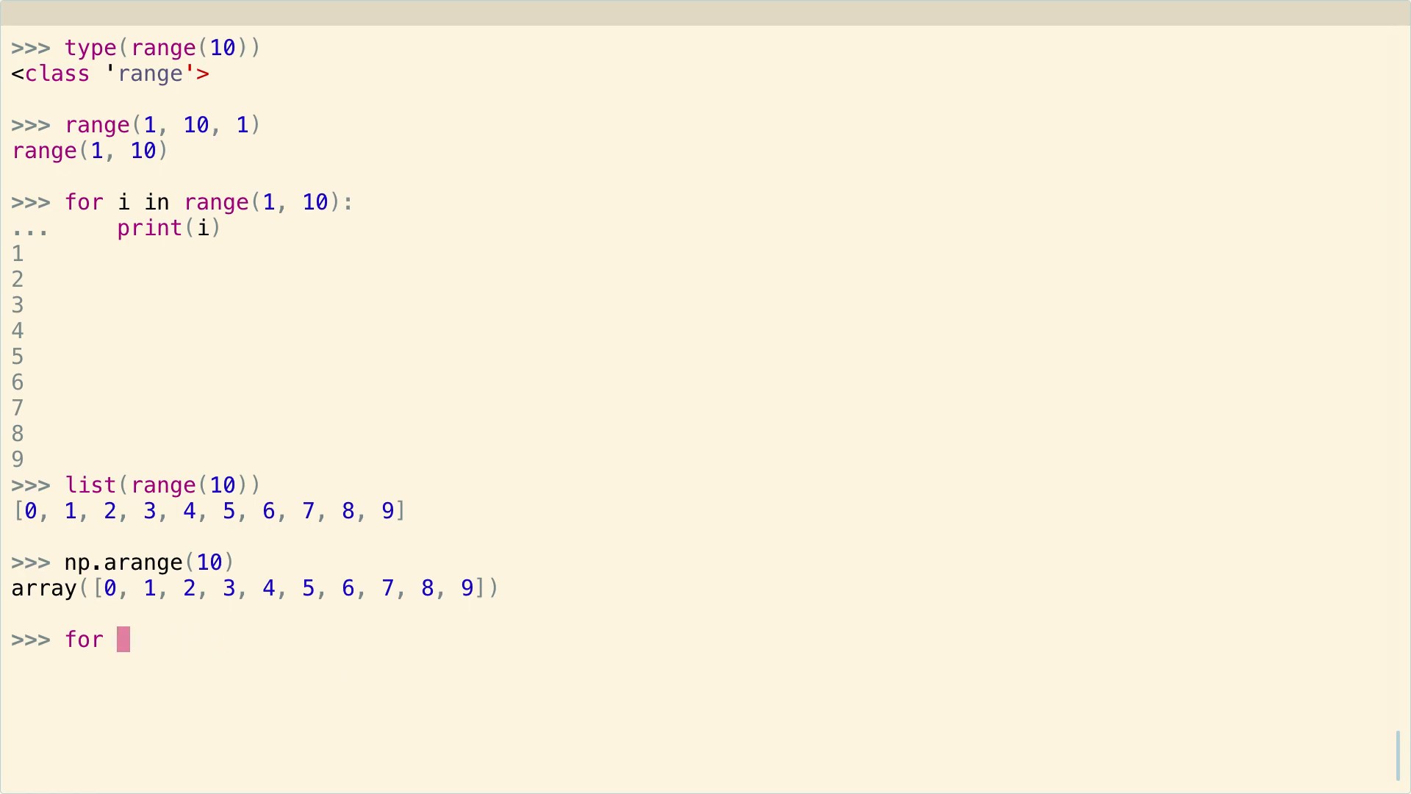
text(i in range)
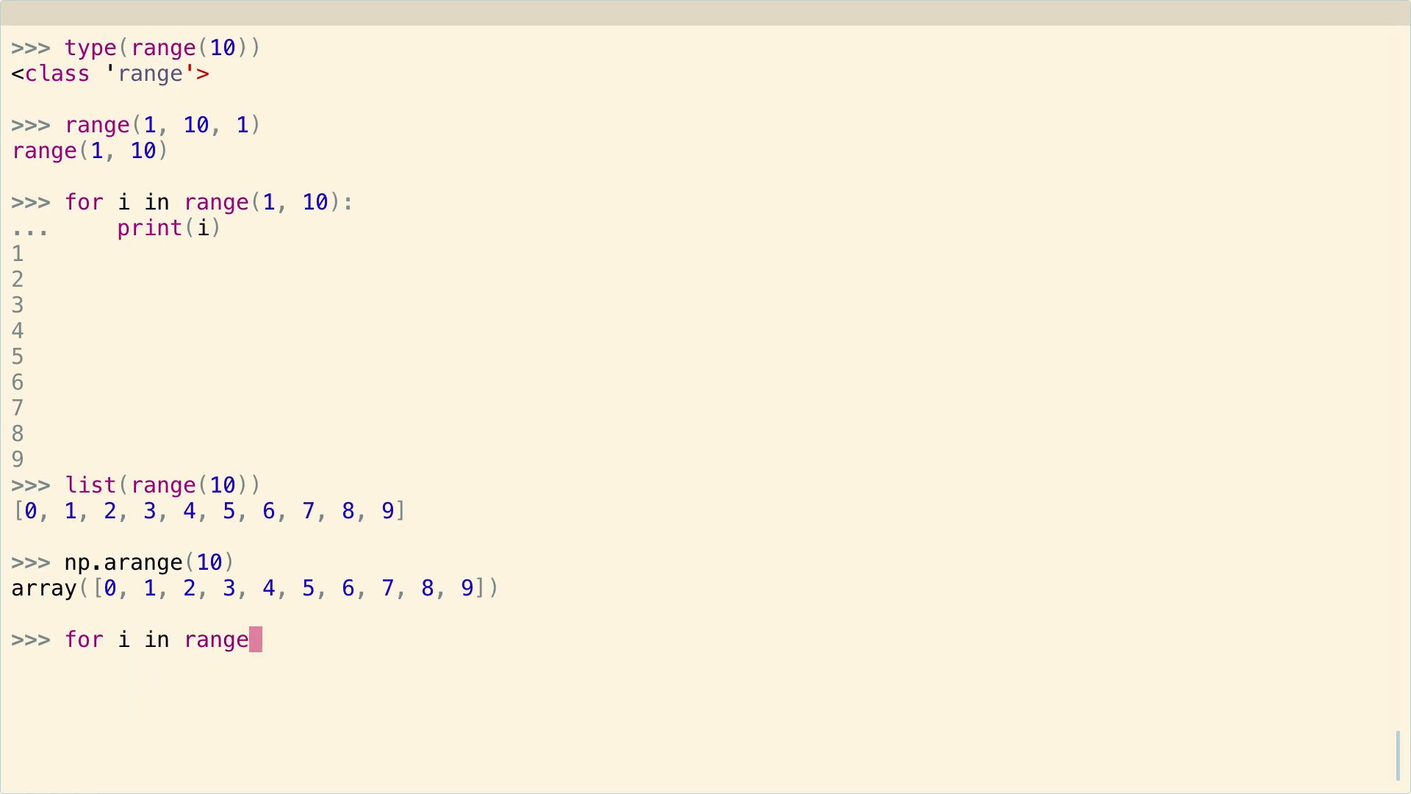
text((1000000)
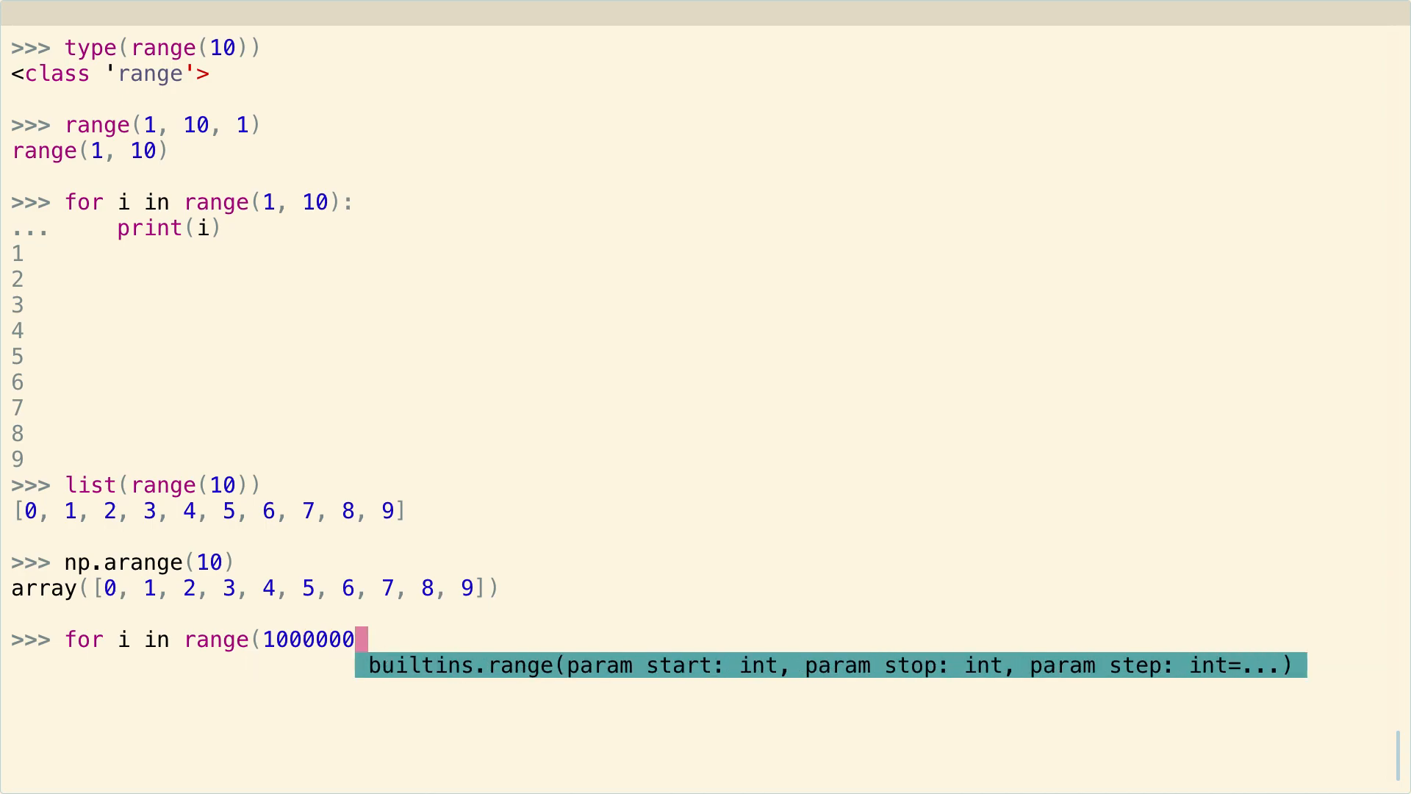
text(00):)
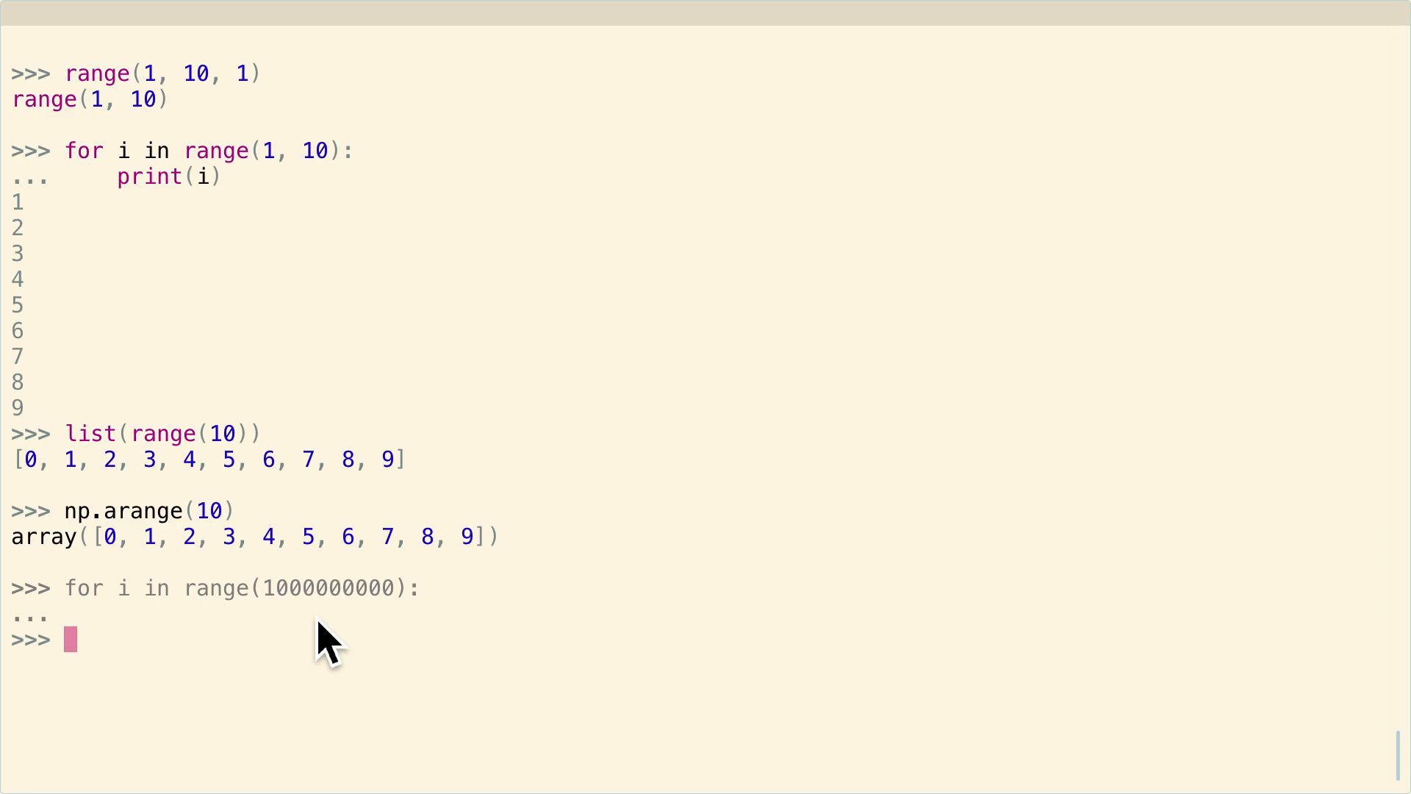
mouse_move(314, 620)
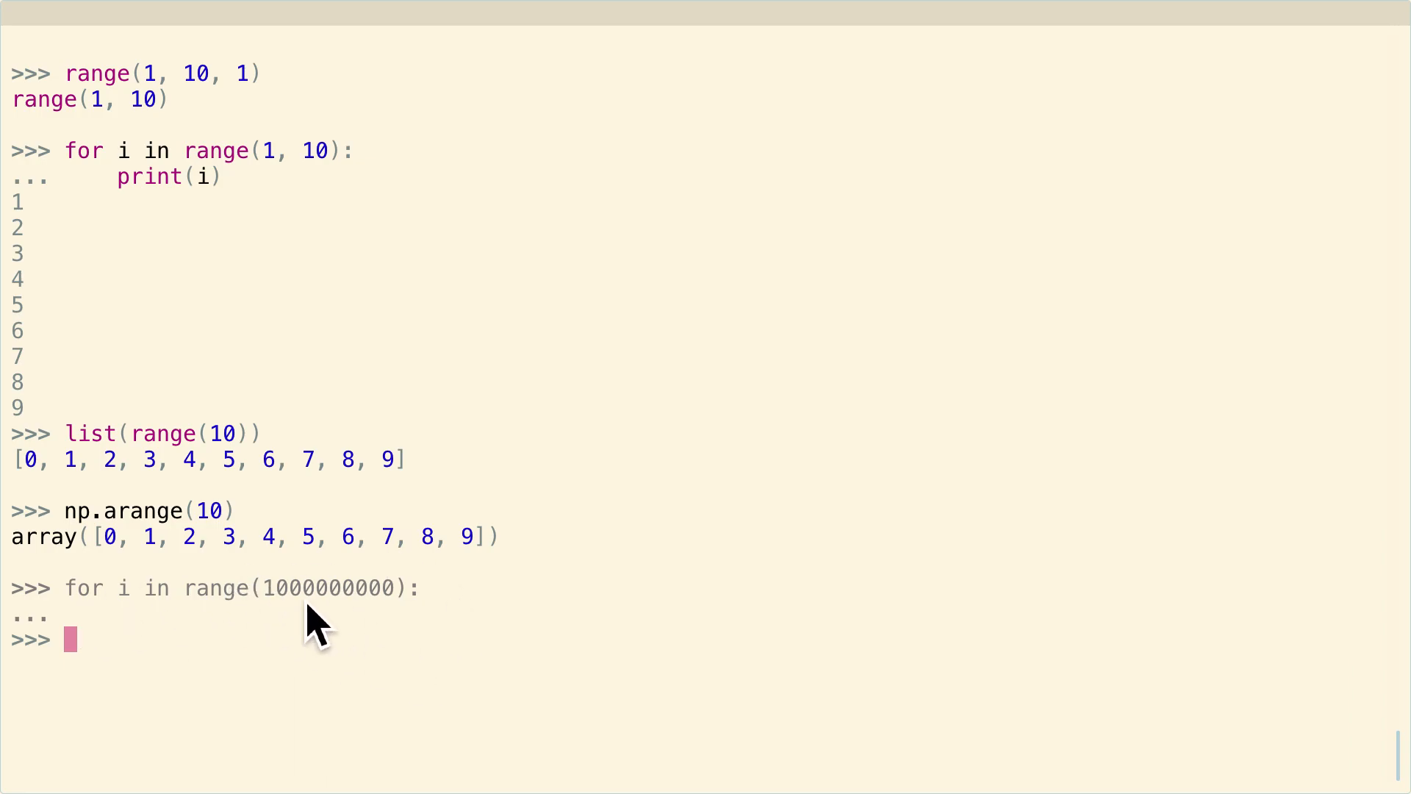
mouse_move(517, 620)
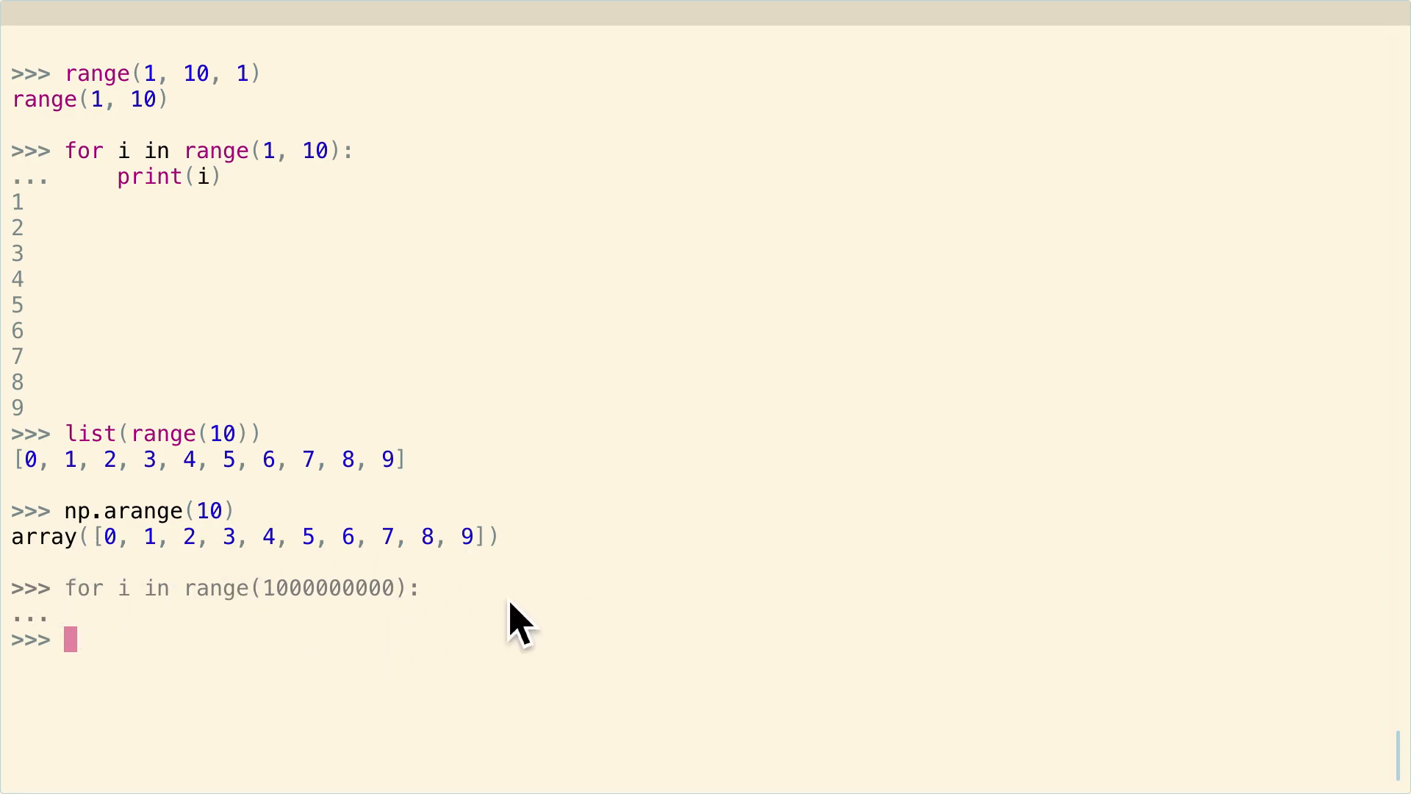
mouse_move(528, 640)
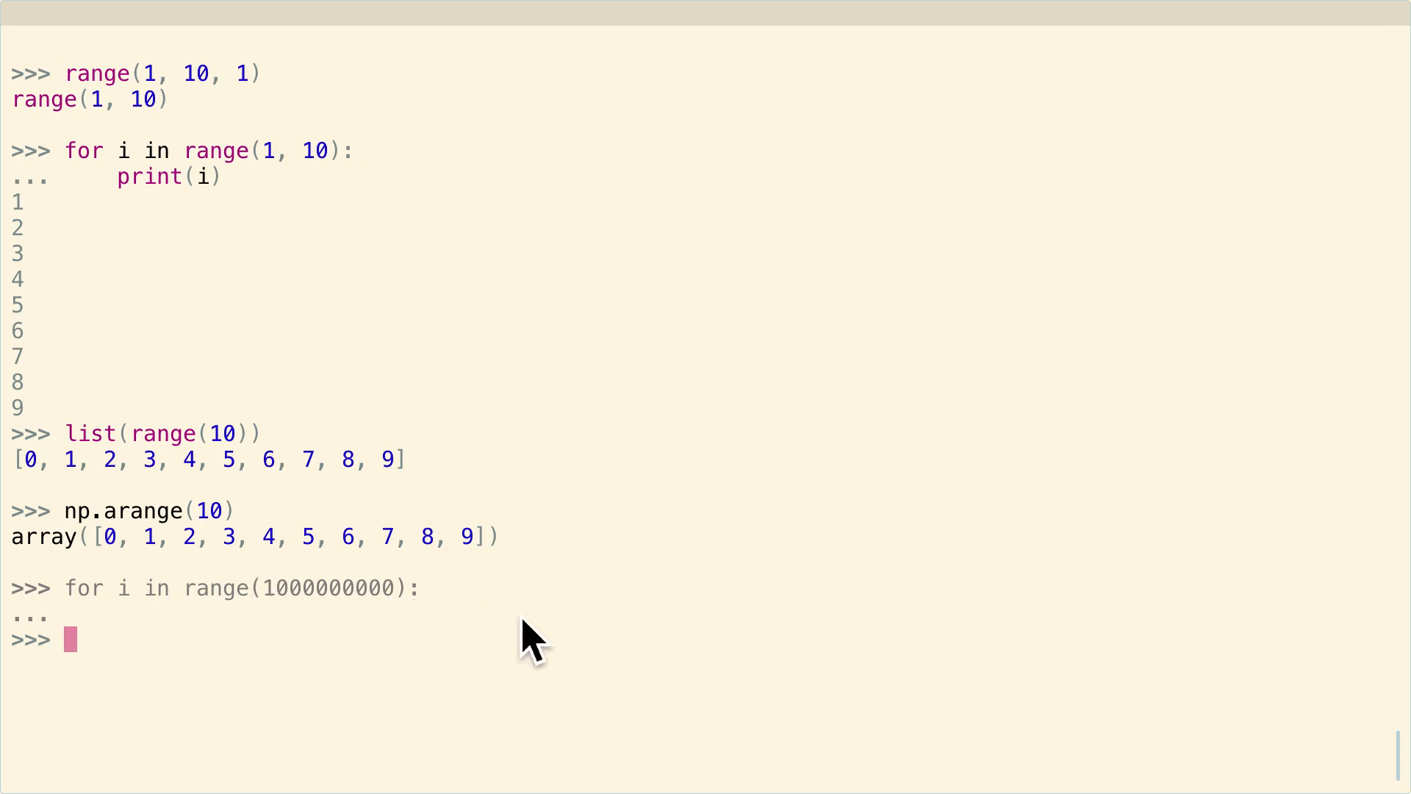
mouse_move(271, 577)
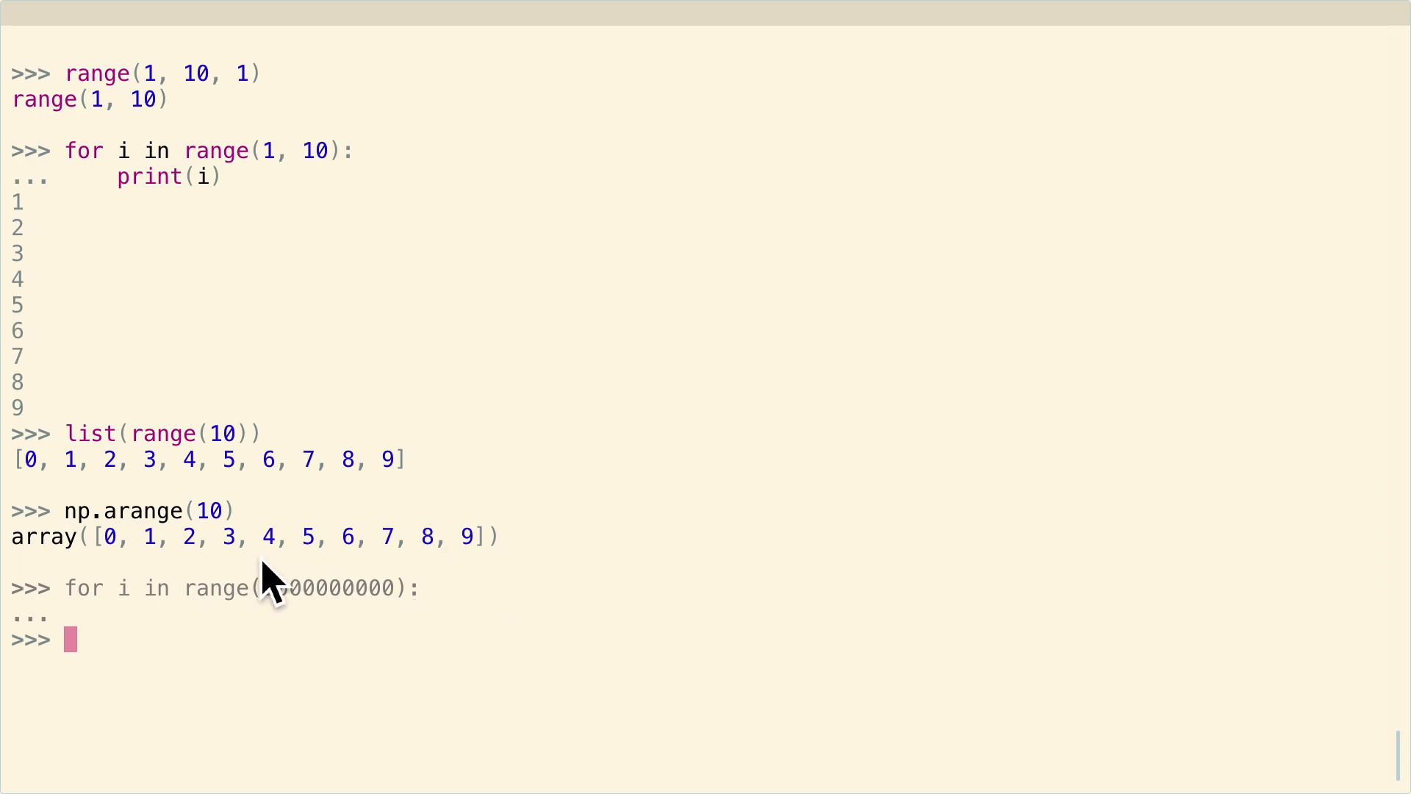
mouse_move(388, 601)
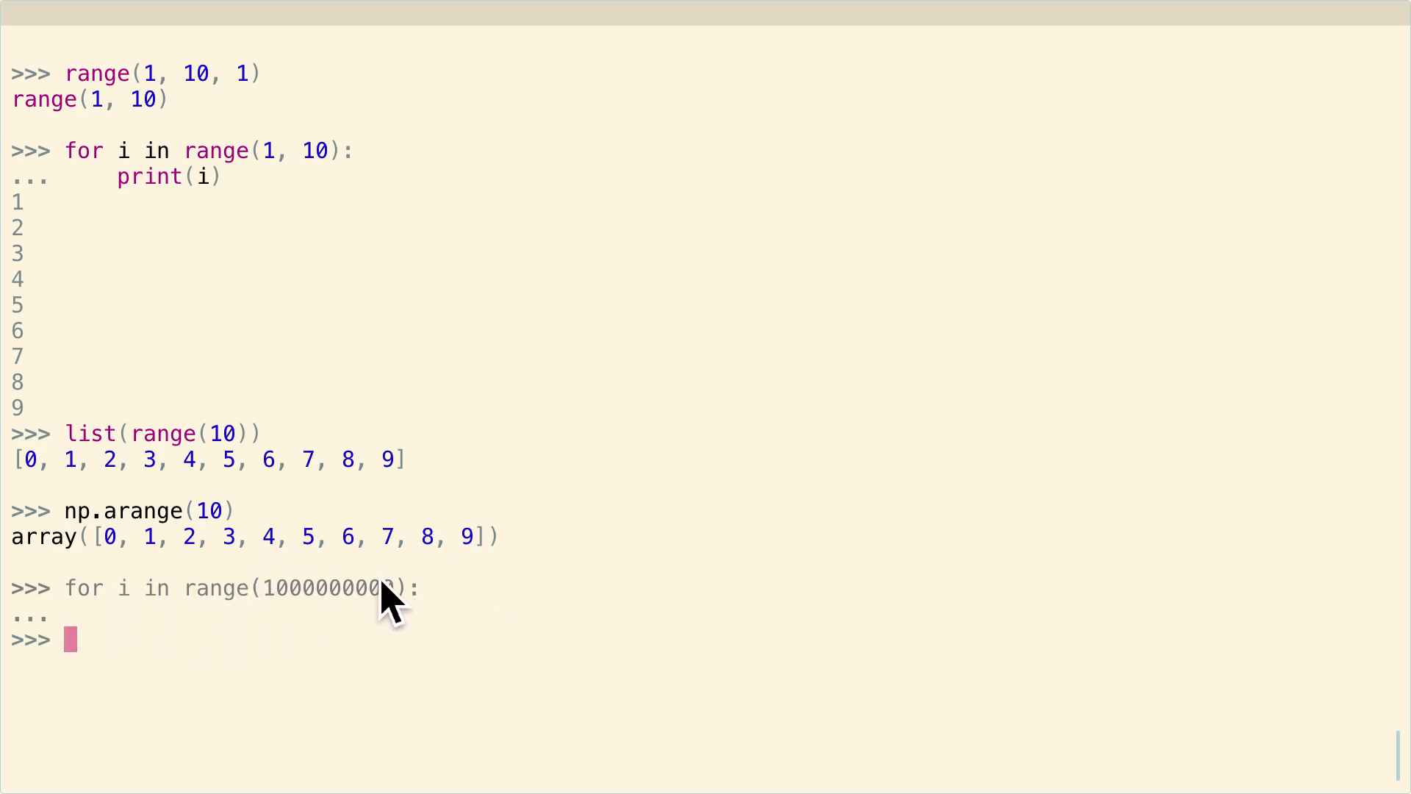
mouse_move(314, 607)
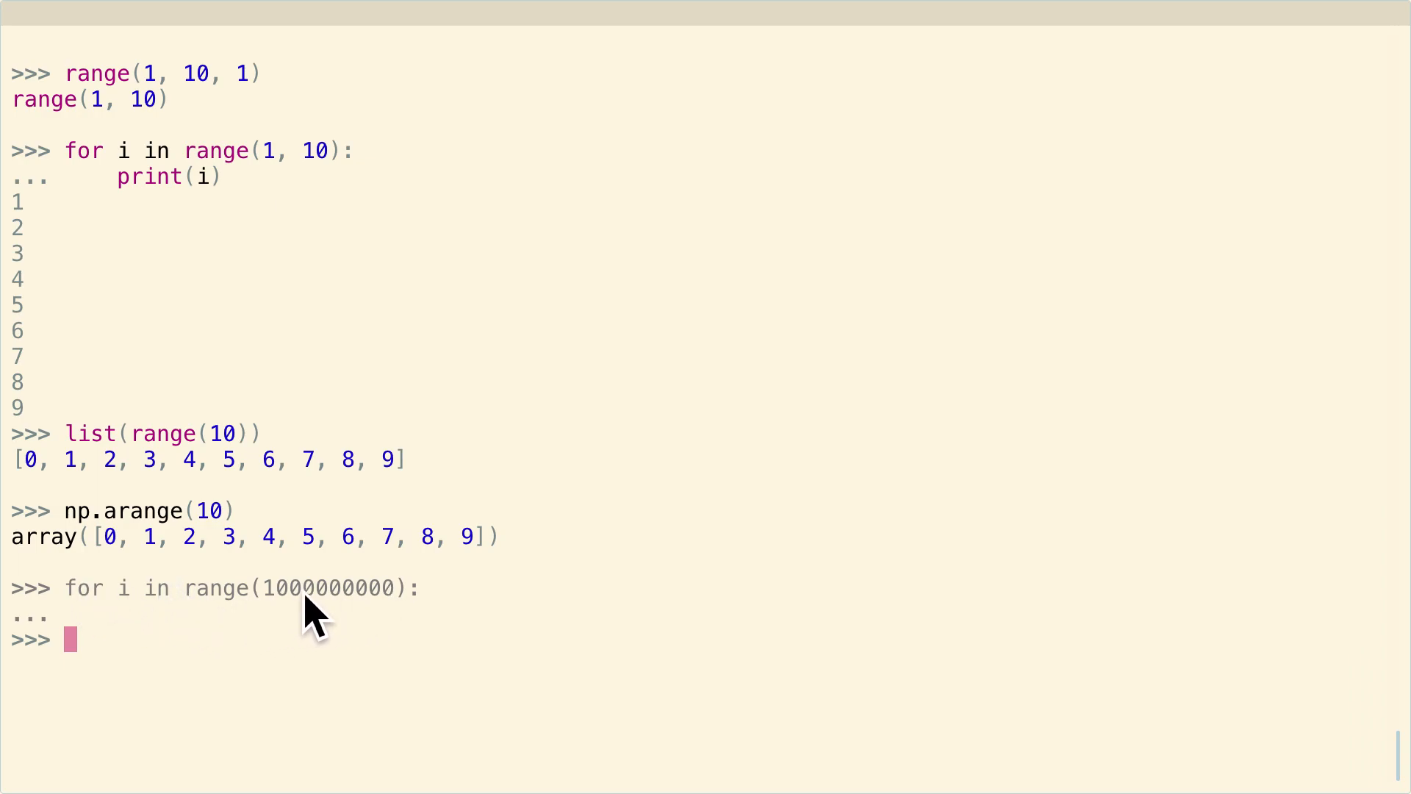
mouse_move(212, 612)
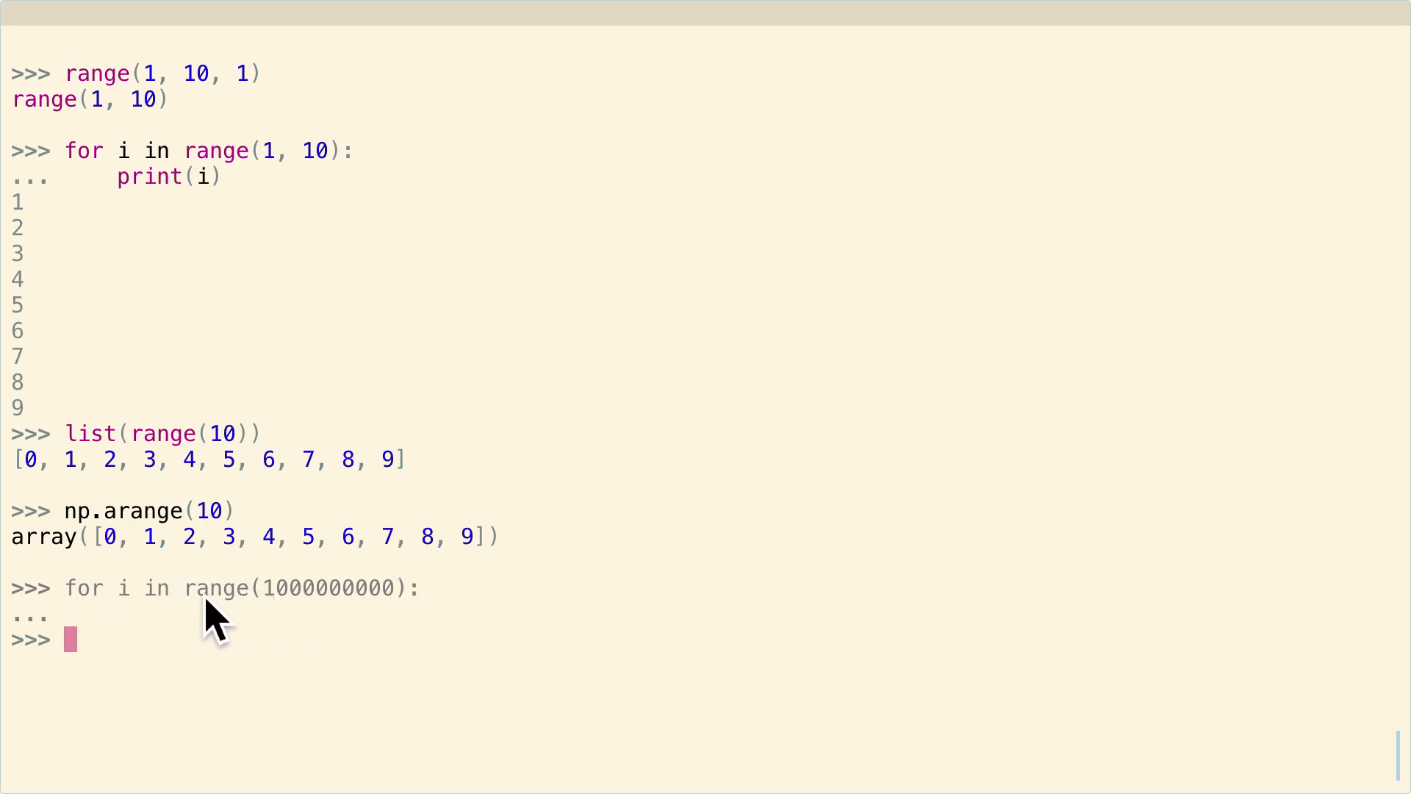
mouse_move(305, 635)
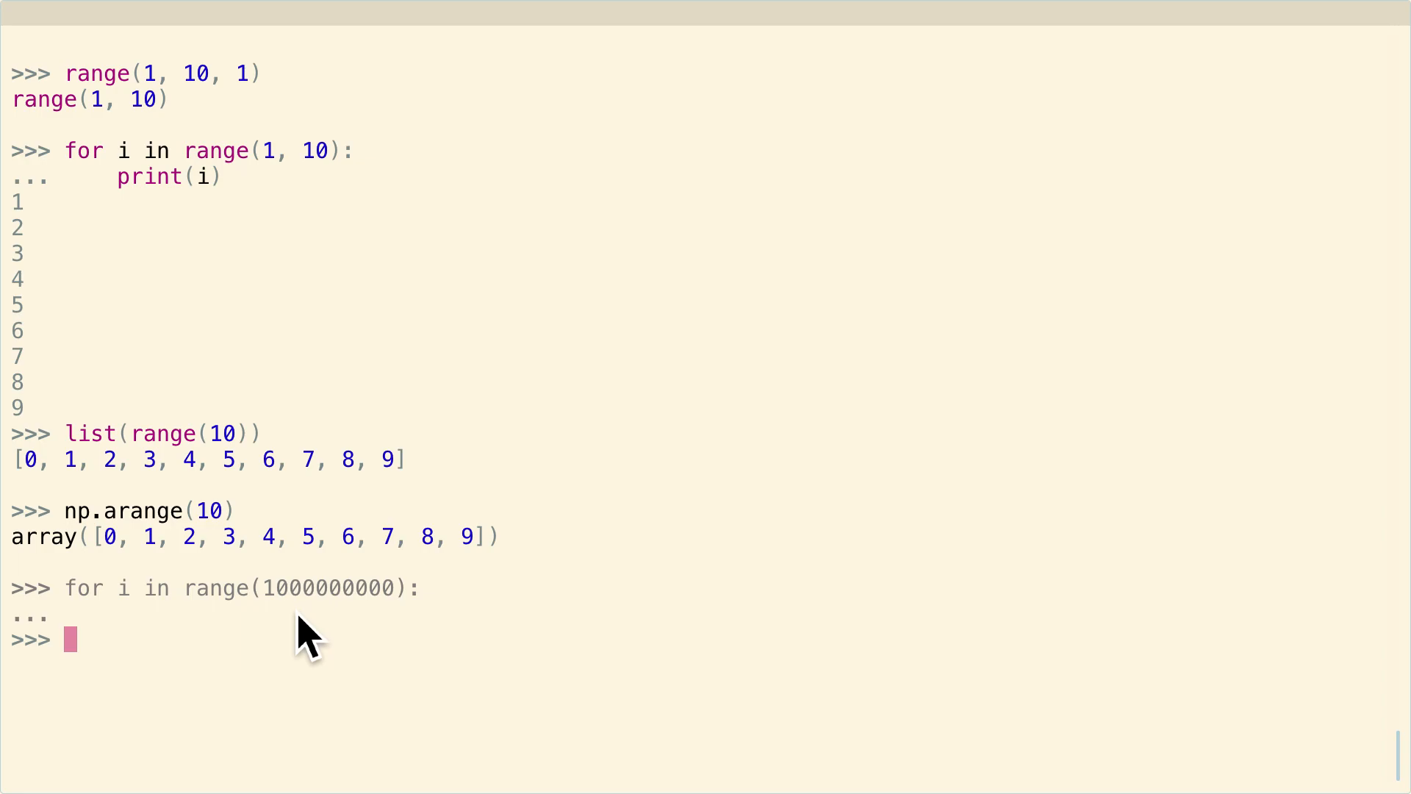
mouse_move(387, 500)
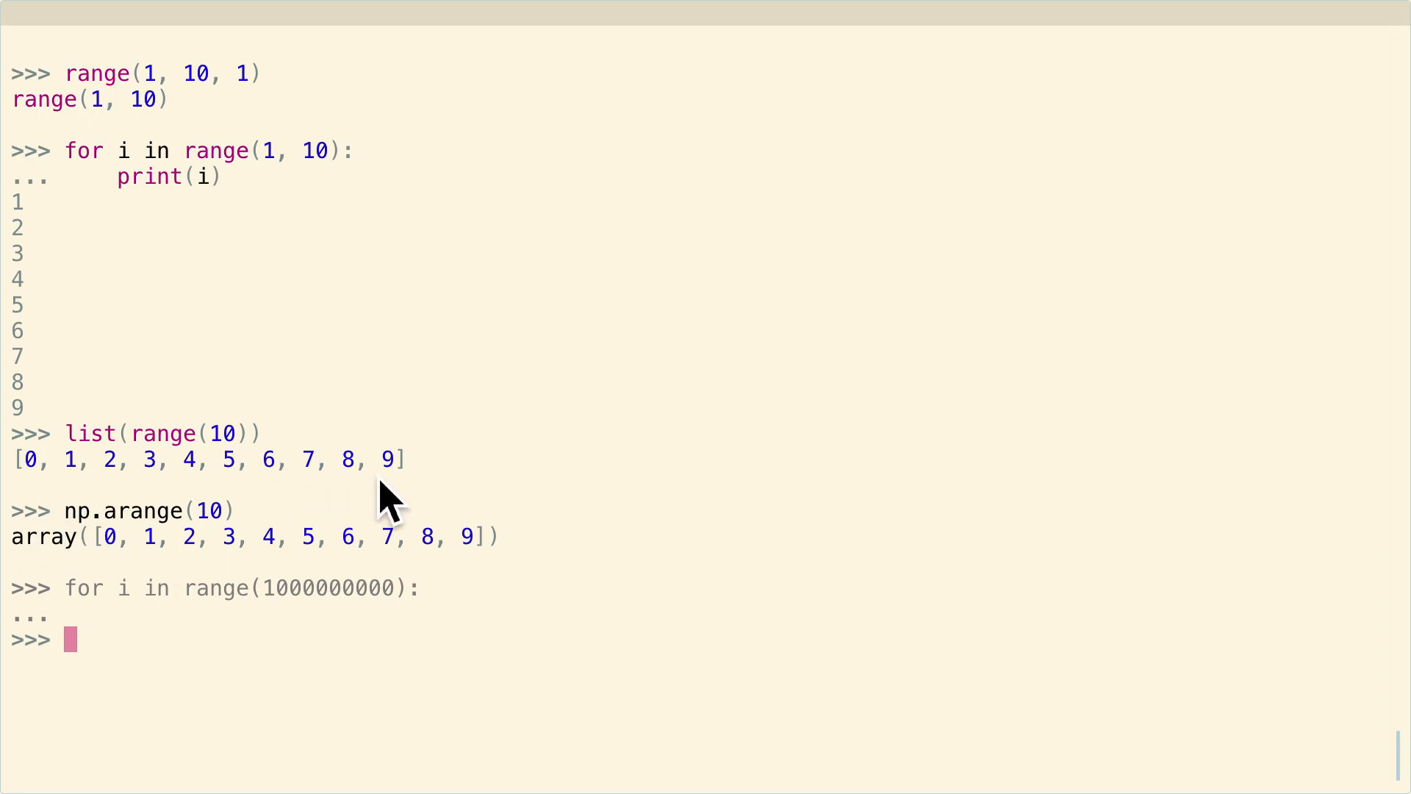
mouse_move(207, 504)
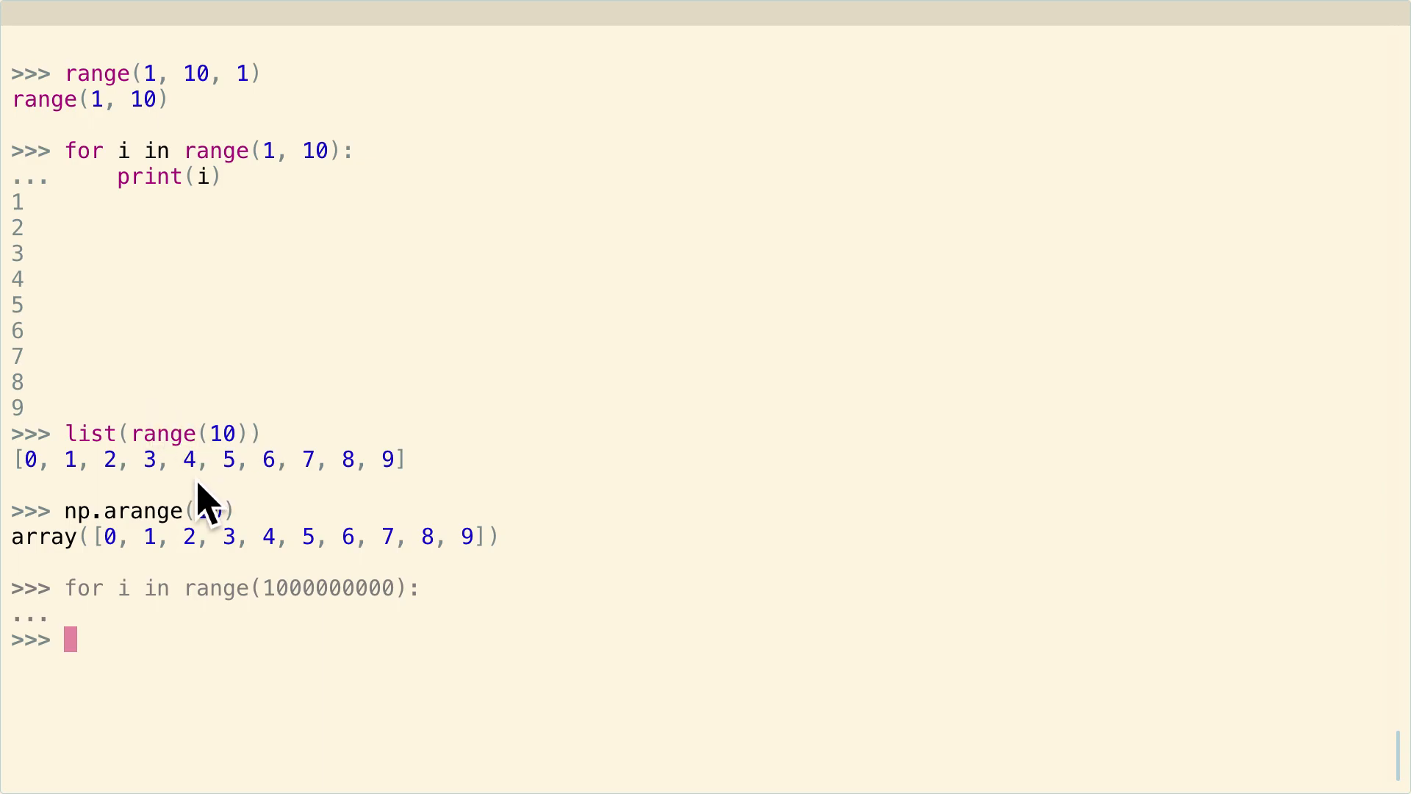
mouse_move(283, 410)
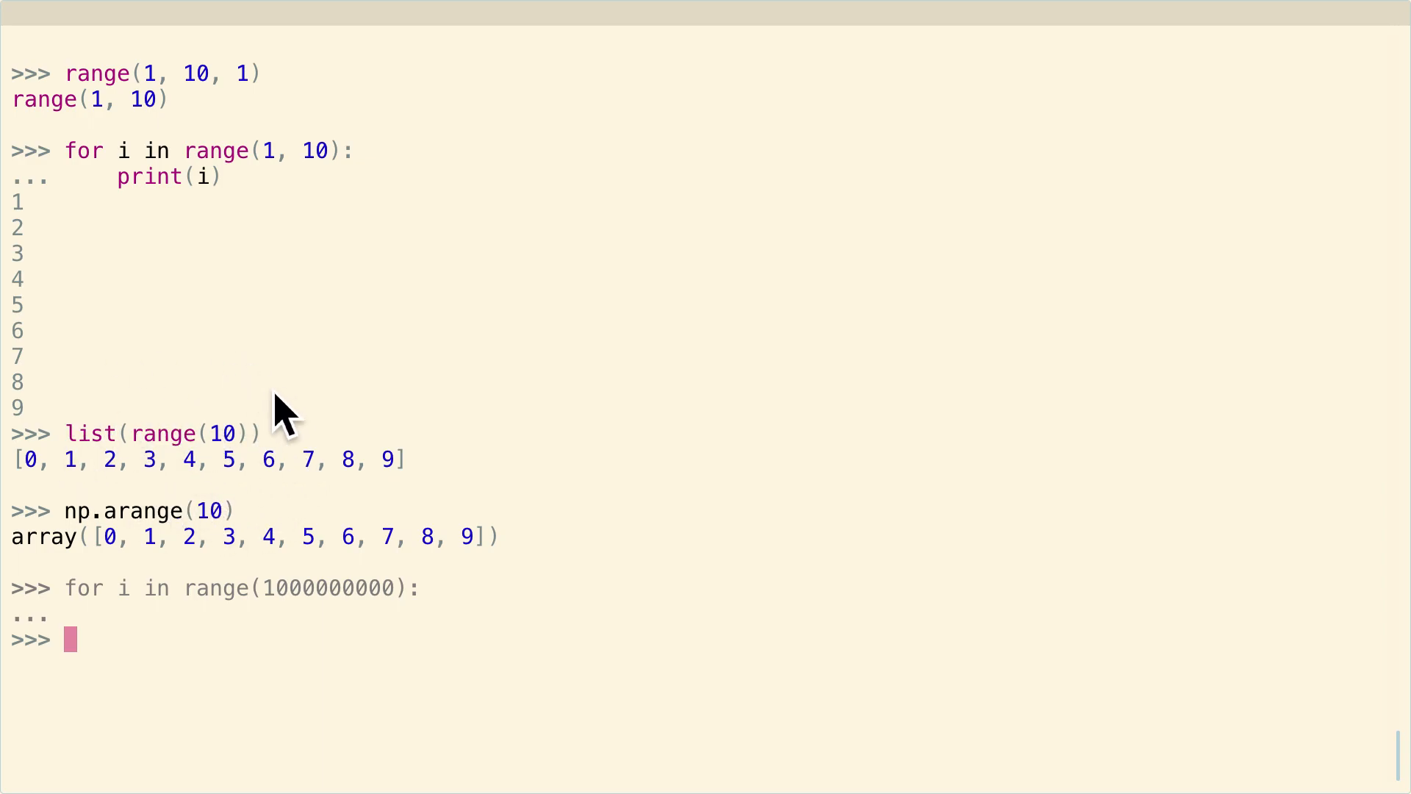
mouse_move(115, 509)
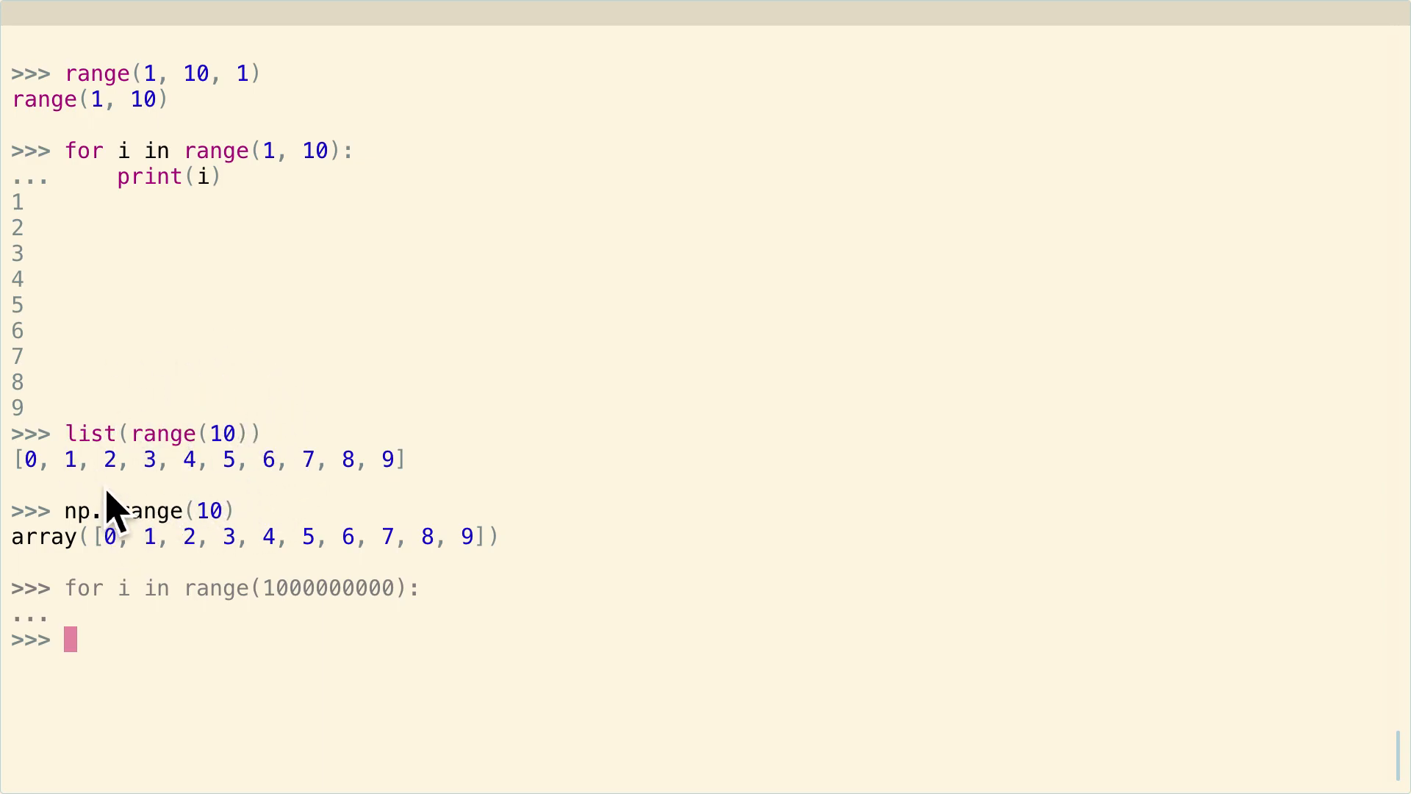
- Evaluate np.arange(1.0, 10) to get a float array from 1. to 9
text(np.a)
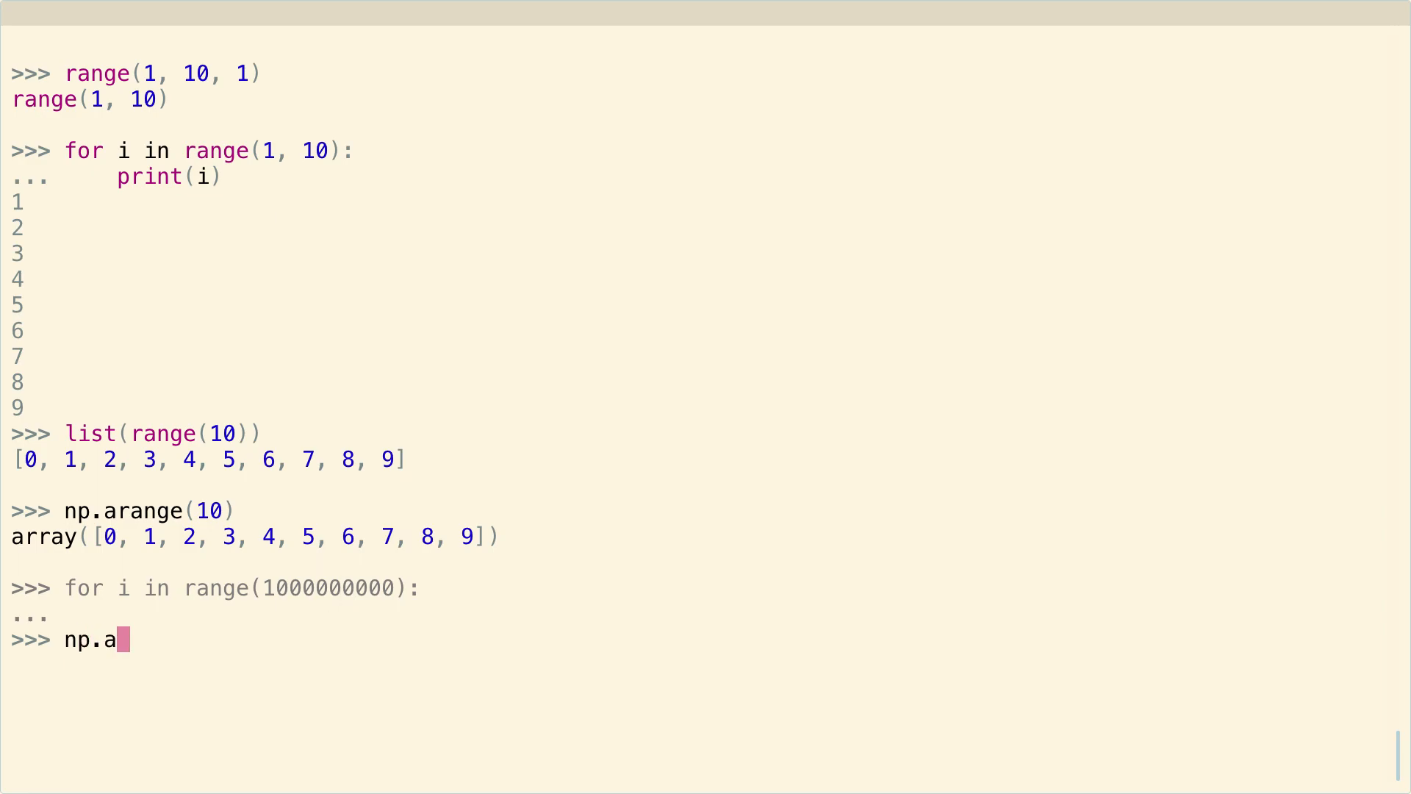
text(range(1.0, 10)
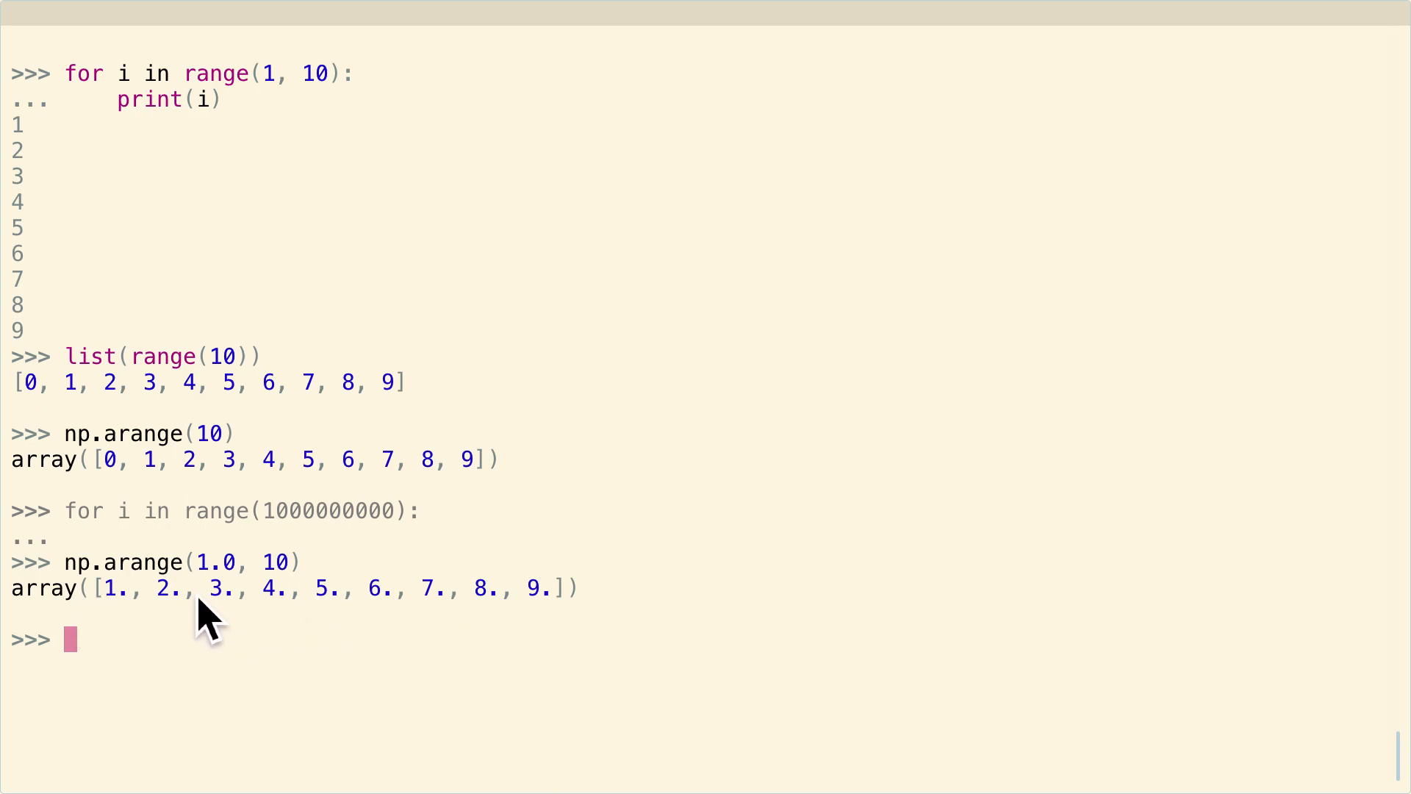
mouse_move(350, 631)
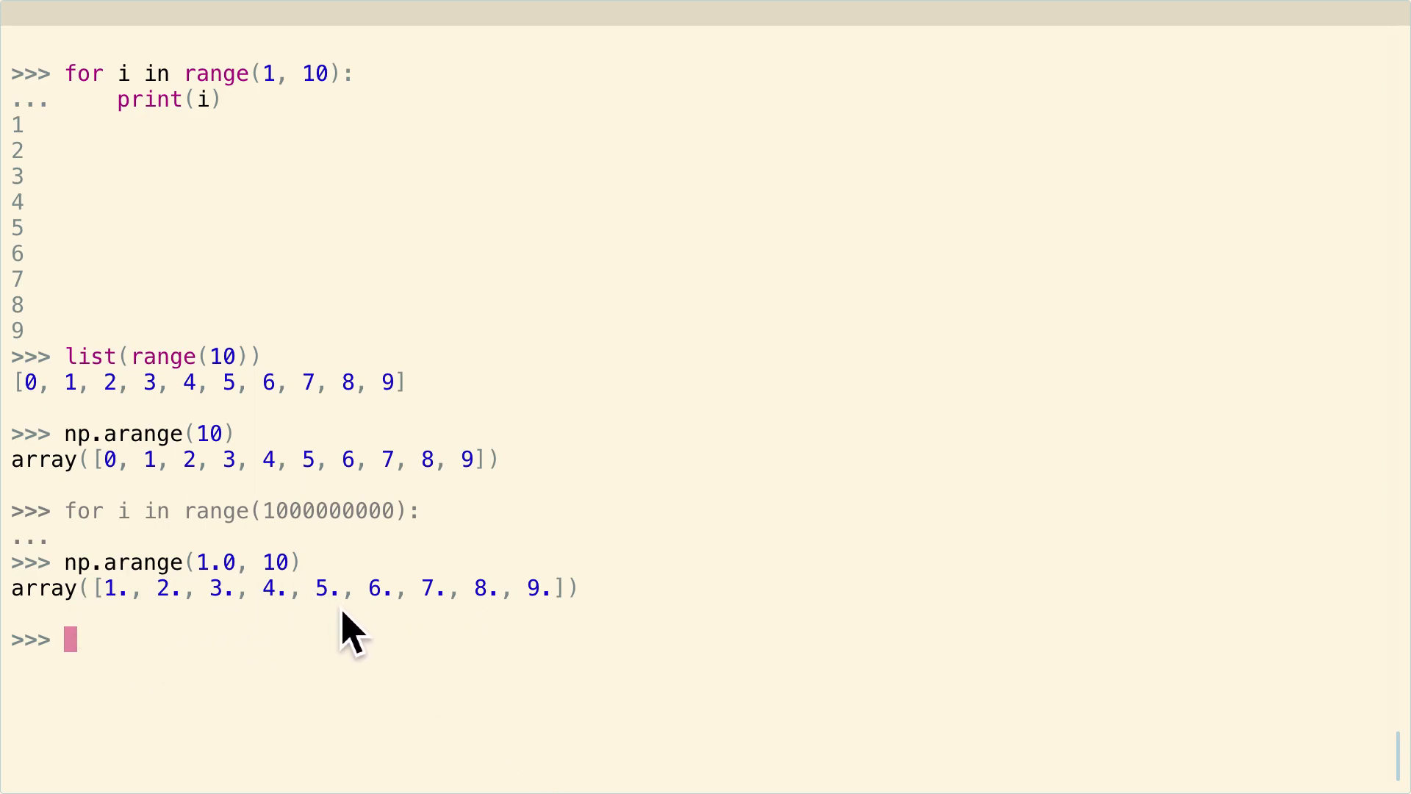
mouse_move(162, 585)
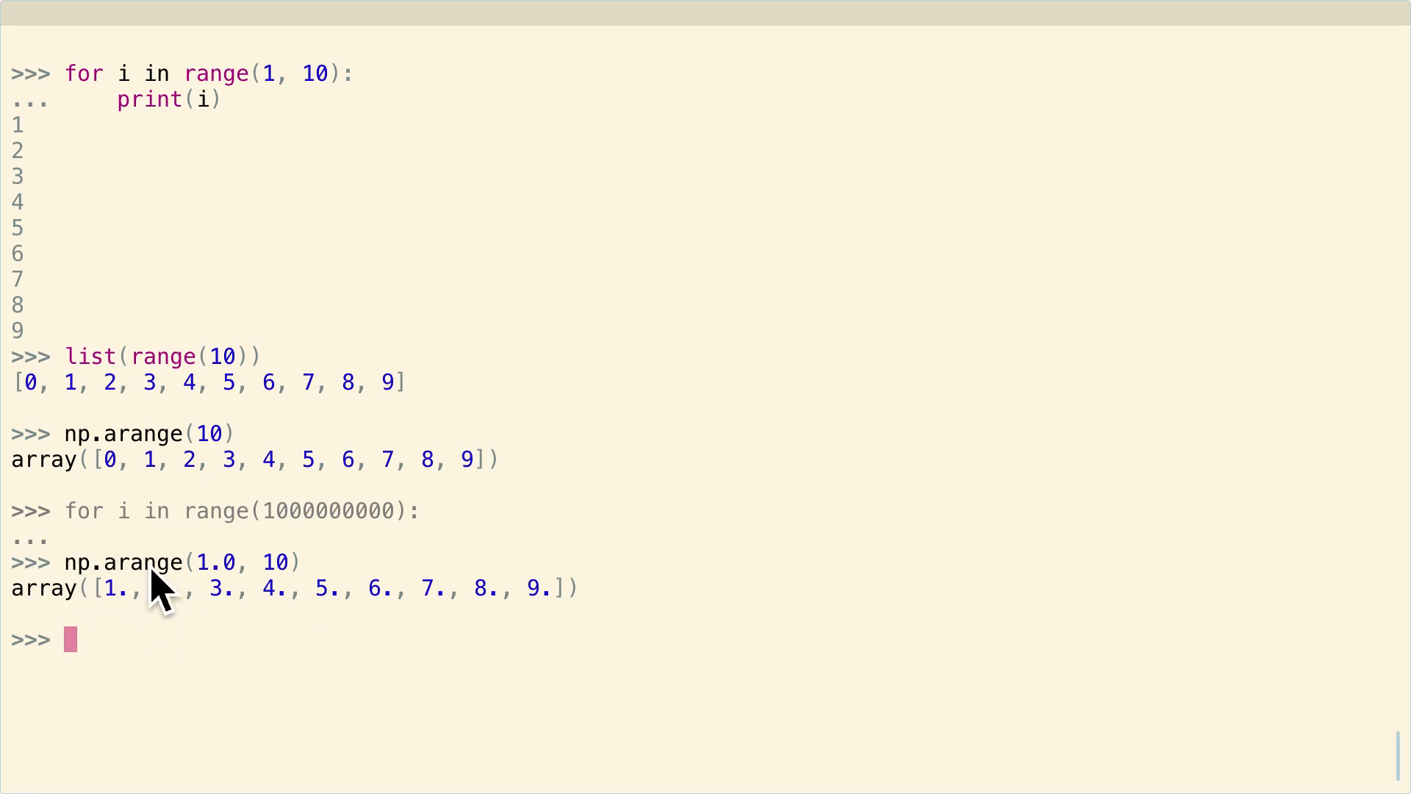
mouse_move(376, 620)
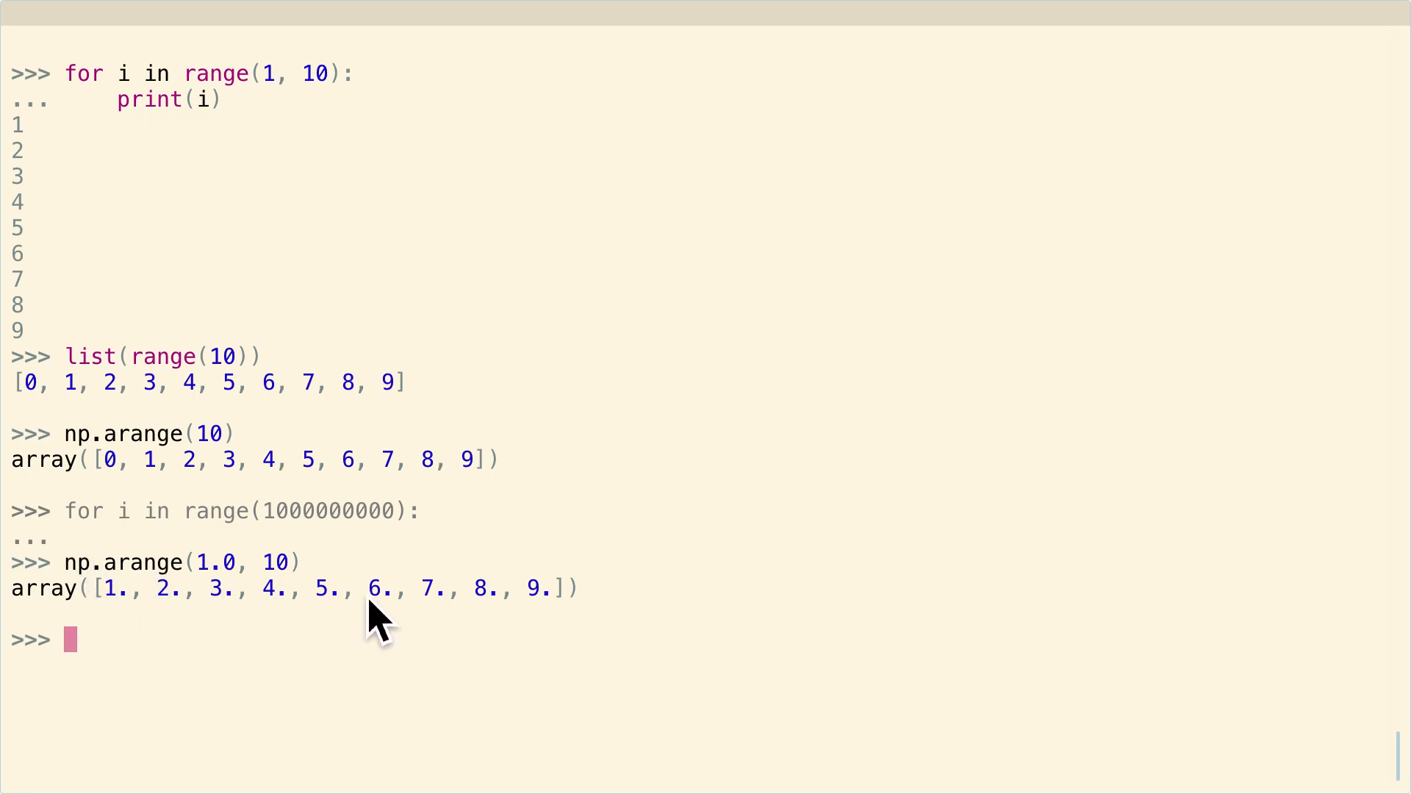
mouse_move(647, 657)
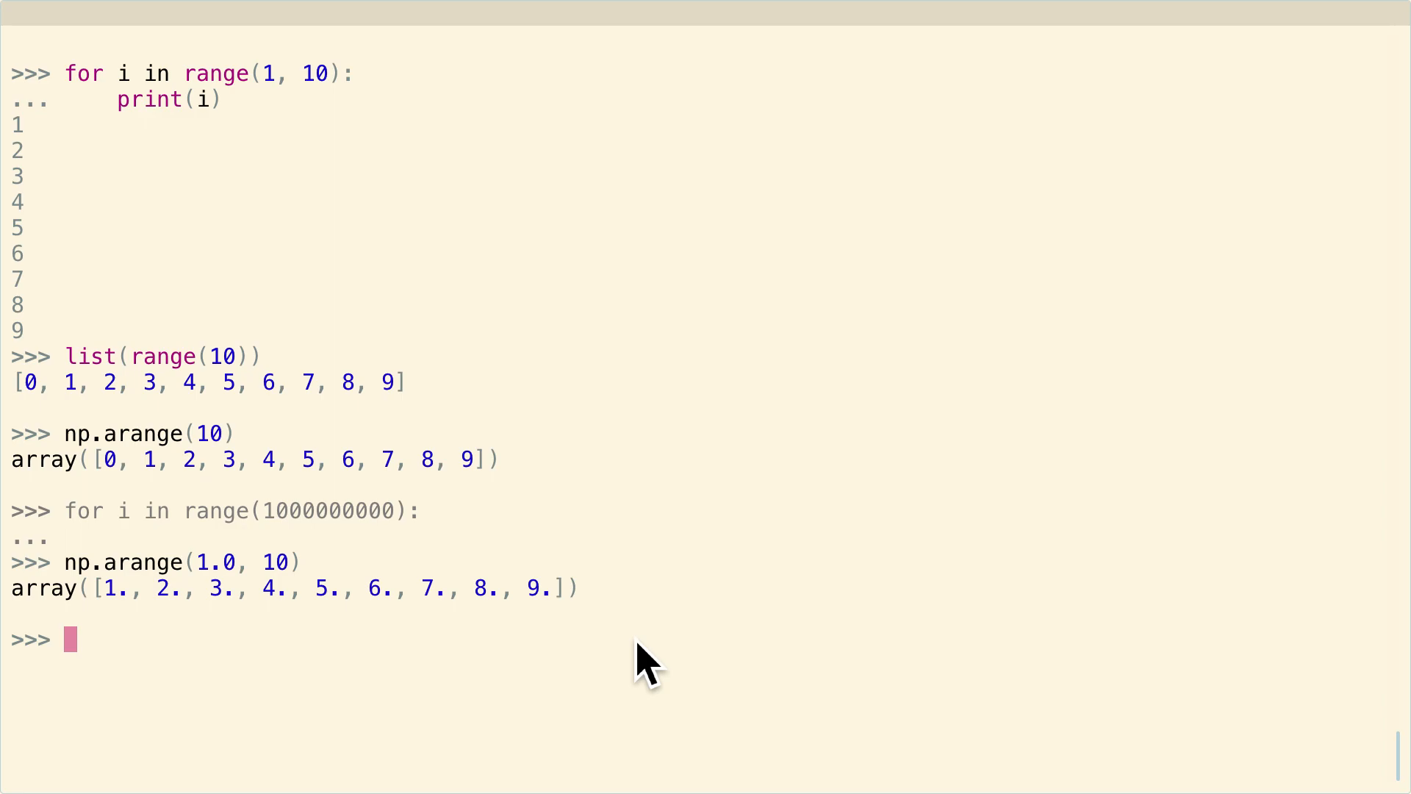